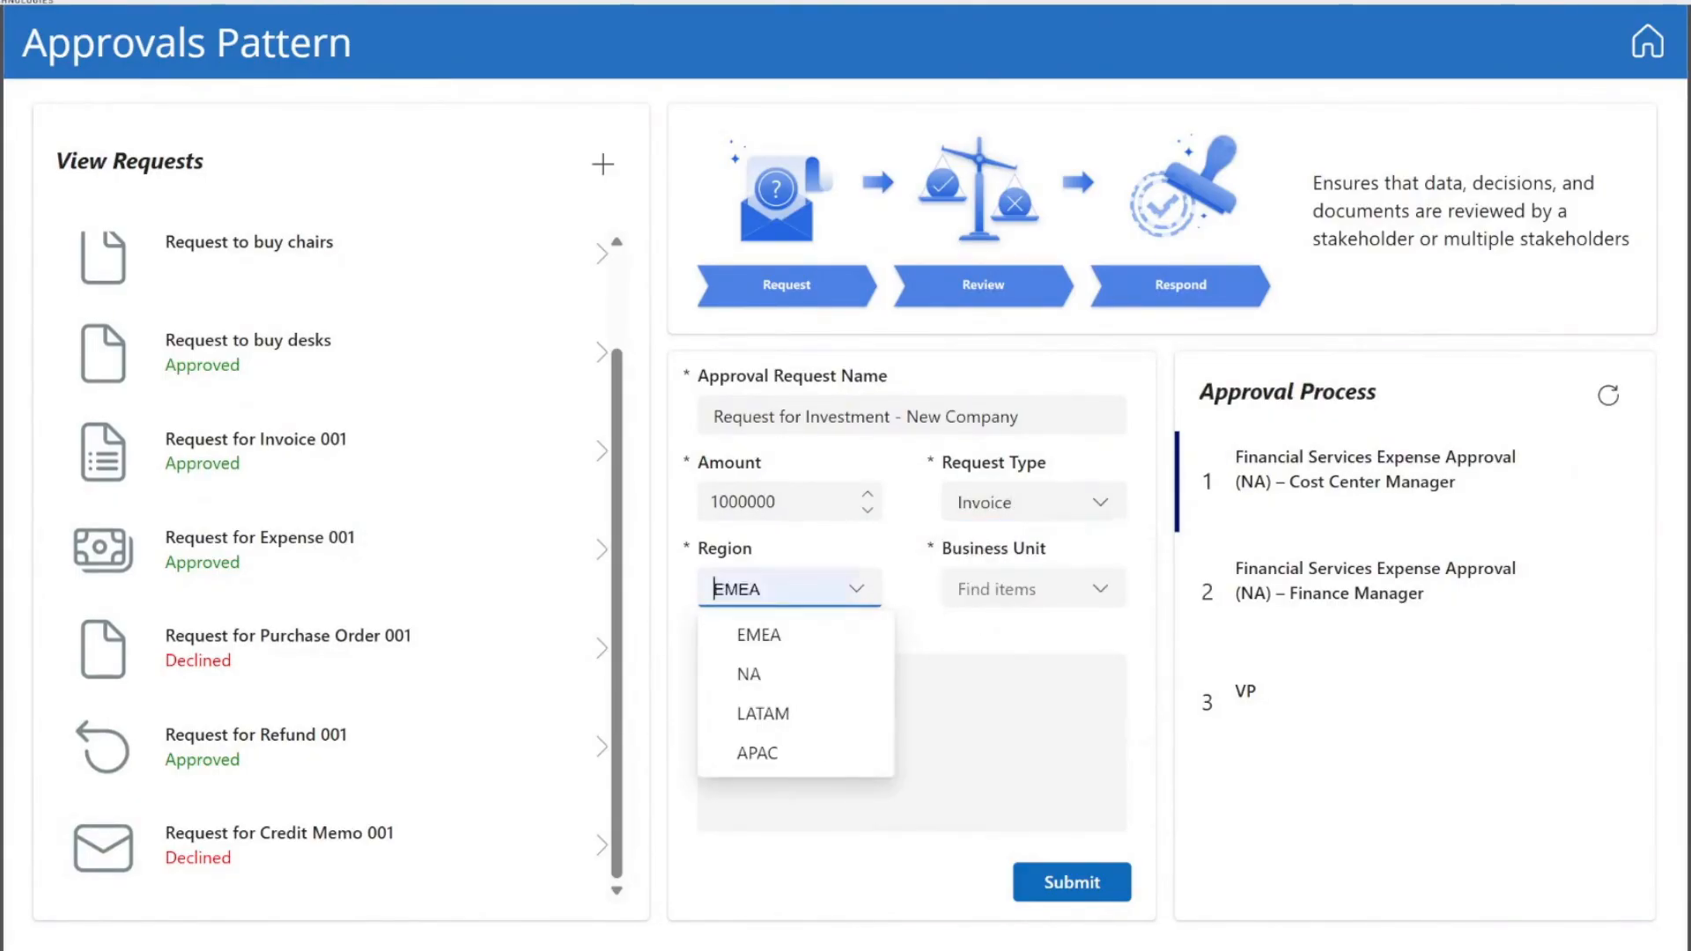
- Submit the investment request with region LATAM and a 'Request' comment
{"action": "left_click", "coordinate": [763, 713]}
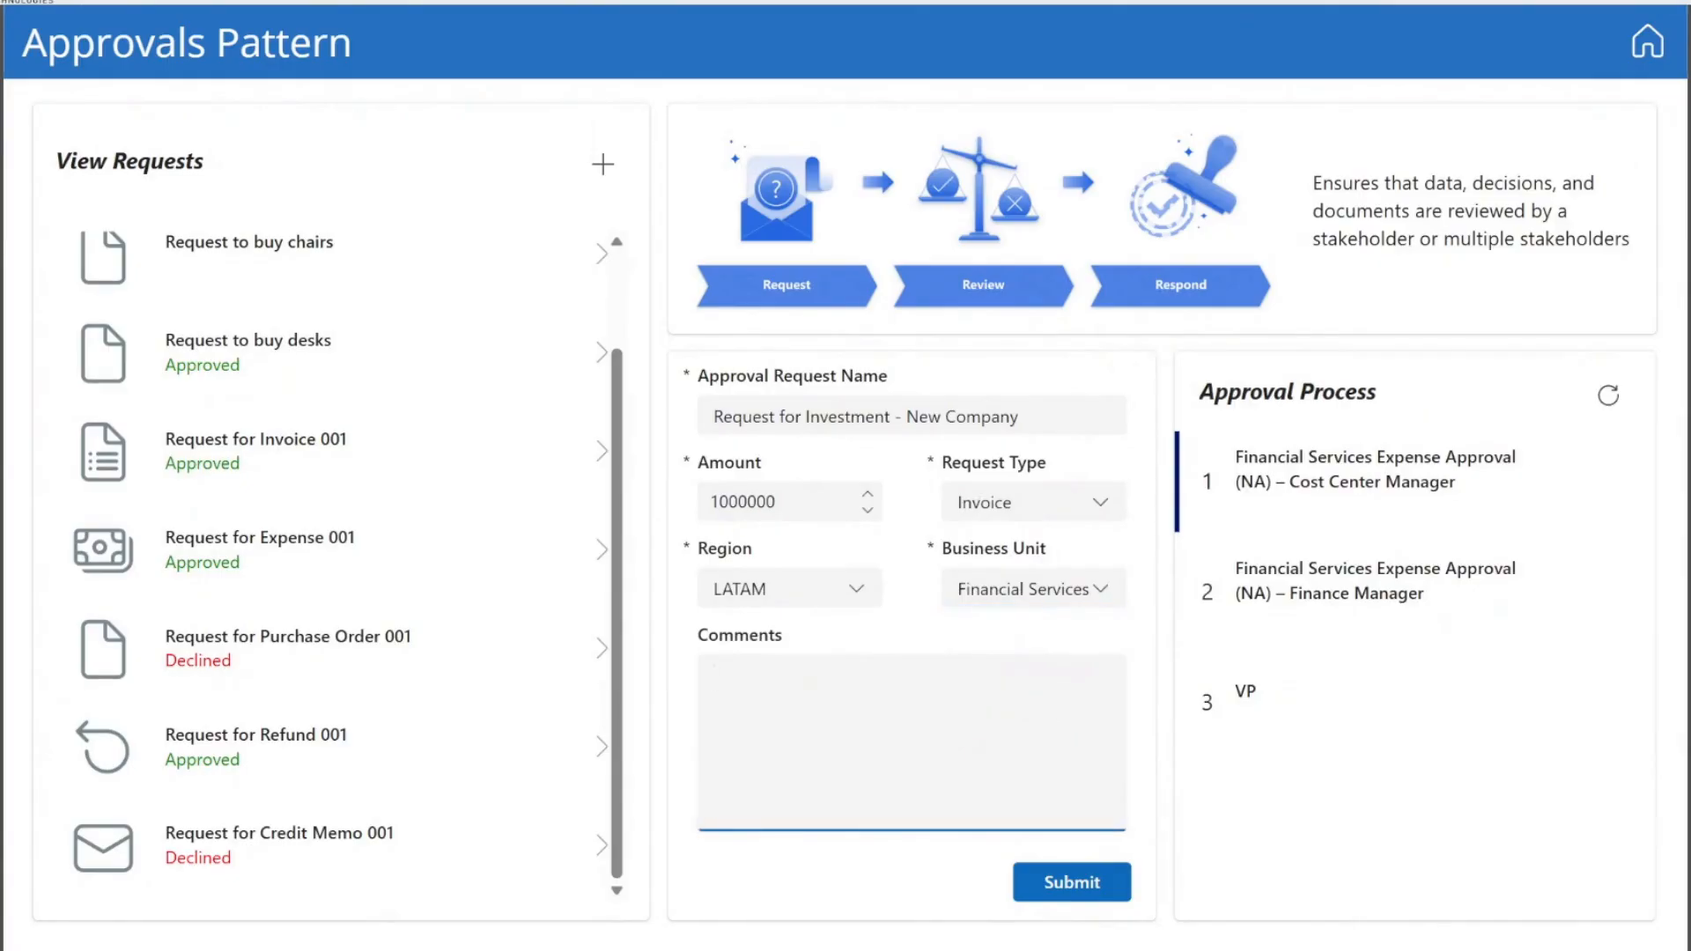
{"action": "type", "text": "Request to buy chairs"}
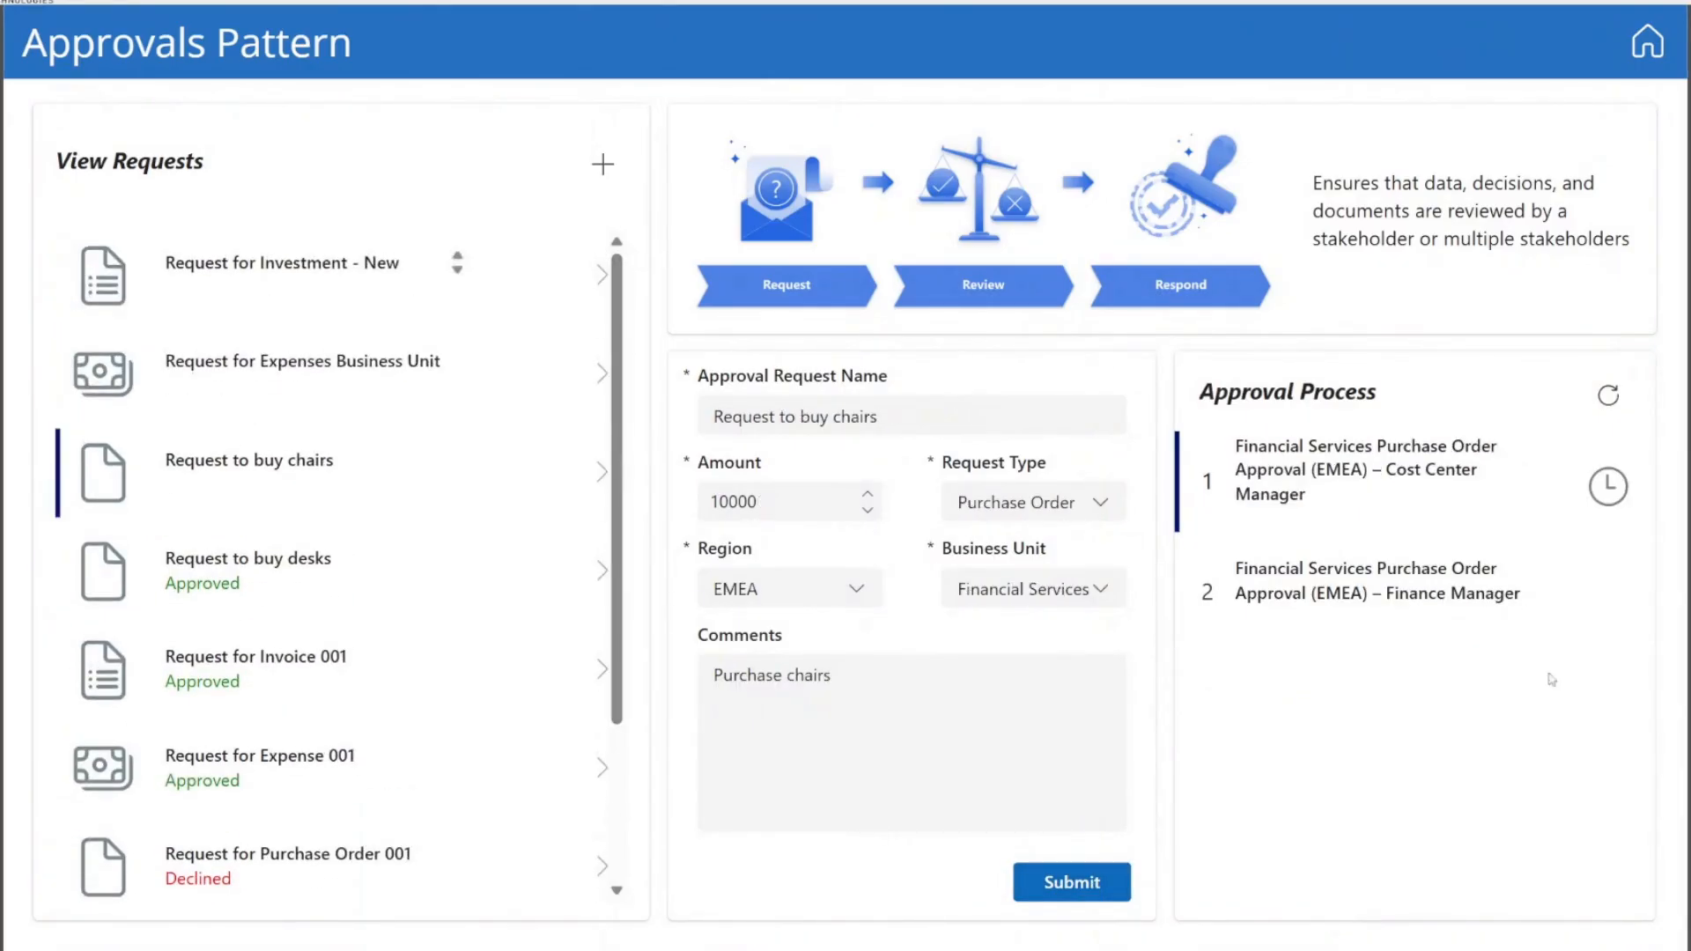
- Review the Request for Expenses Business Unit details in View Requests
{"action": "left_click", "coordinate": [303, 361]}
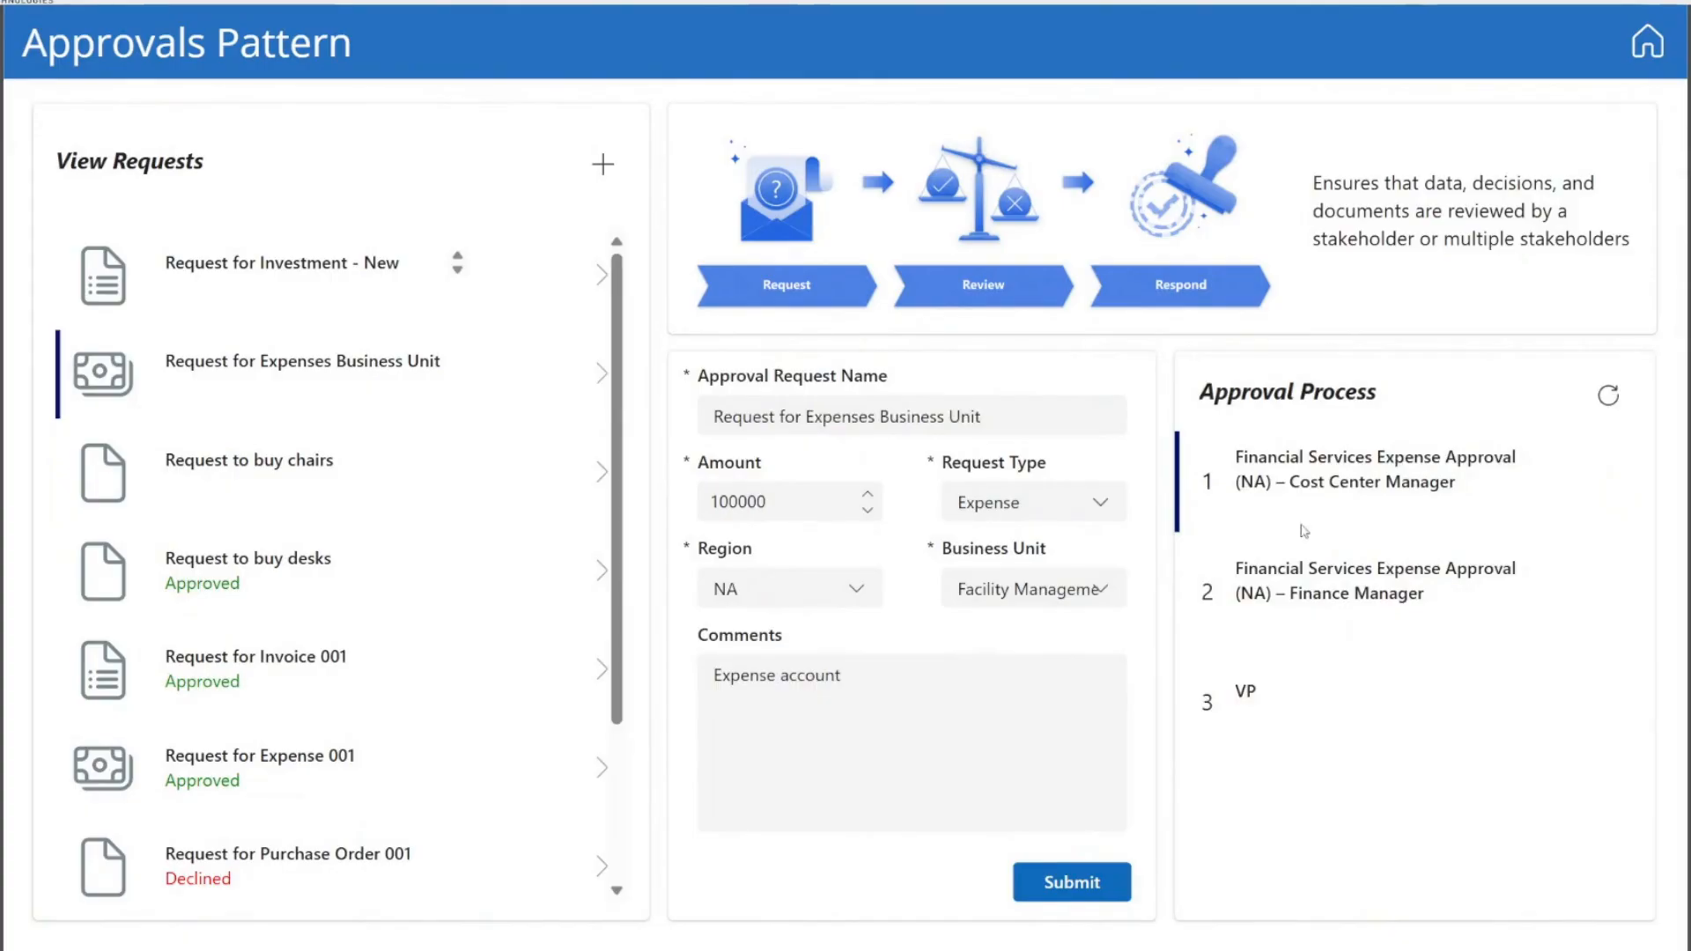
{"action": "left_click", "coordinate": [282, 264]}
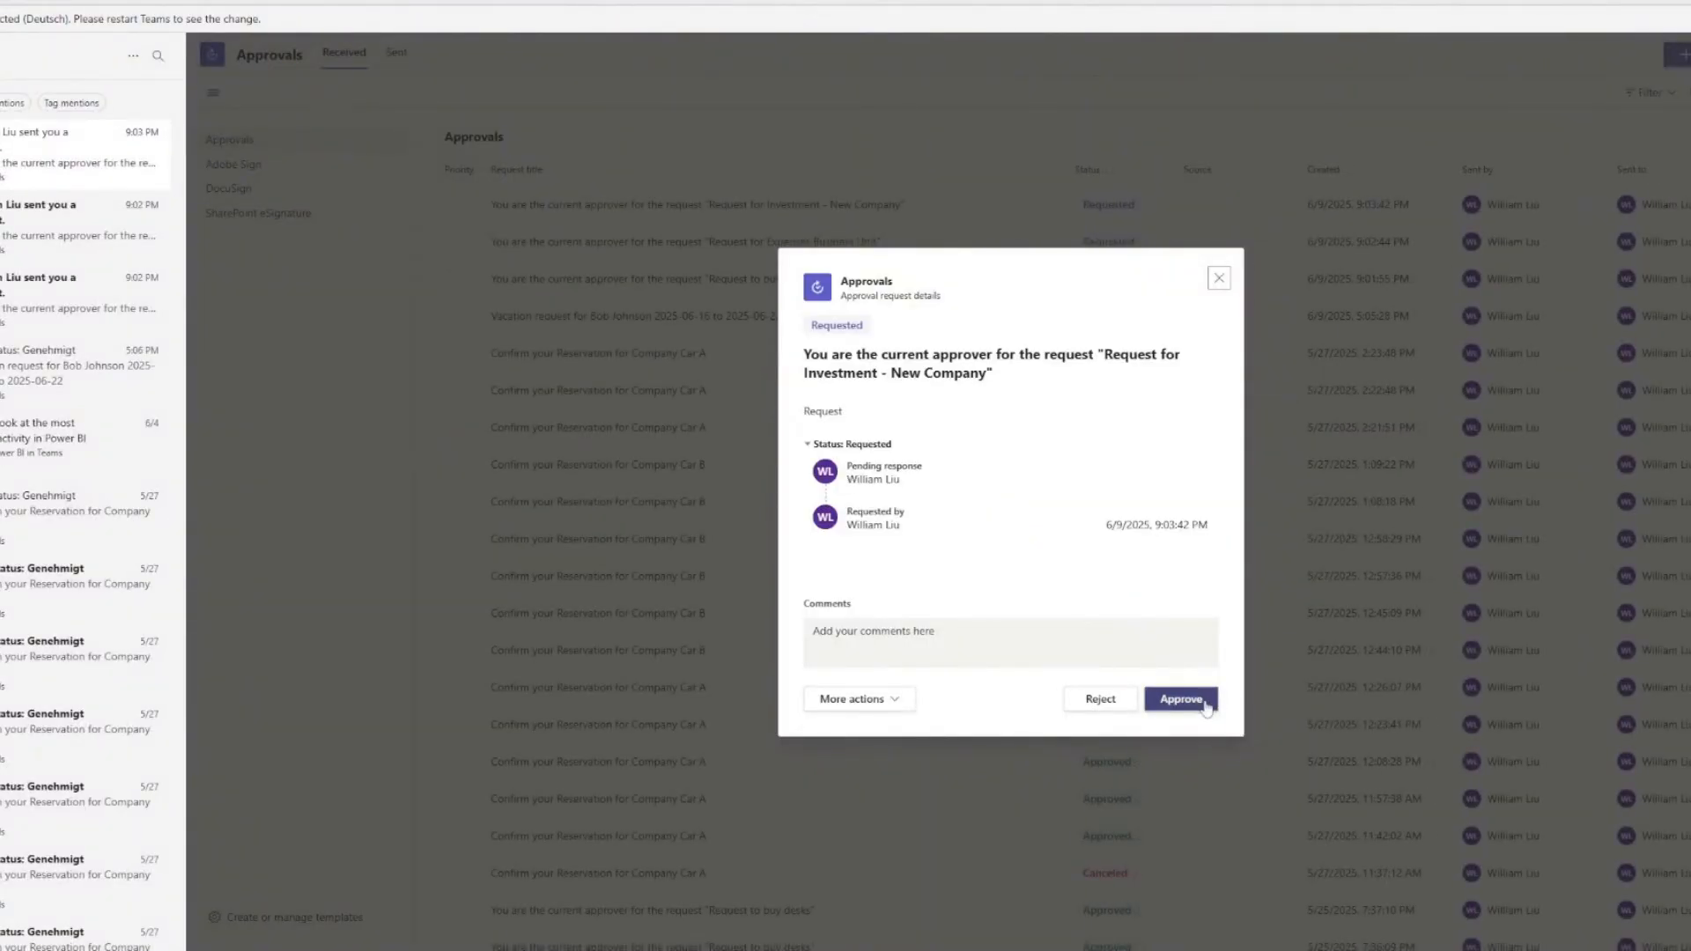
- Approve the investment request in Teams with the comment 'Request approved'
{"action": "type", "text": "Request approved"}
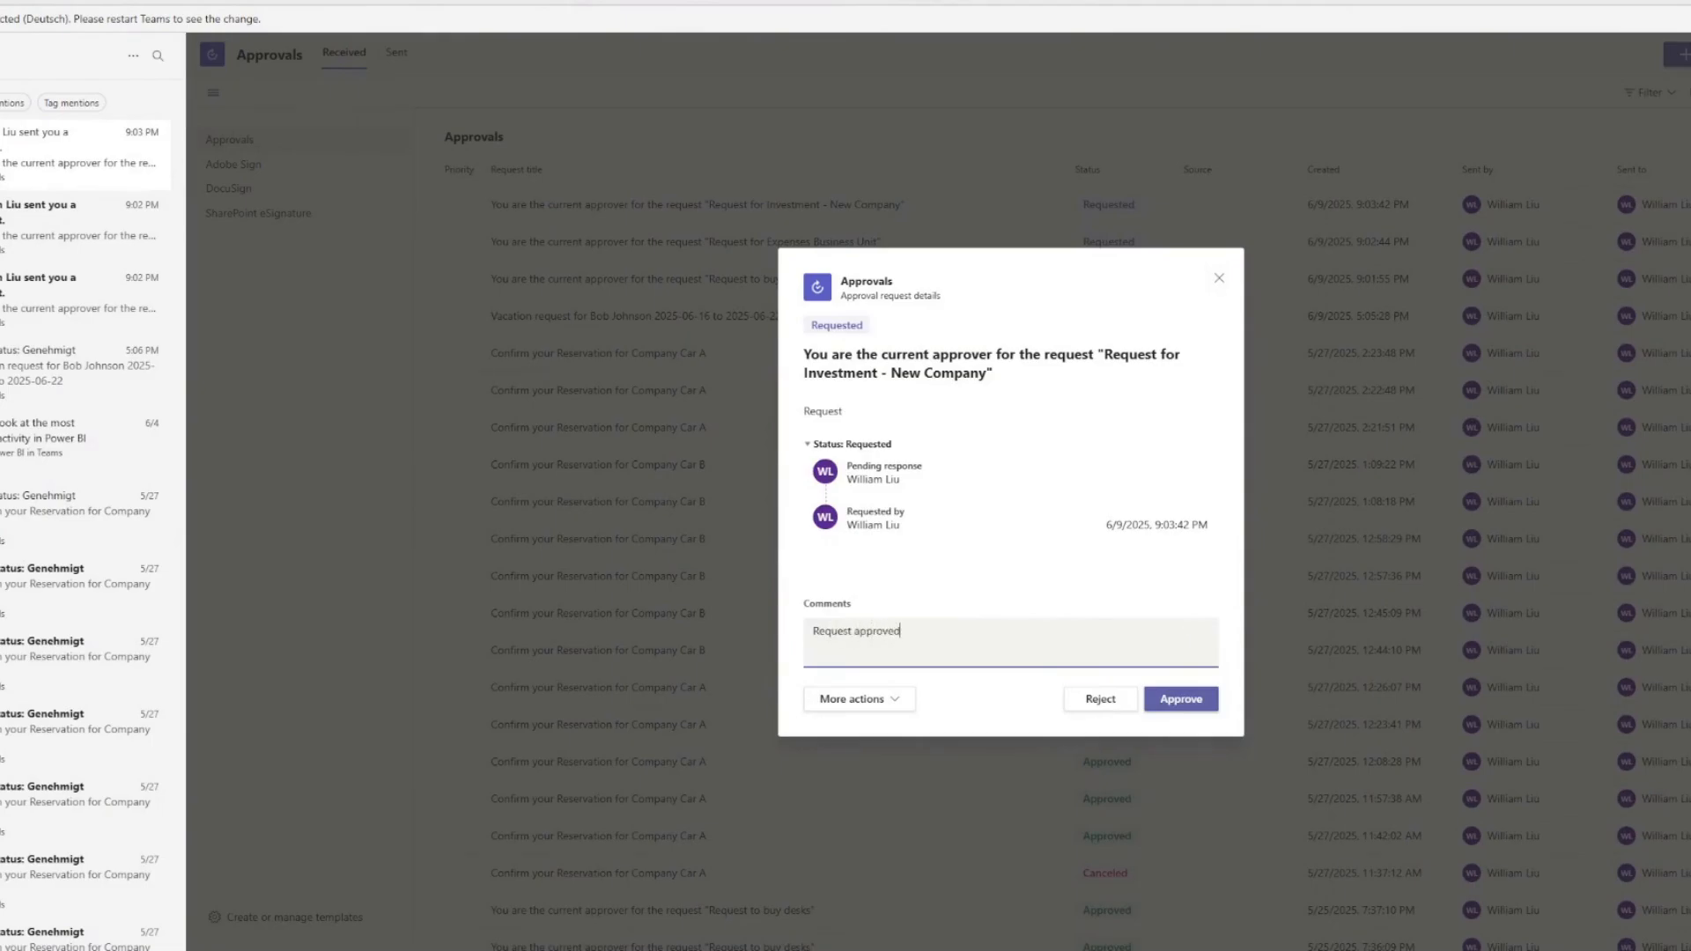
{"action": "left_click", "coordinate": [1181, 698]}
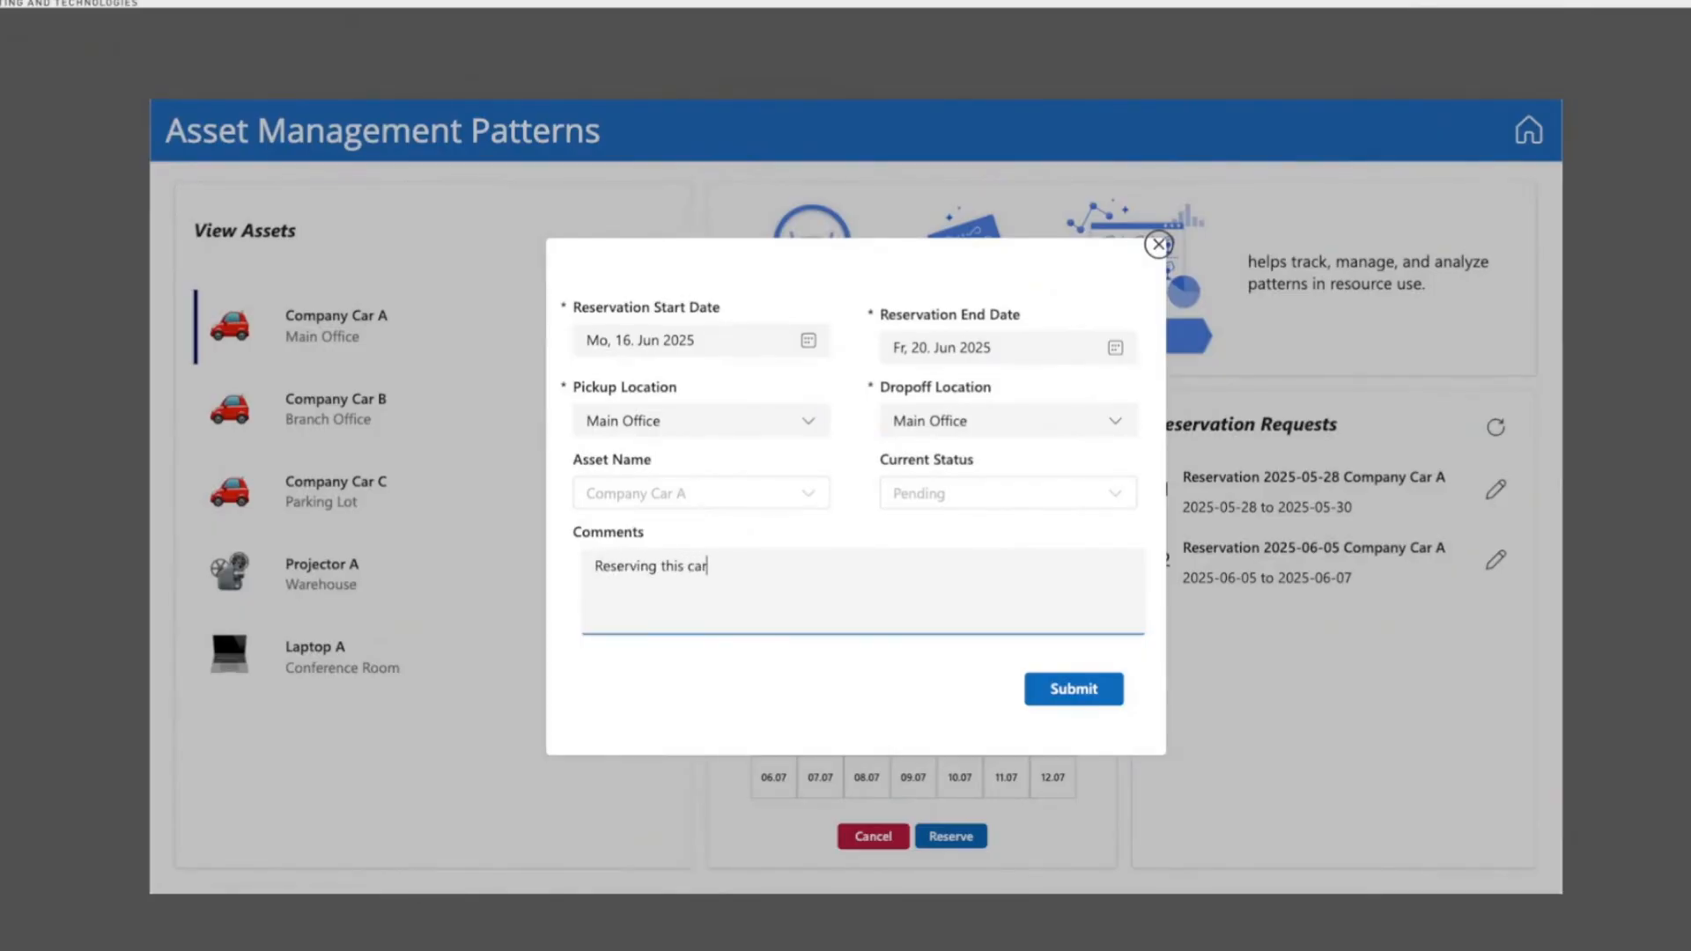
- Submit the Company Car A reservation for 16–20 June 2025 and approve it in Teams
{"action": "left_click", "coordinate": [1073, 689]}
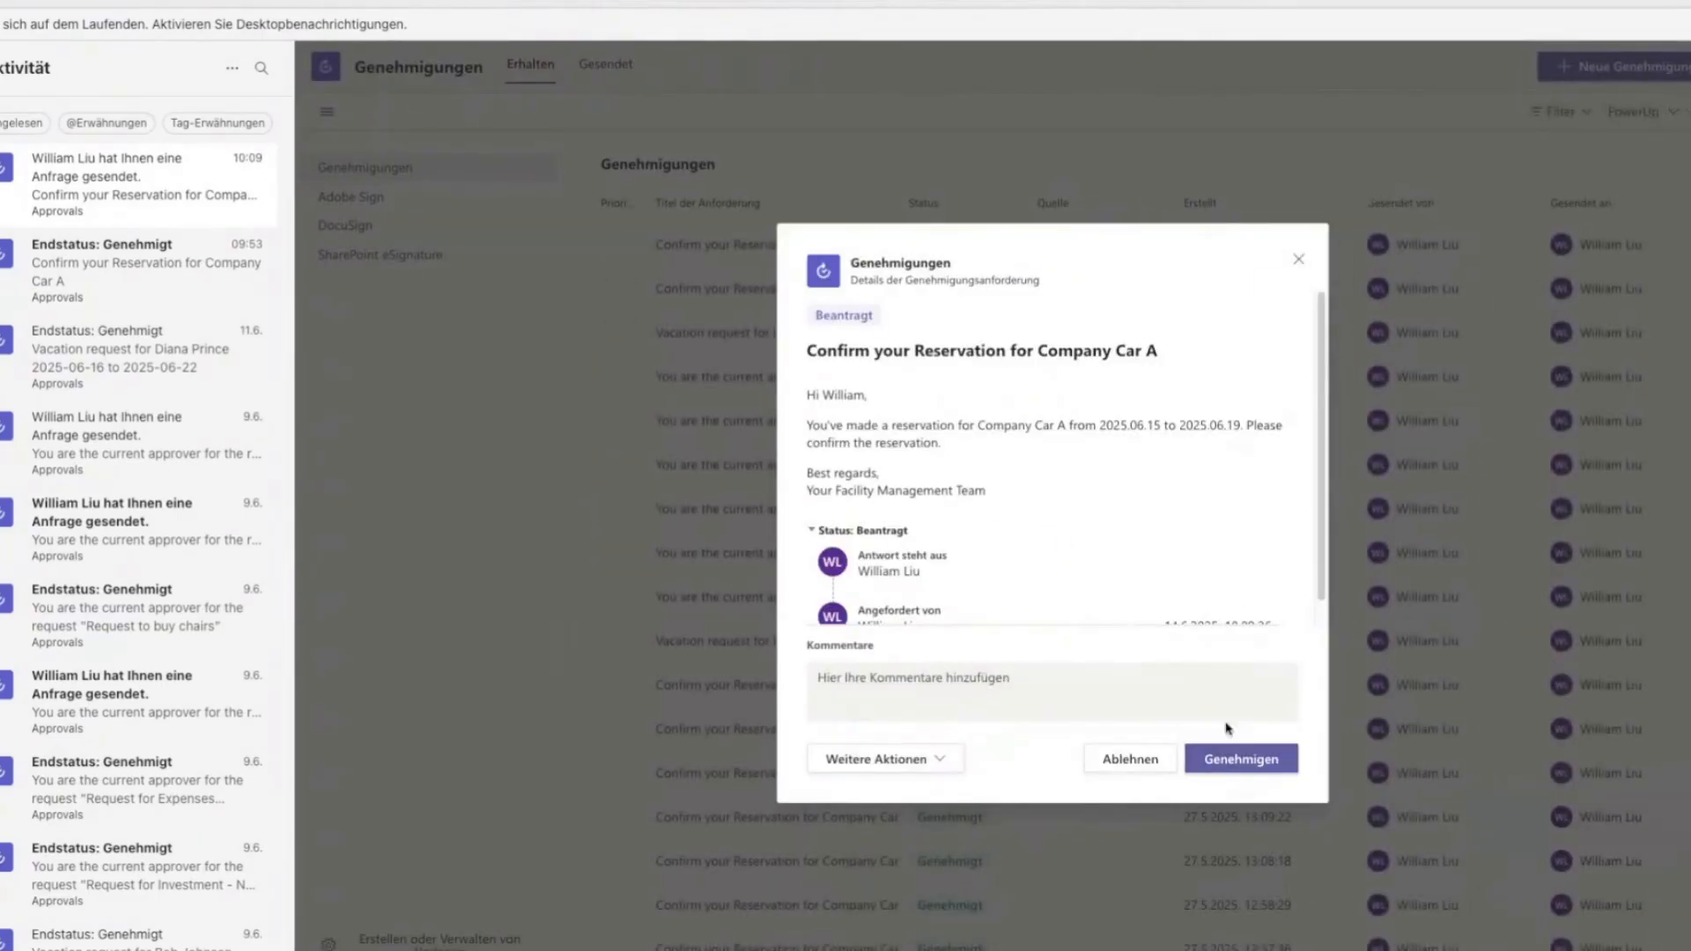
{"action": "left_click", "coordinate": [1240, 758]}
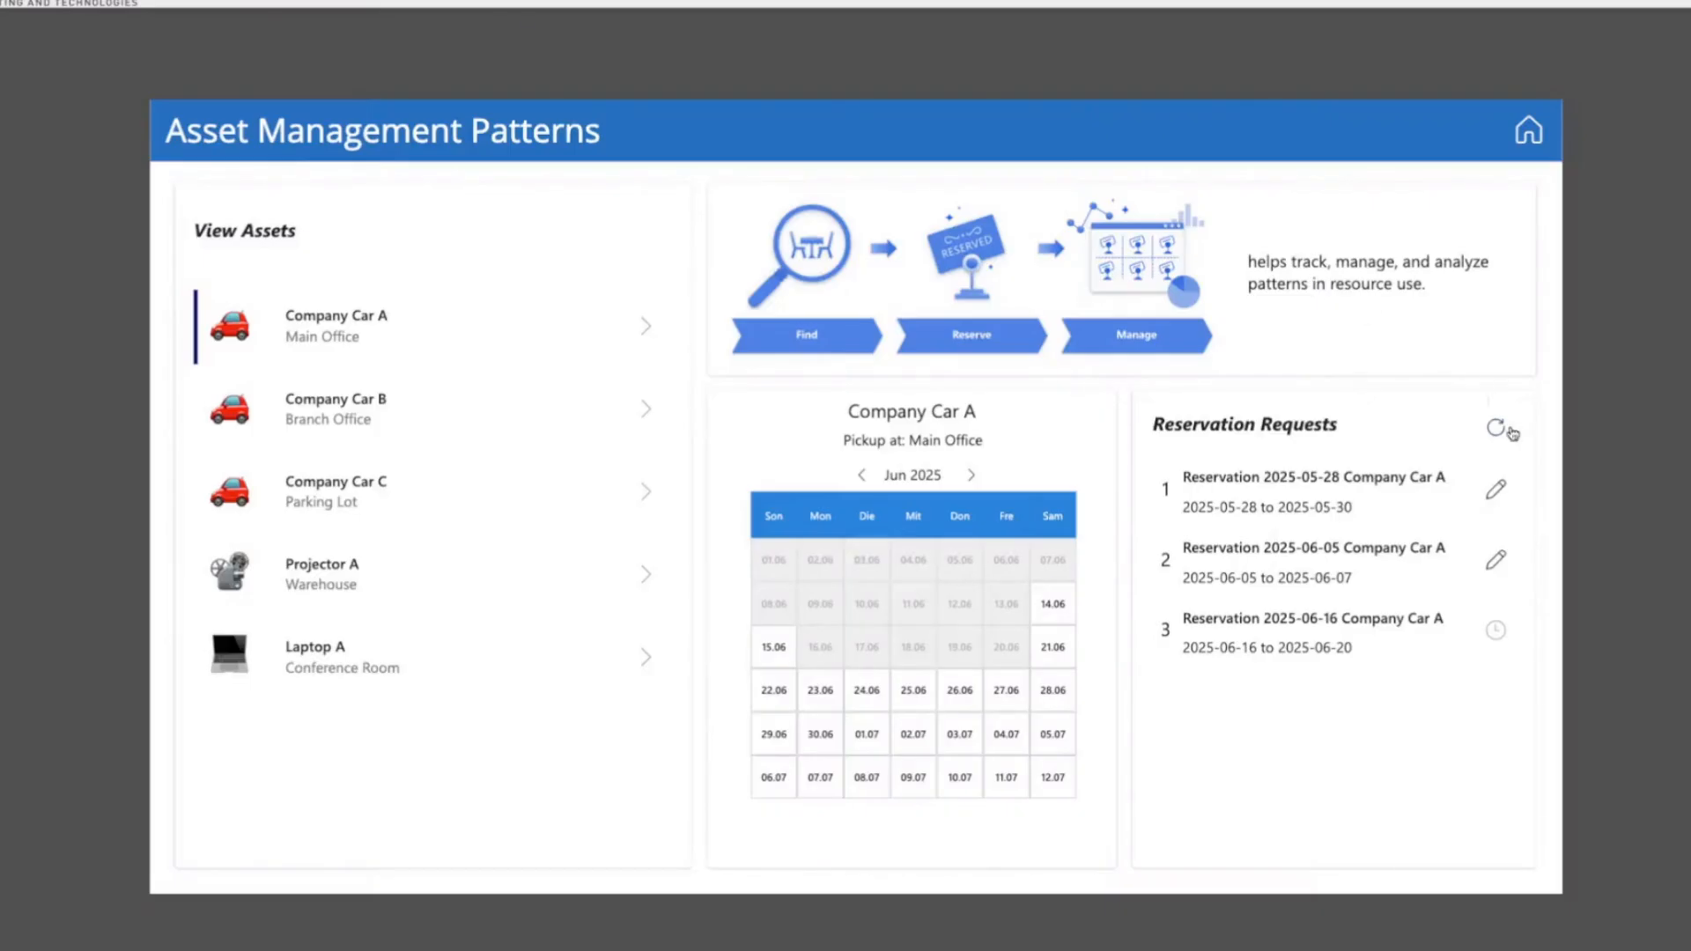
- Cancel the confirmed June 16 Company Car A reservation
{"action": "left_click", "coordinate": [1494, 629]}
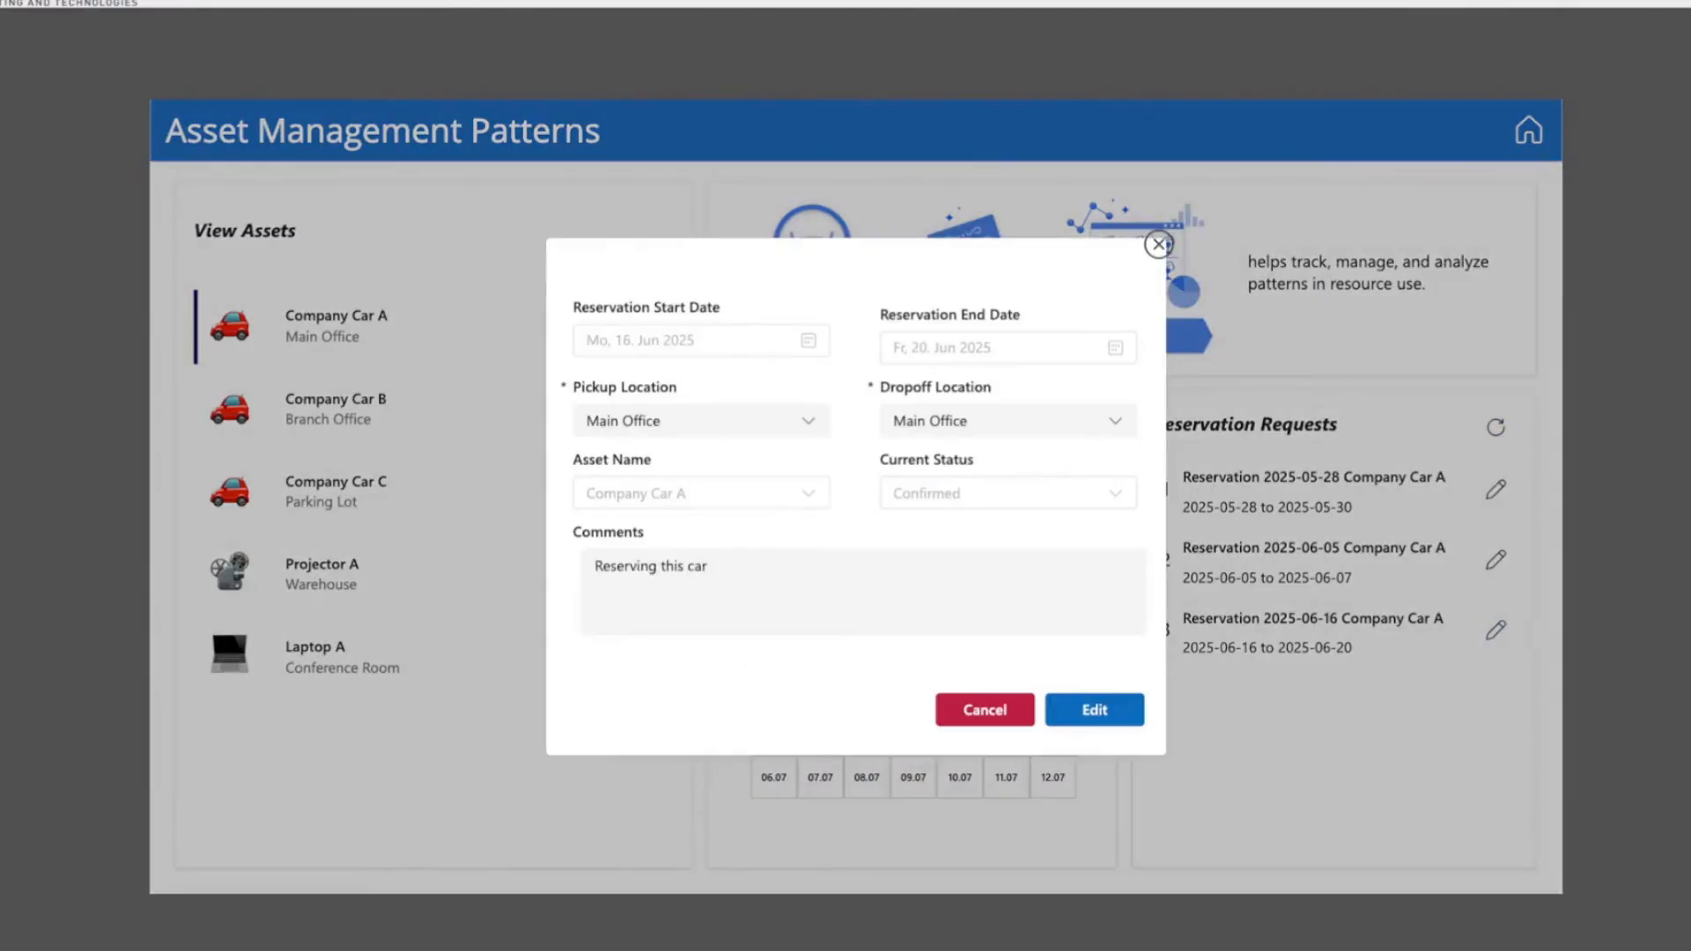
{"action": "left_click", "coordinate": [985, 710]}
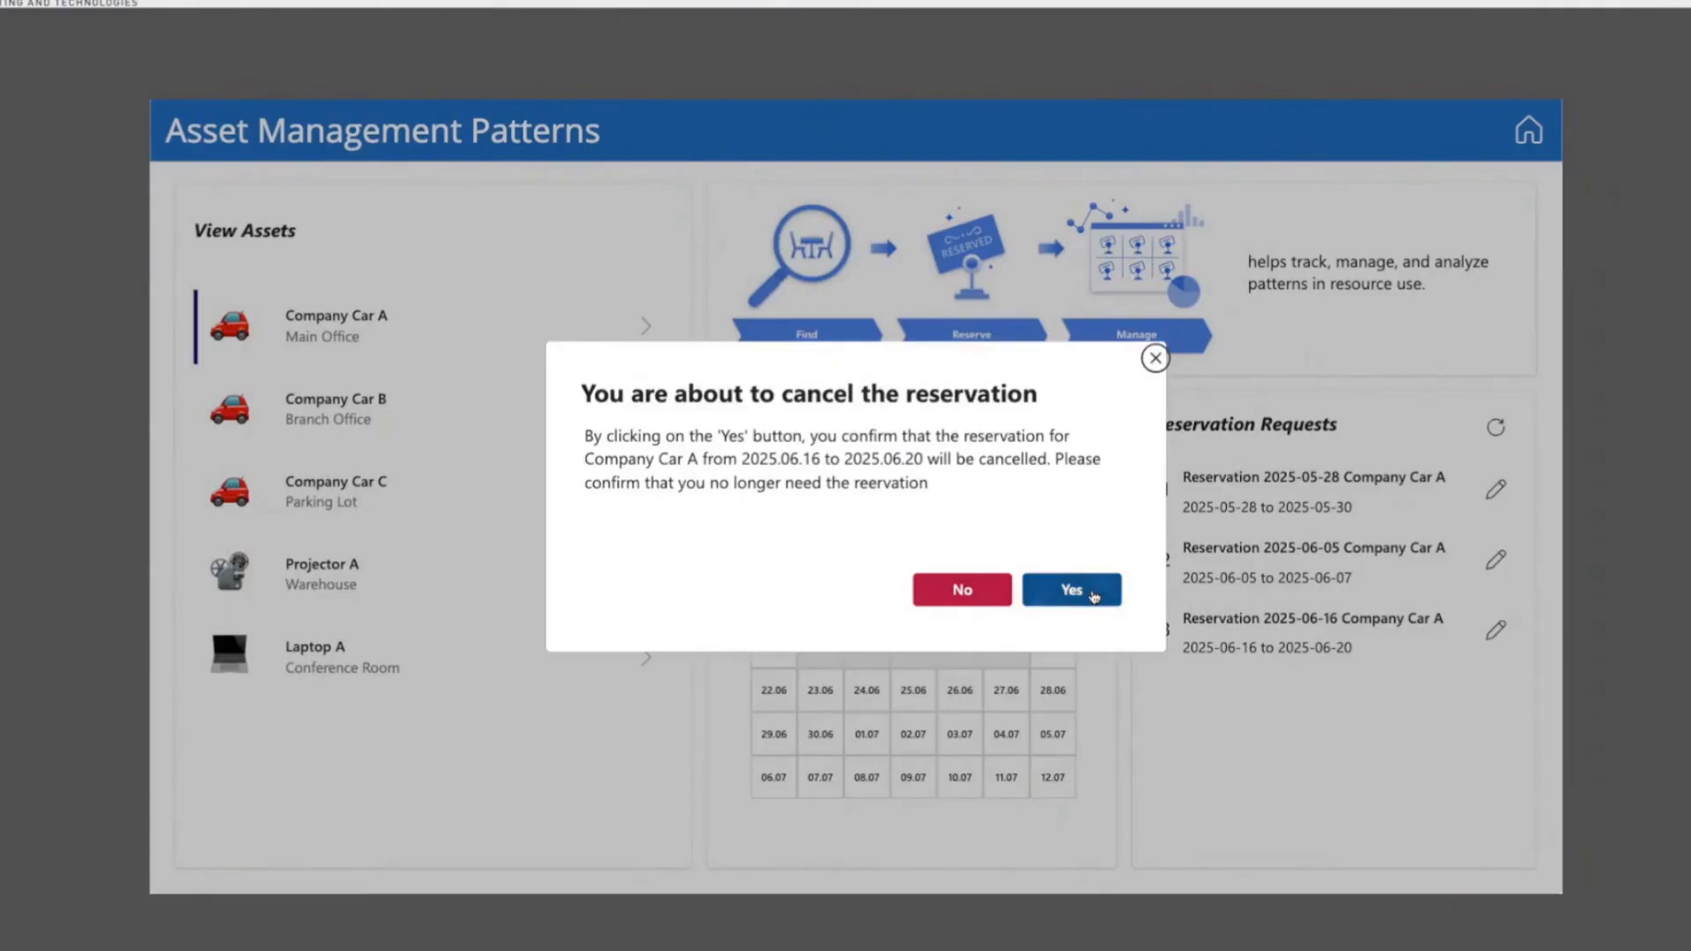
{"action": "mouse_move", "coordinate": [1092, 595]}
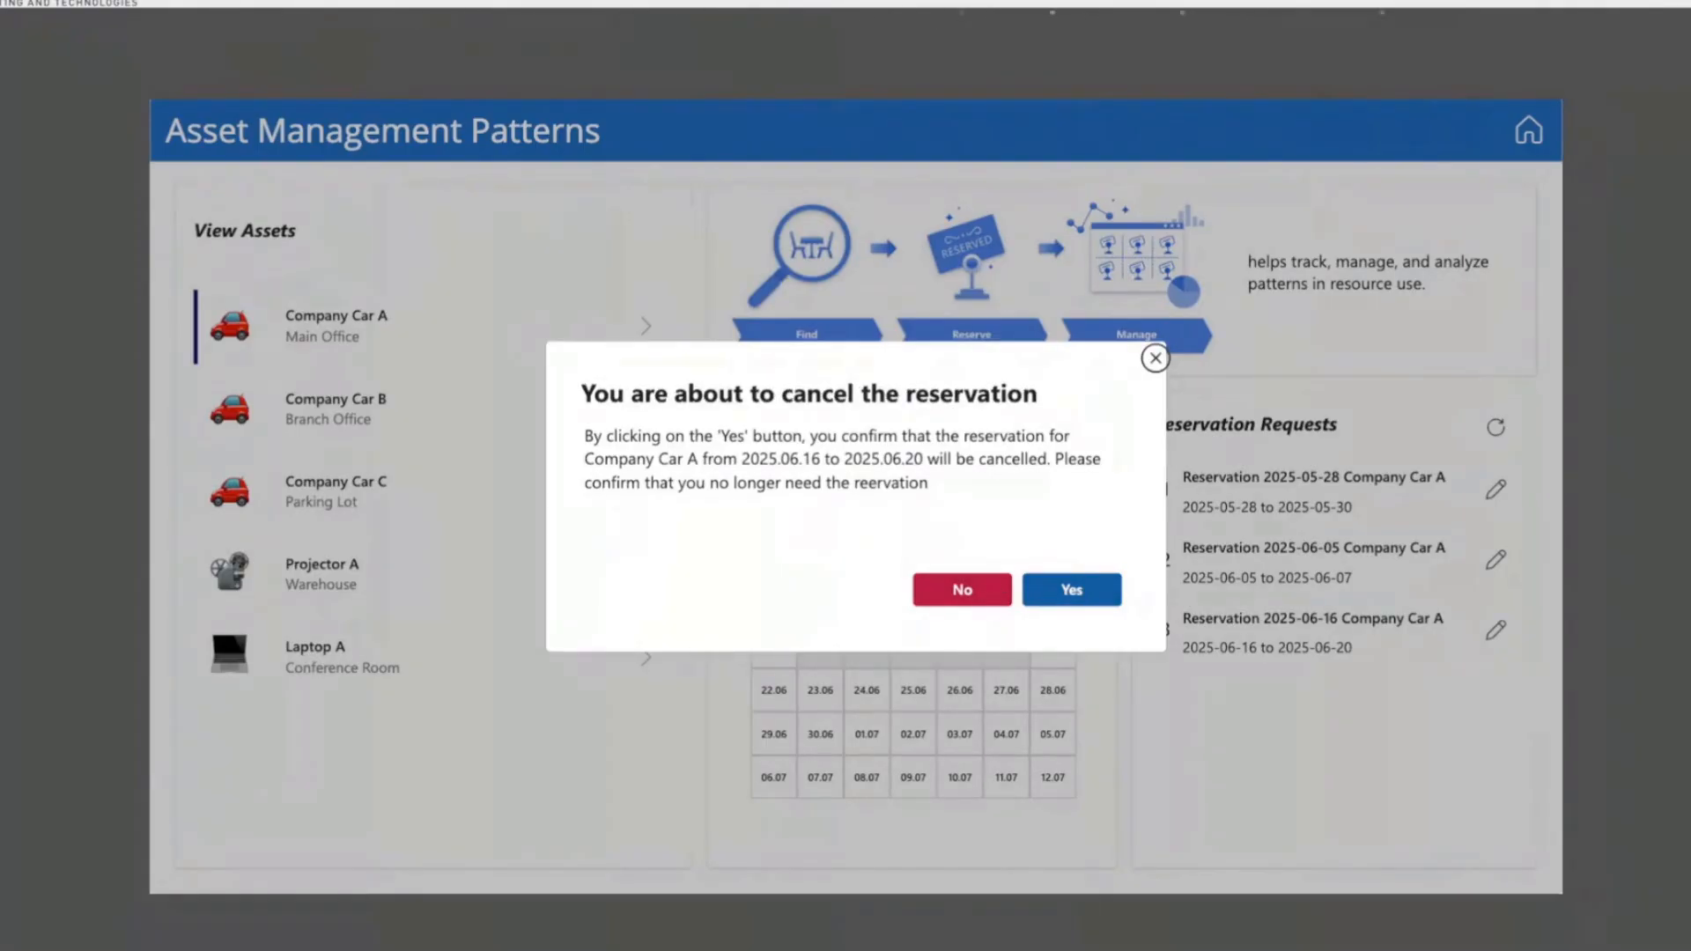
{"action": "left_click", "coordinate": [1071, 588]}
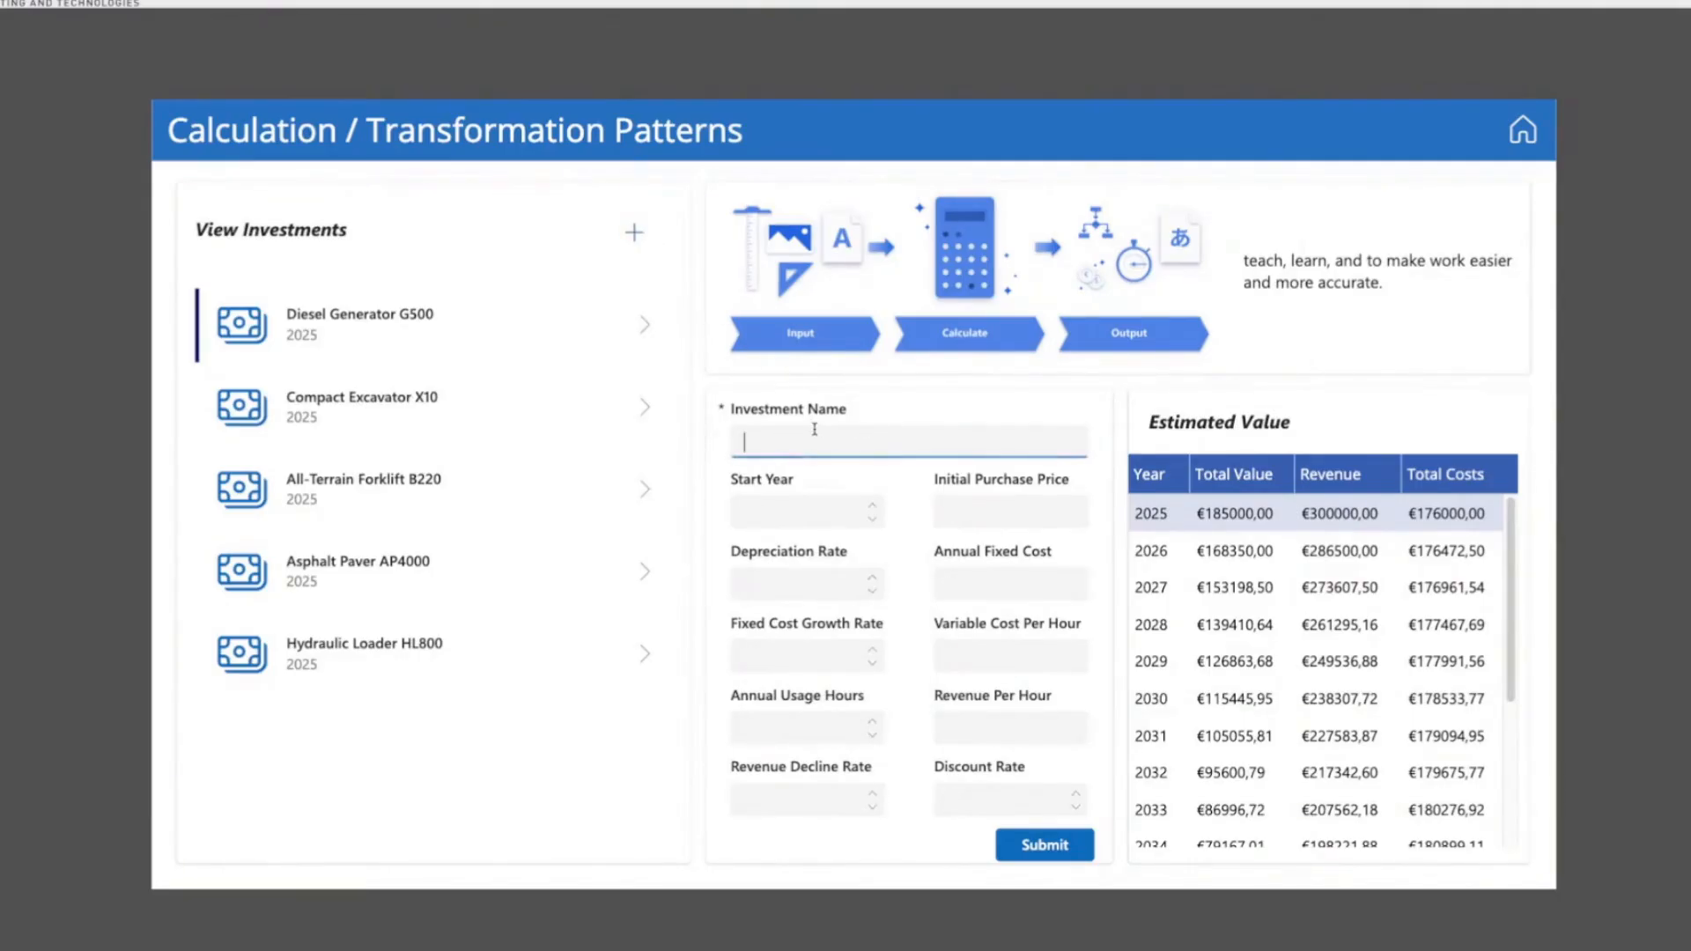
- Enter the Automated assembly line investment with annual fixed cost 150 and 3.5 growth rate
{"action": "type", "text": "Automated assemblz"}
{"action": "left_click", "coordinate": [807, 583]}
{"action": "type", "text": "8"}
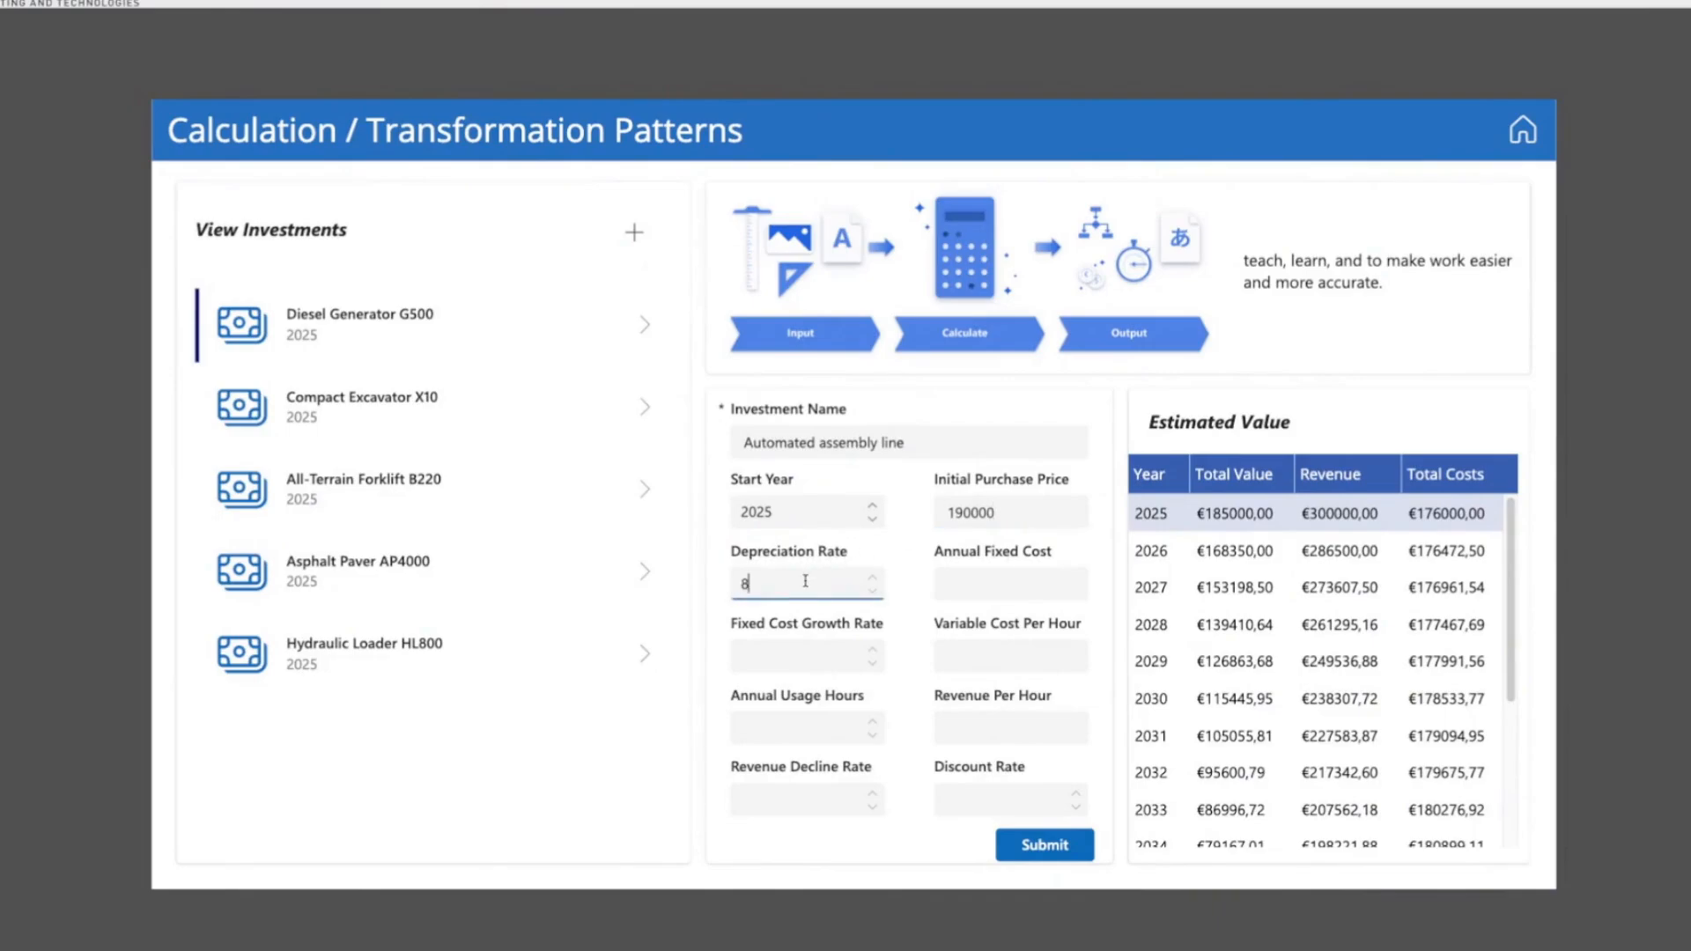
{"action": "left_click", "coordinate": [1011, 584]}
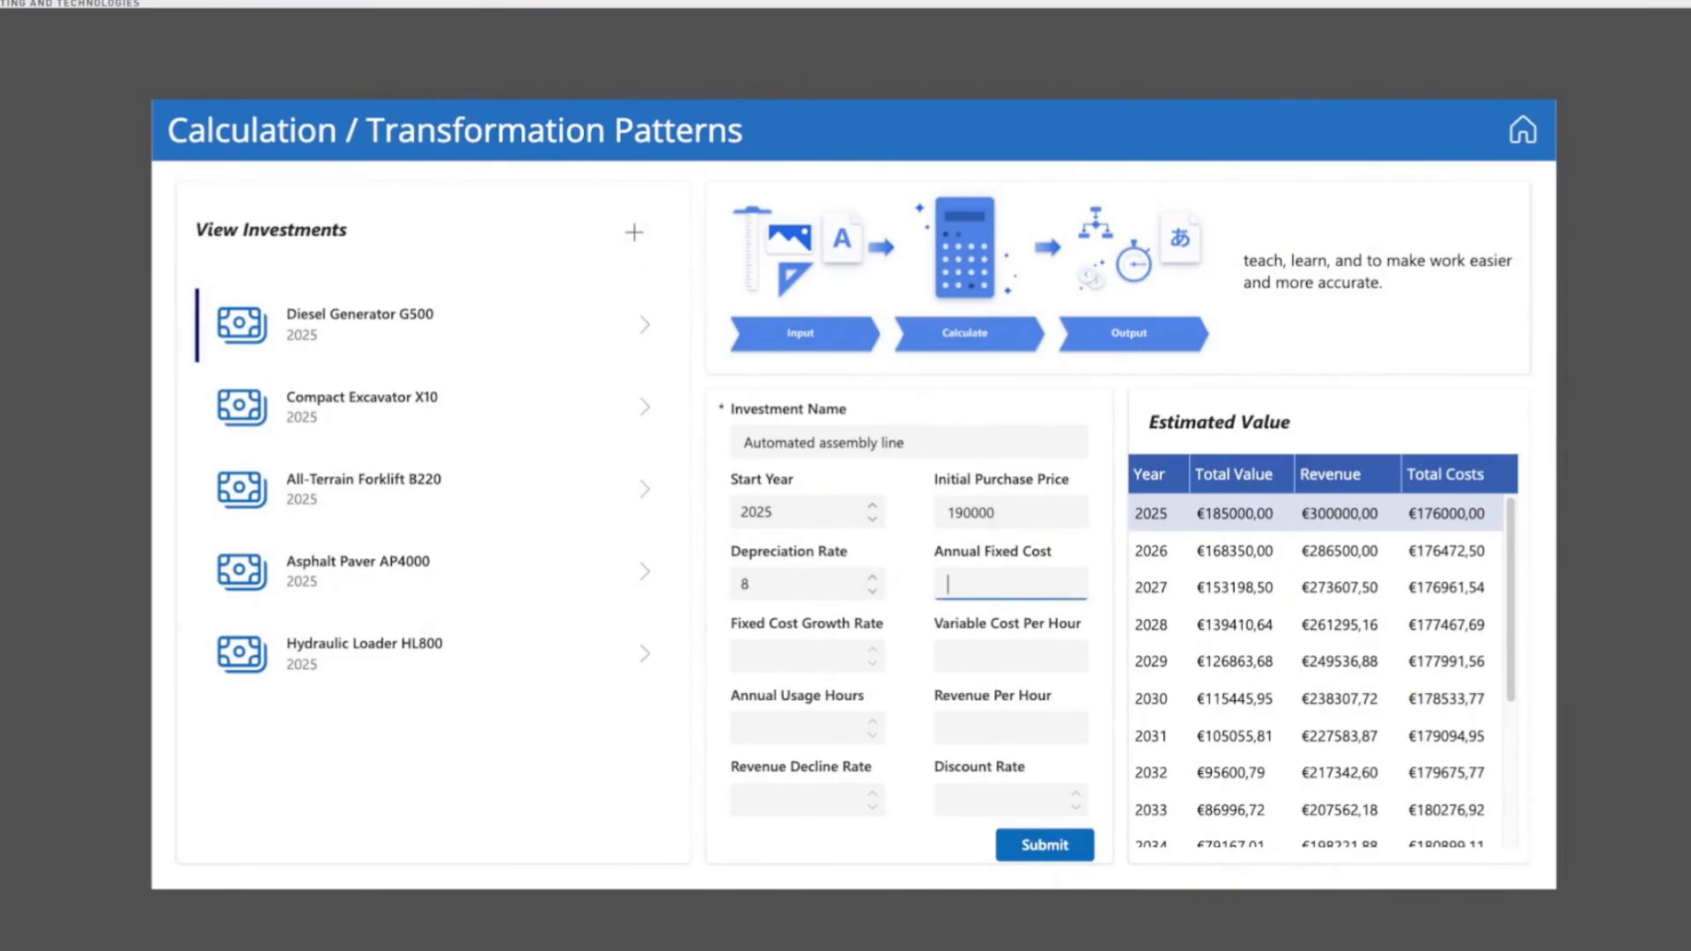
{"action": "type", "text": "150"}
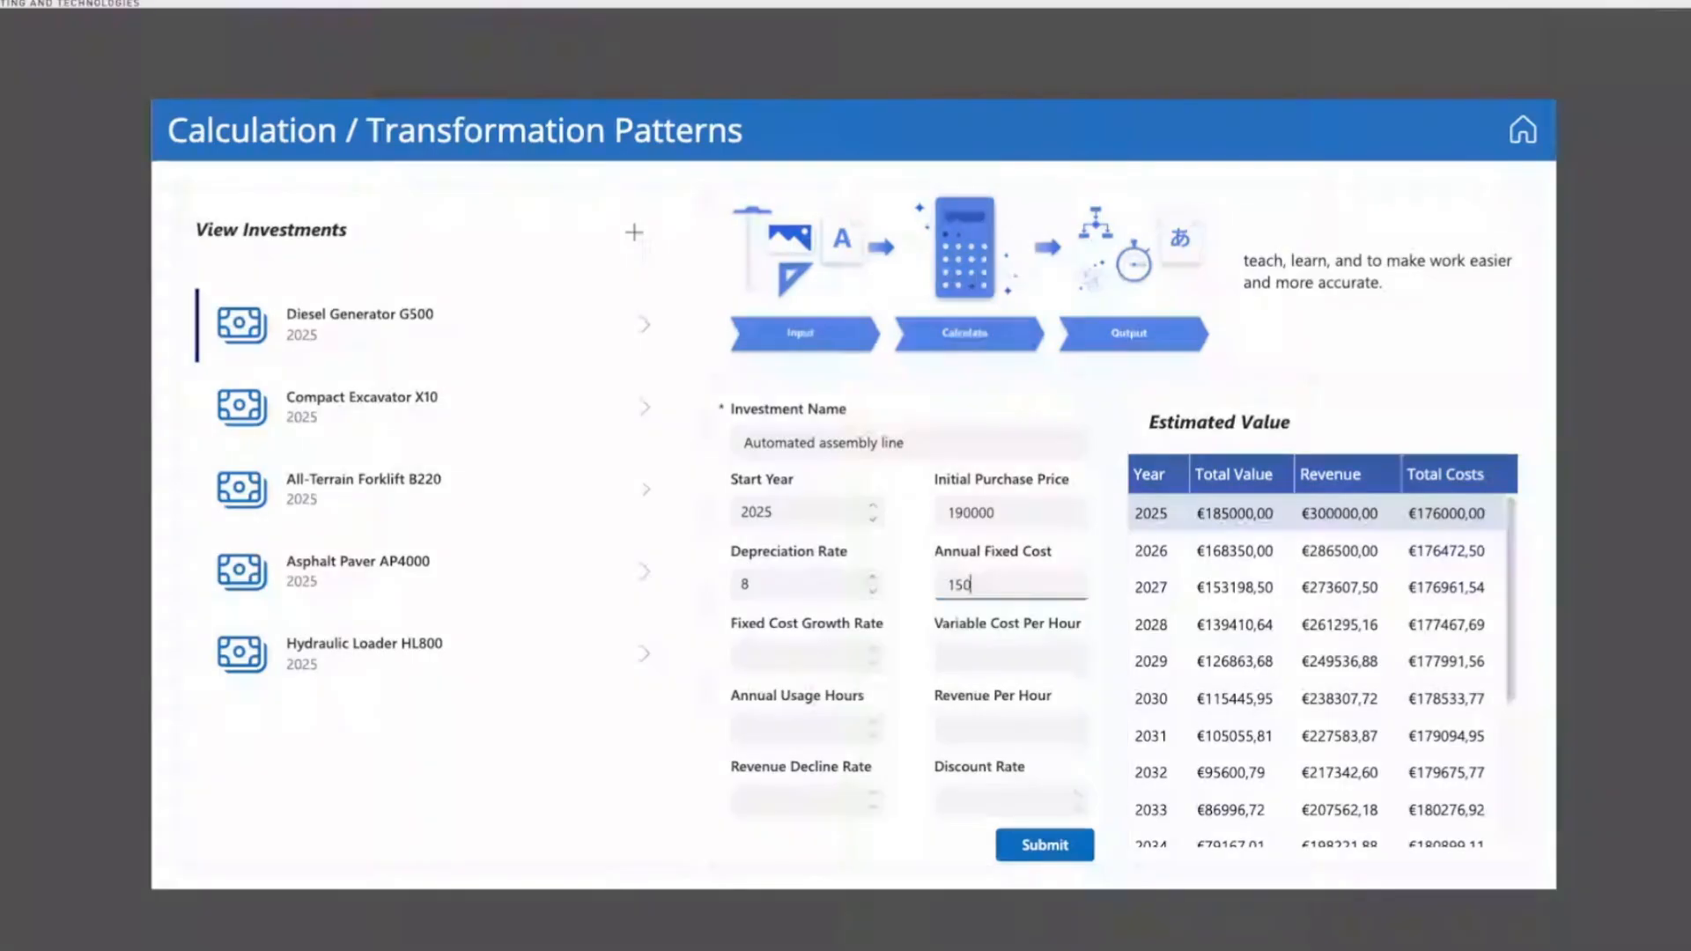
{"action": "left_click", "coordinate": [807, 659]}
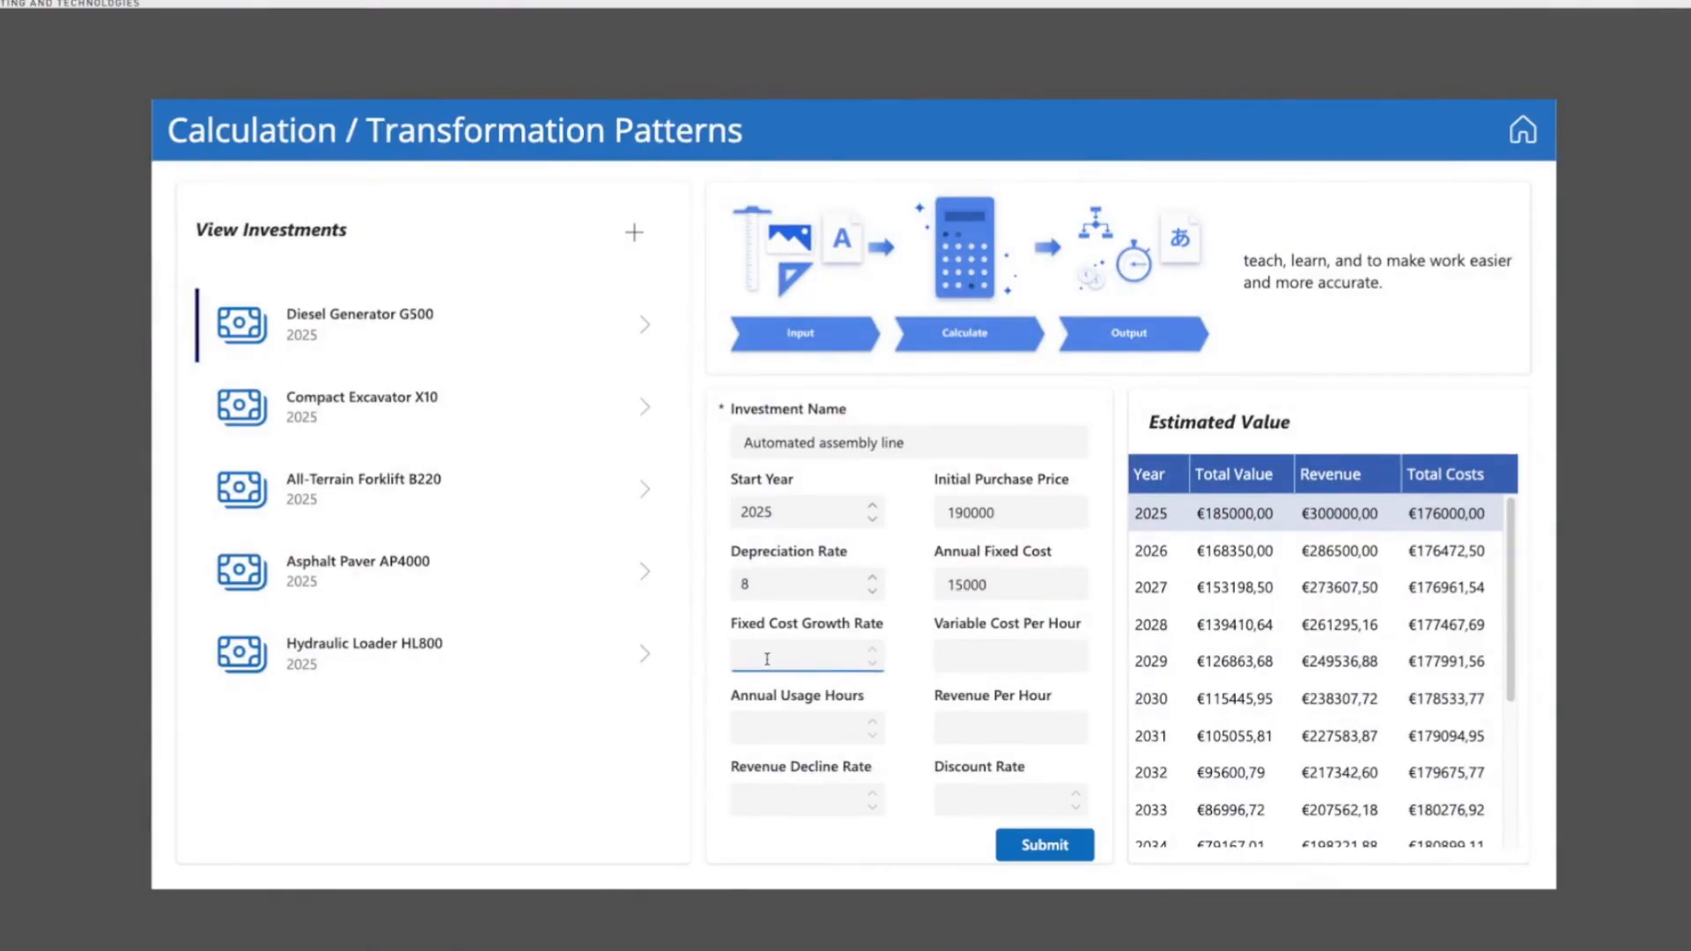
{"action": "type", "text": "3.5"}
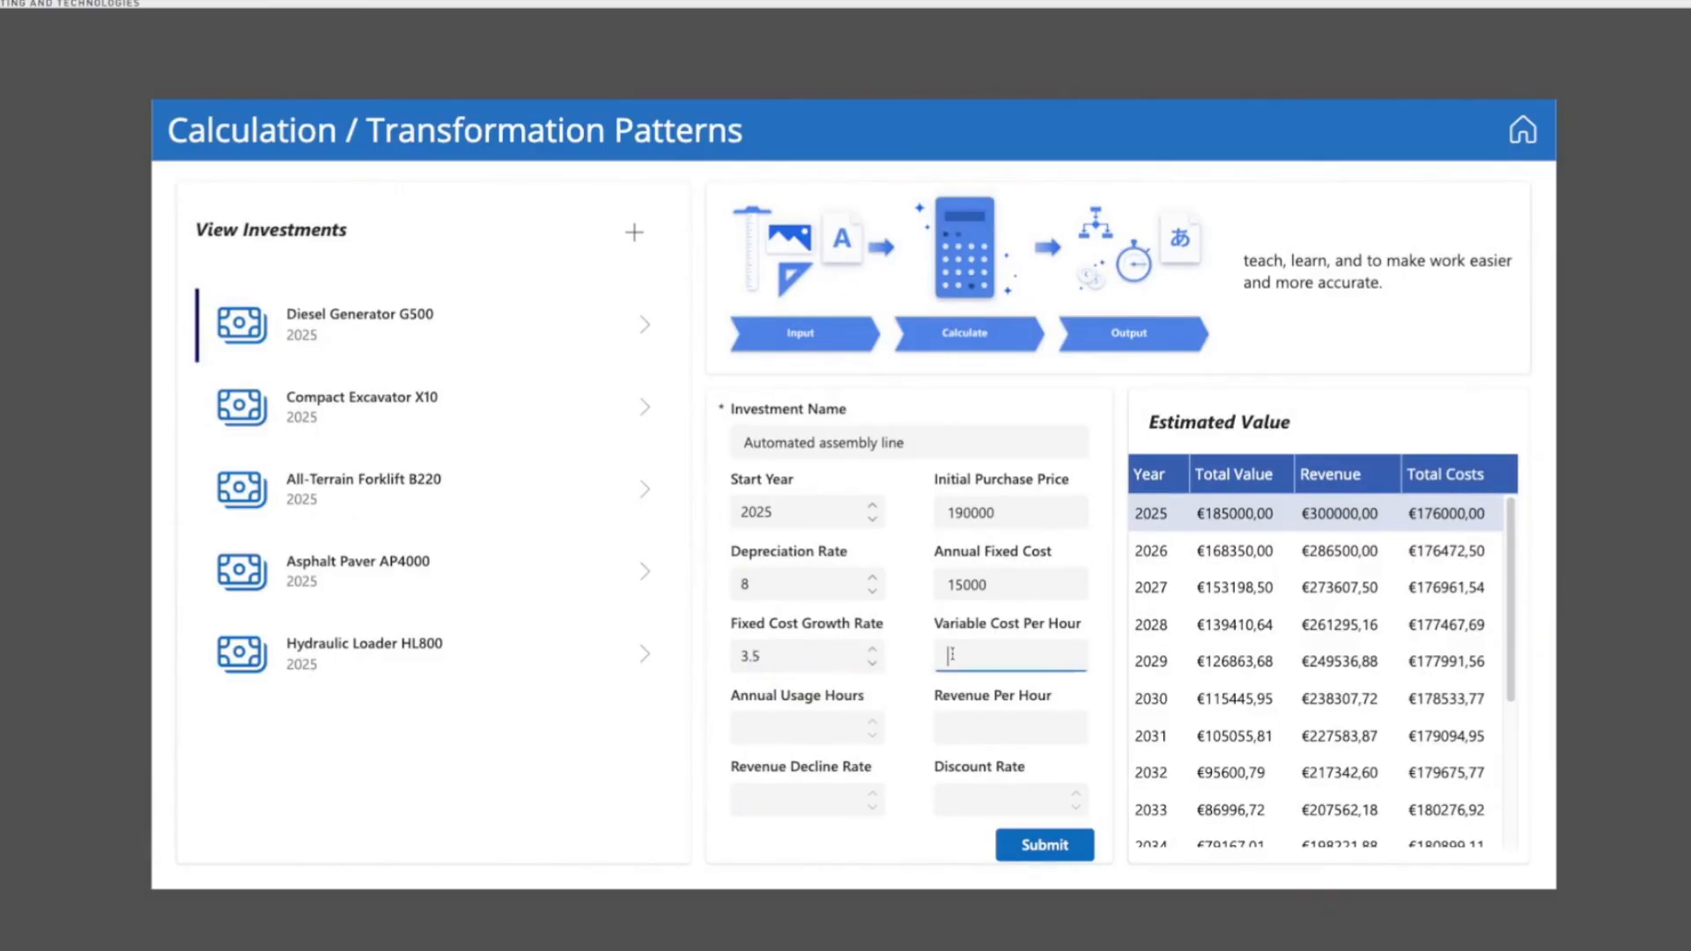
- Enter hourly rate 60, 2500 hours and 7 discount rate, then submit the calculation
{"action": "type", "text": "60"}
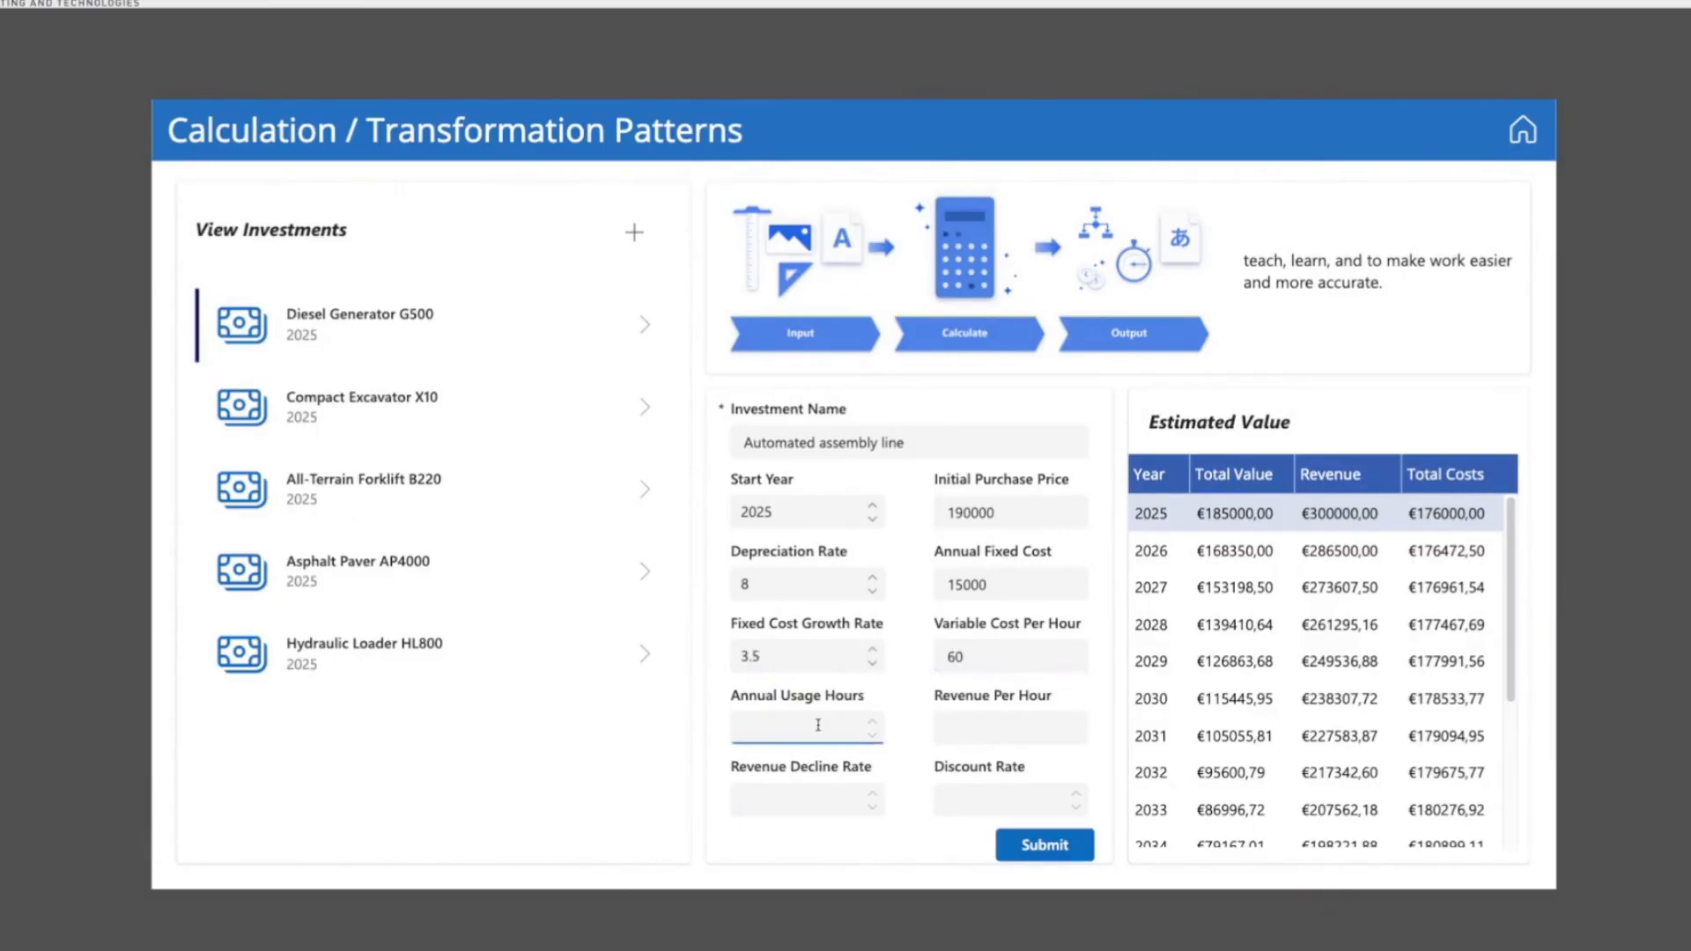
{"action": "type", "text": "2500"}
{"action": "left_click", "coordinate": [1011, 727]}
{"action": "type", "text": "120"}
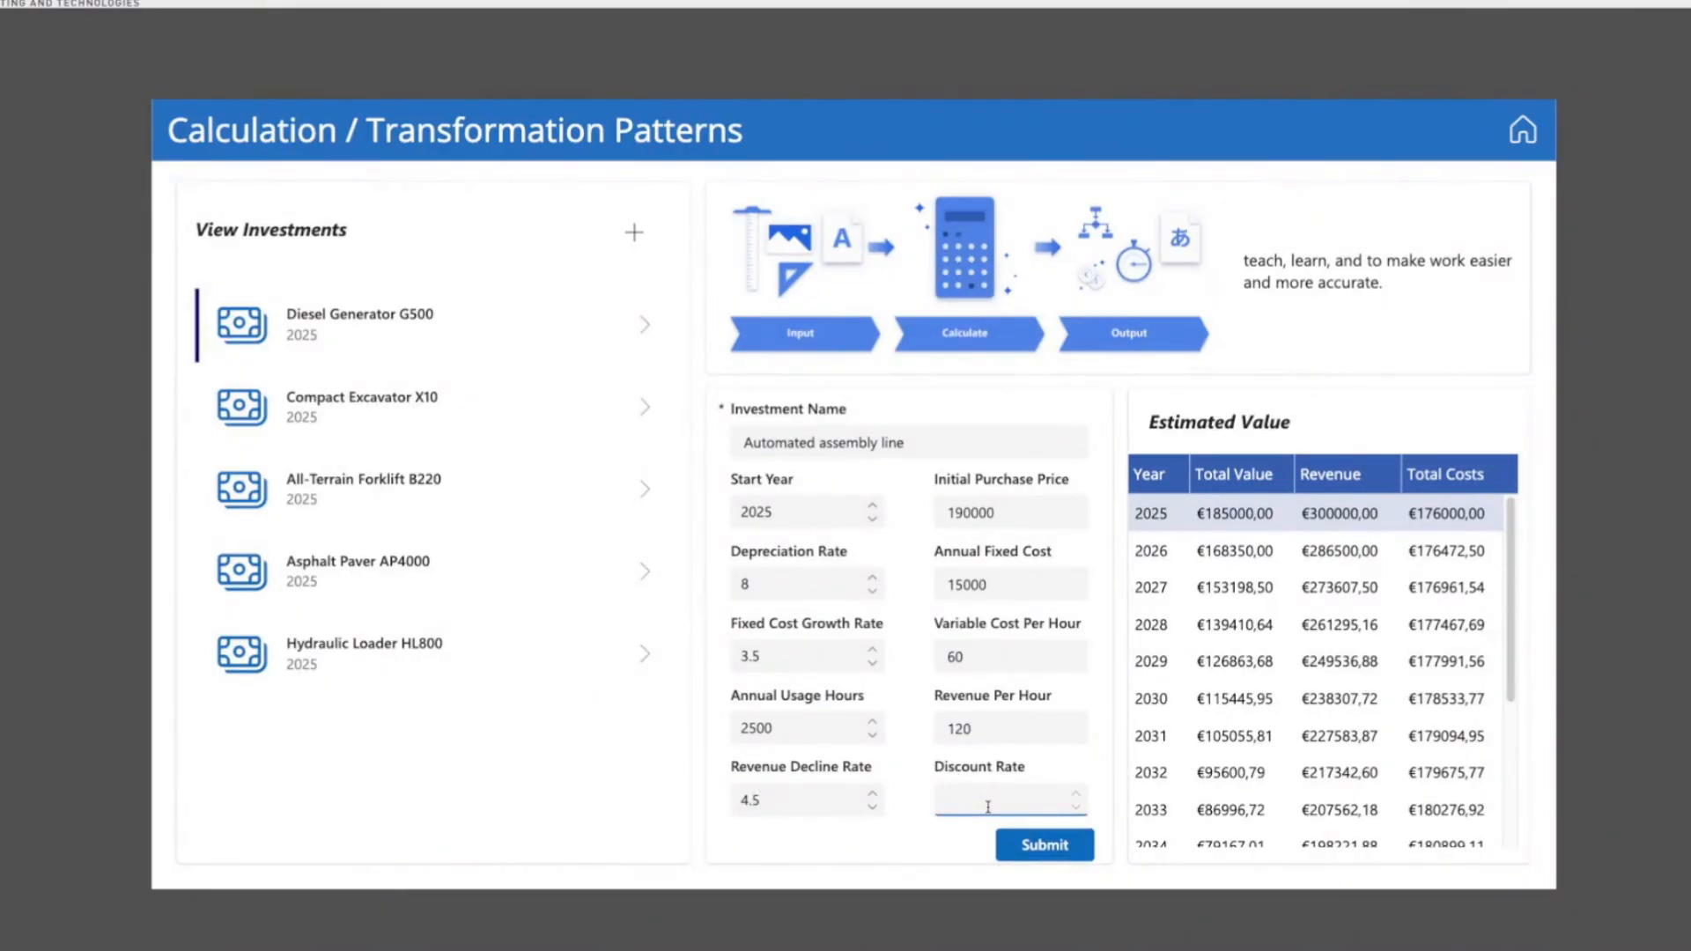
{"action": "type", "text": "7"}
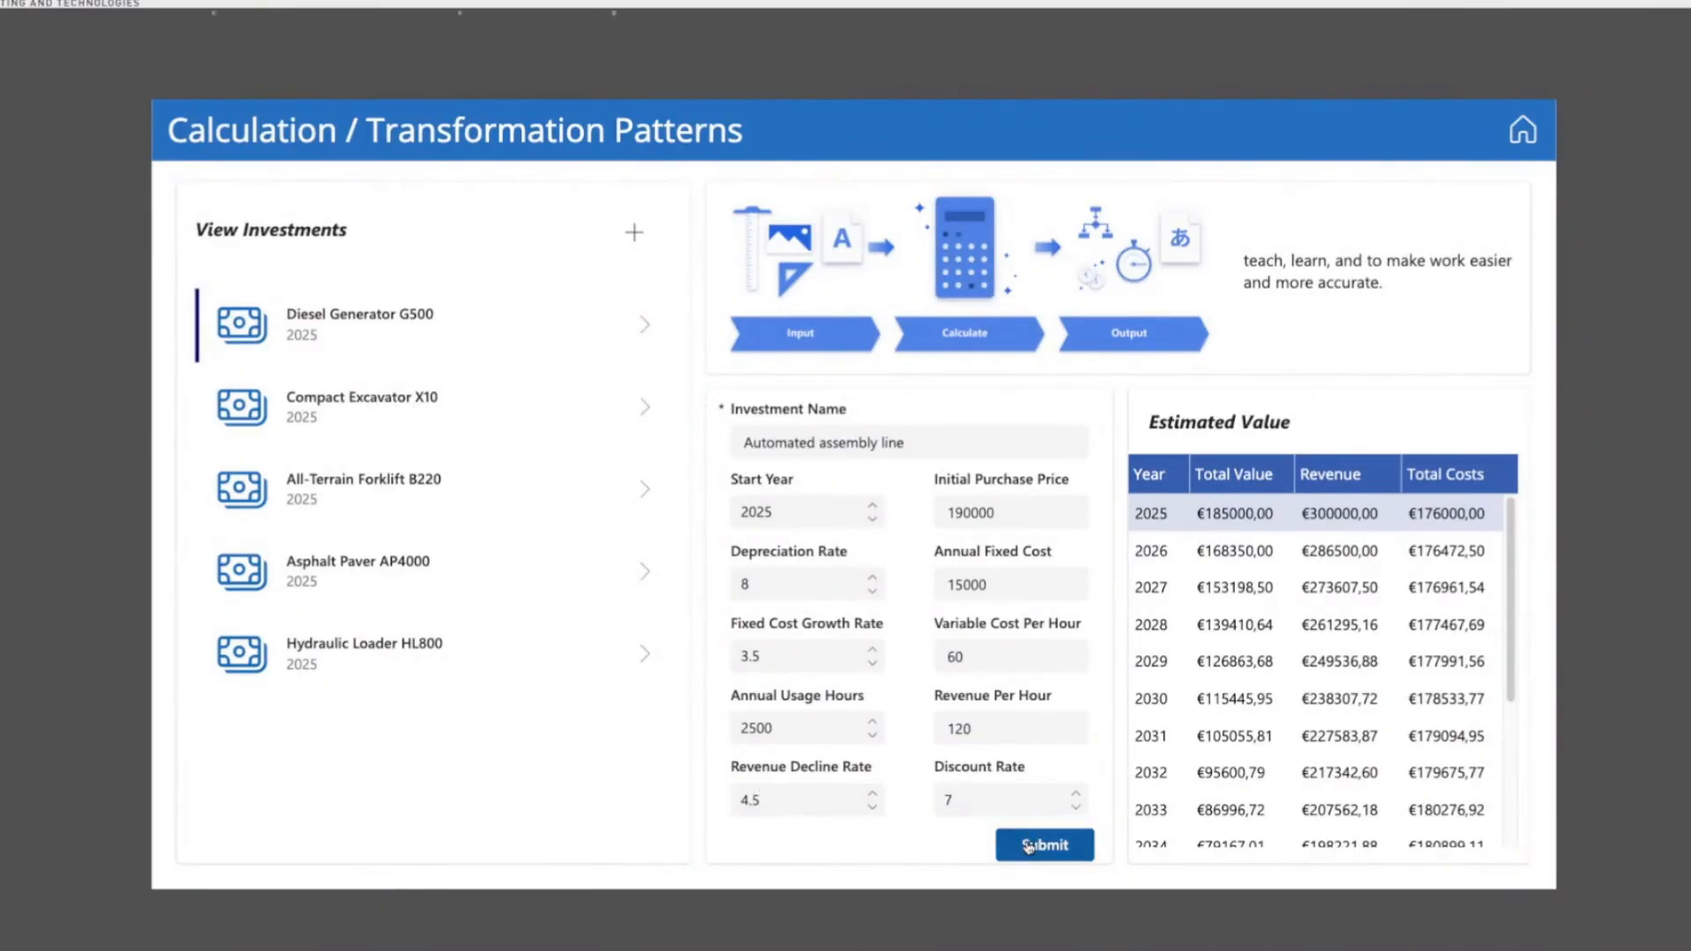
{"action": "left_click", "coordinate": [1044, 846]}
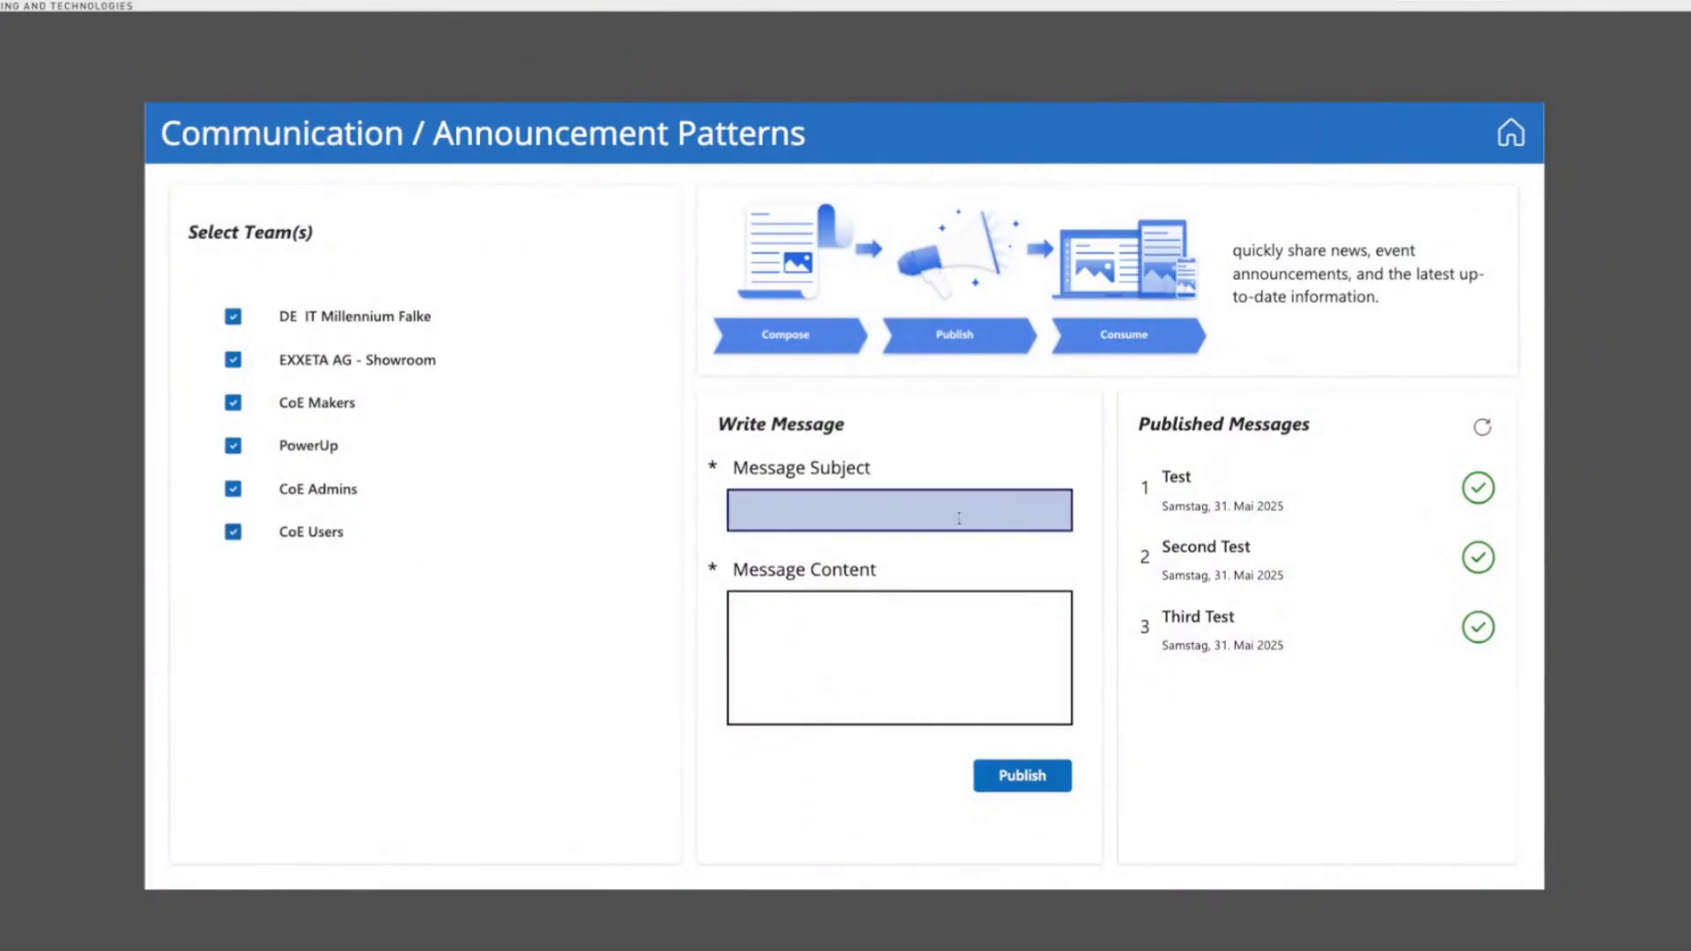
- Publish the 'Amazing News' announcement sharing the news with everyone to all six teams
{"action": "type", "text": "Amay"}
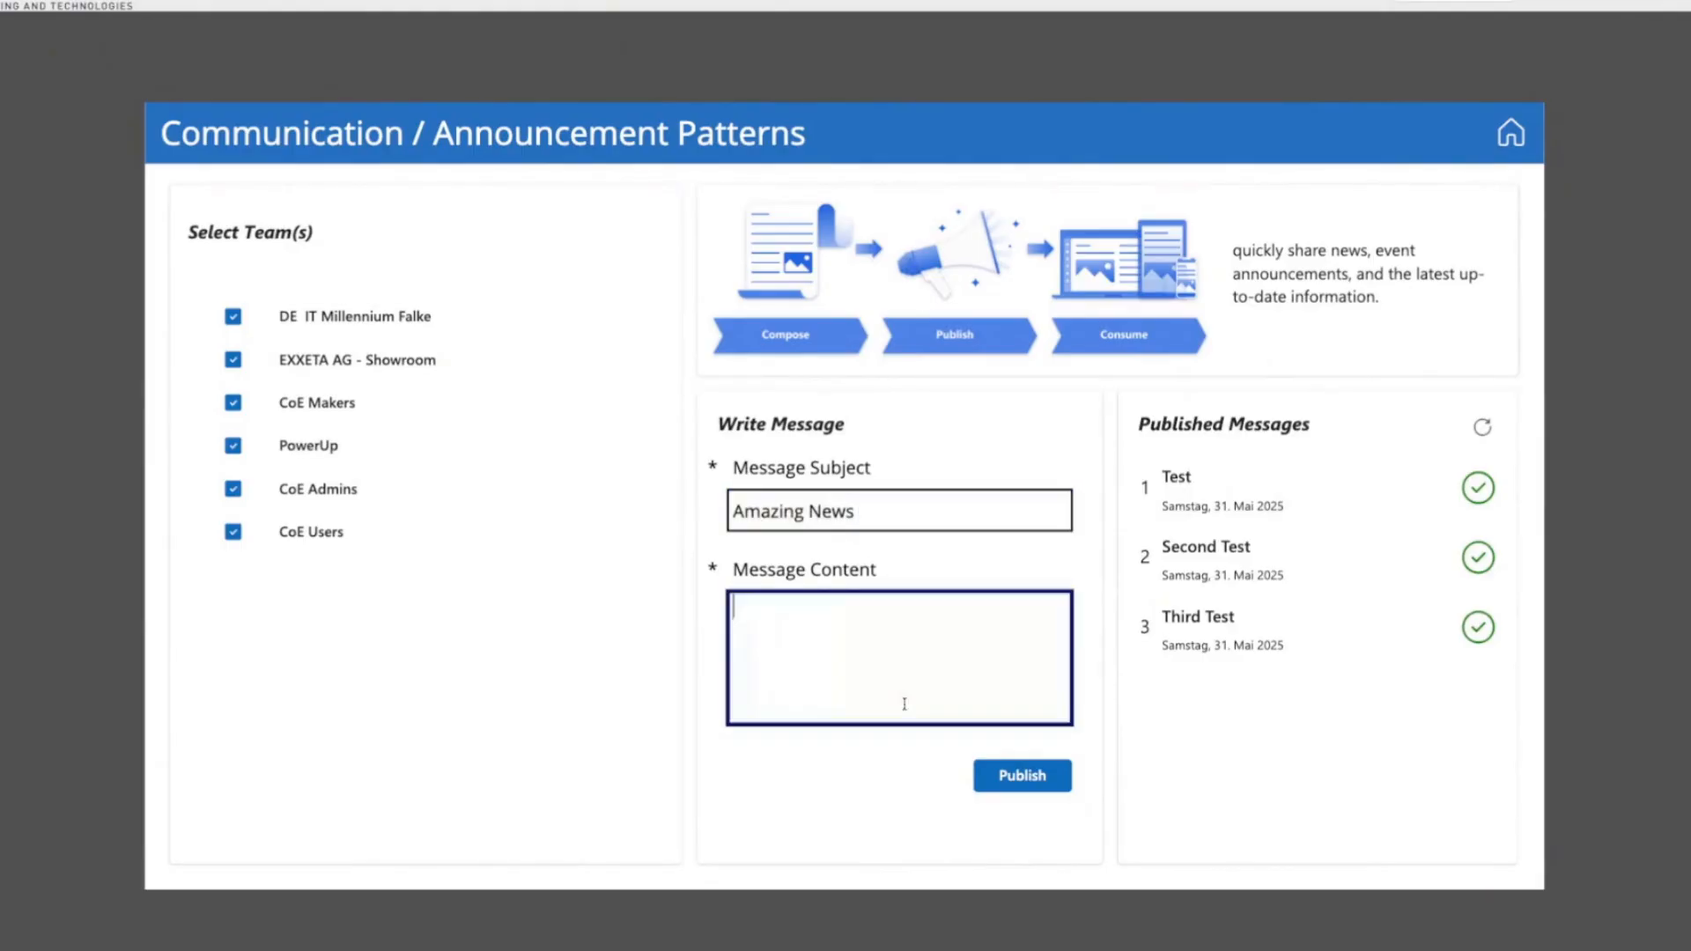
{"action": "type", "text": "I just want to share this am"}
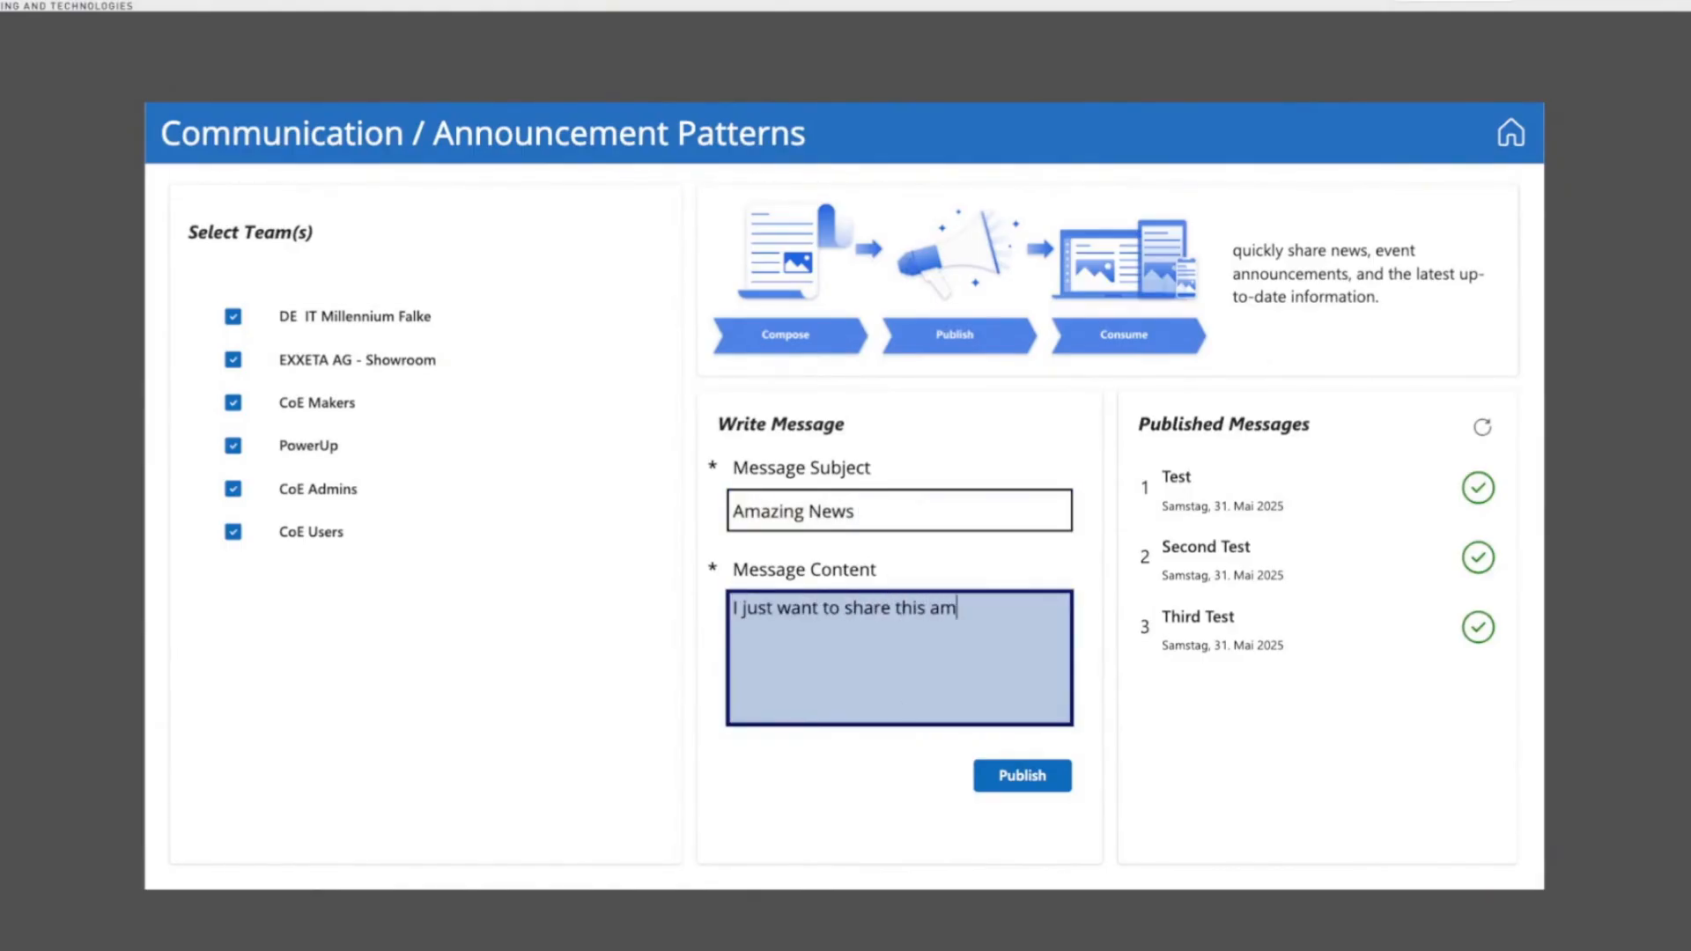
{"action": "type", "text": "azing news with everz"}
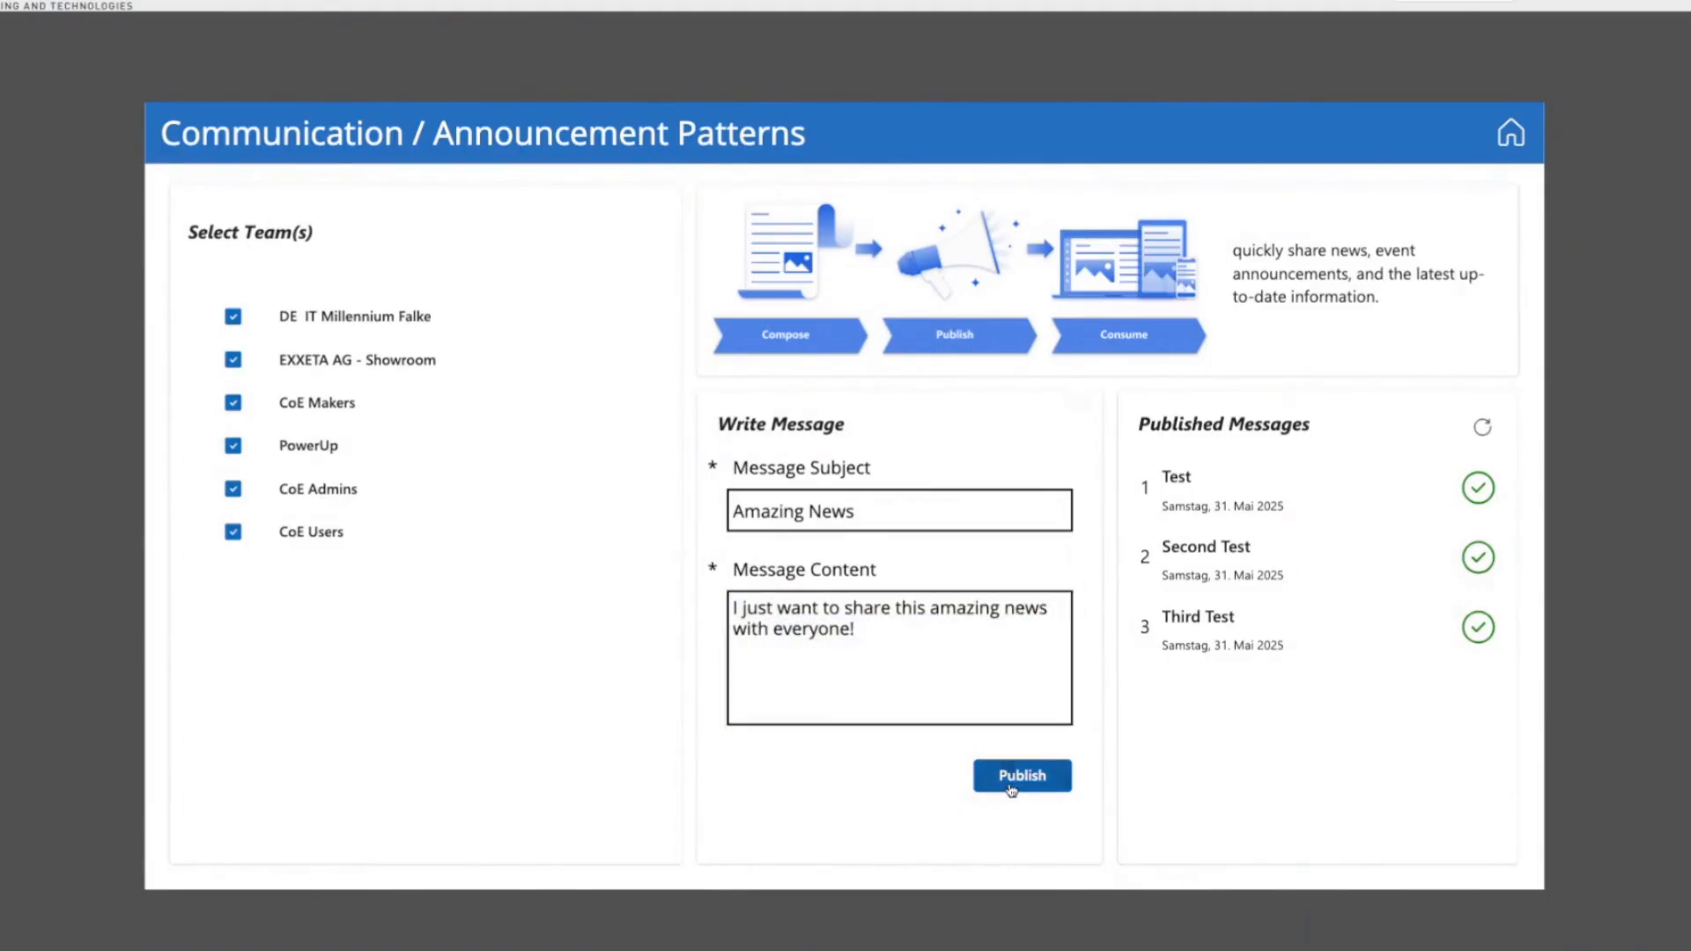
{"action": "left_click", "coordinate": [1022, 775]}
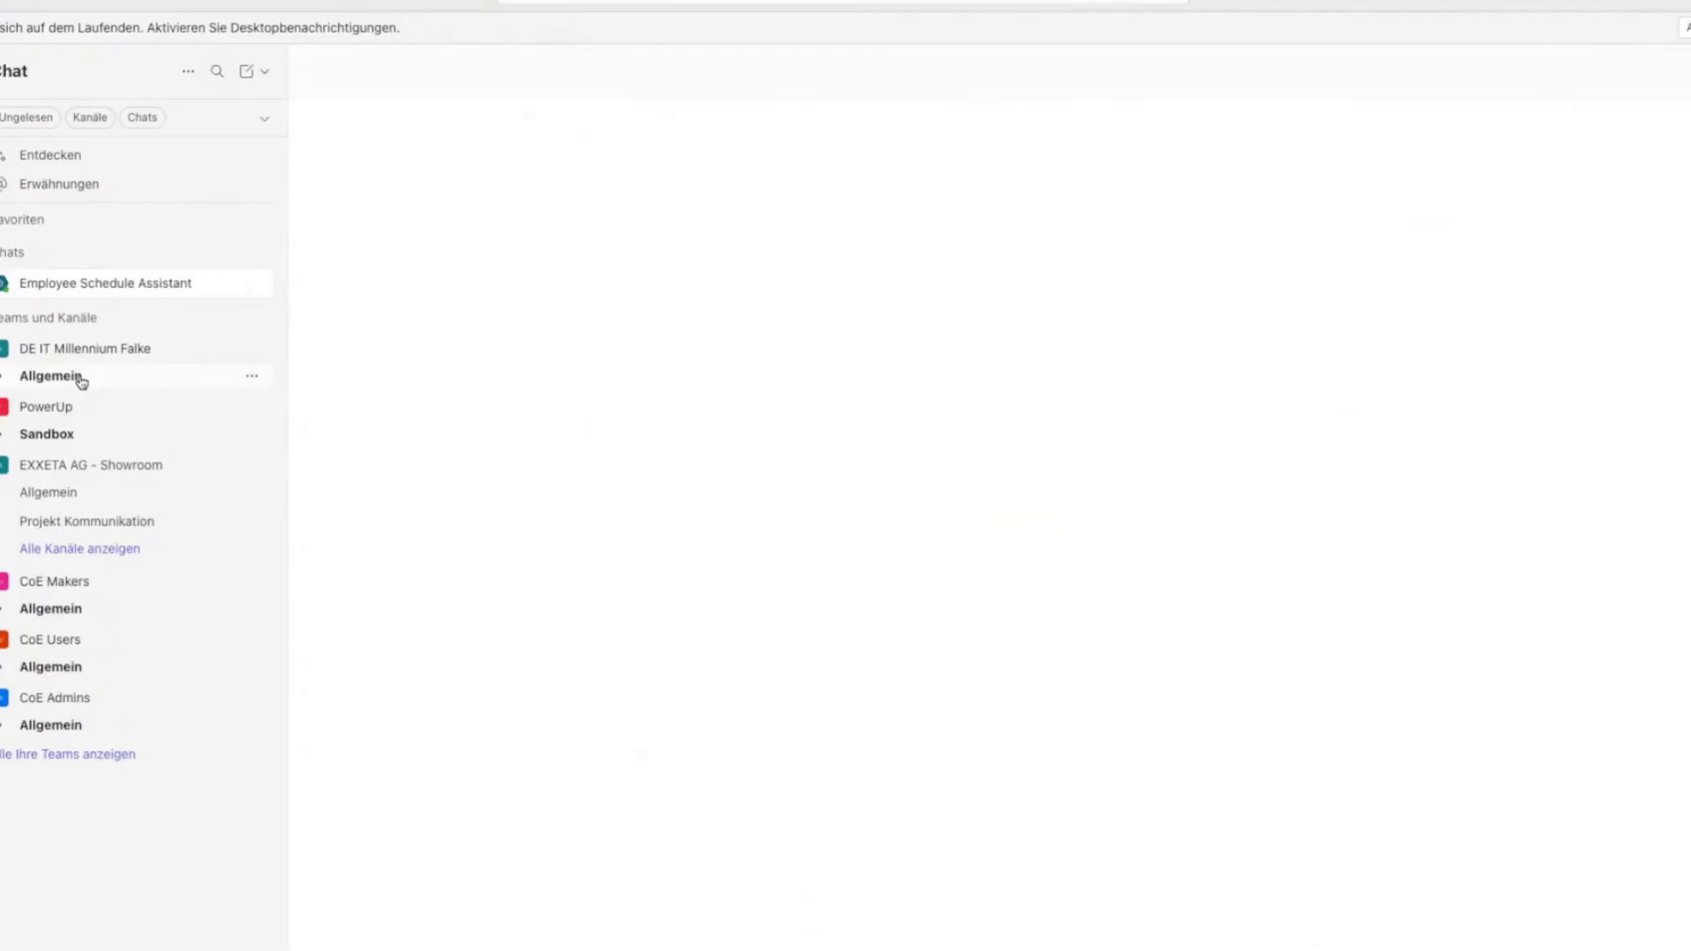
- Check the PowerUp Sandbox and EXXETA AG - Showroom Allgemein channels for the new post
{"action": "left_click", "coordinate": [53, 375]}
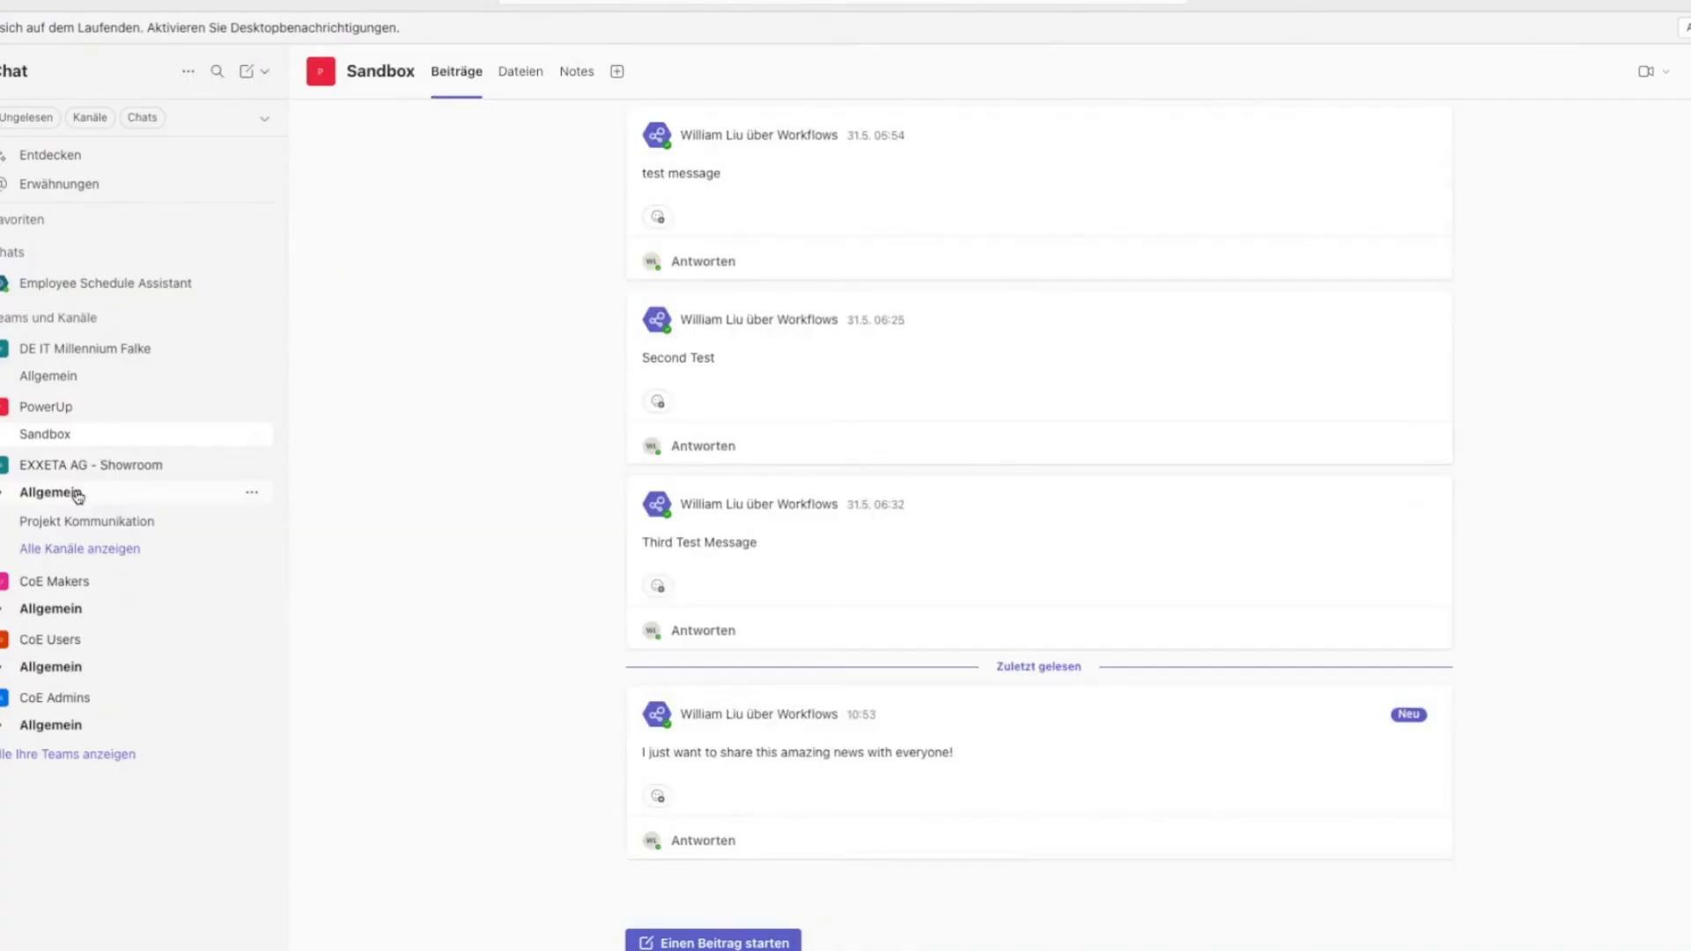
{"action": "left_click", "coordinate": [49, 666]}
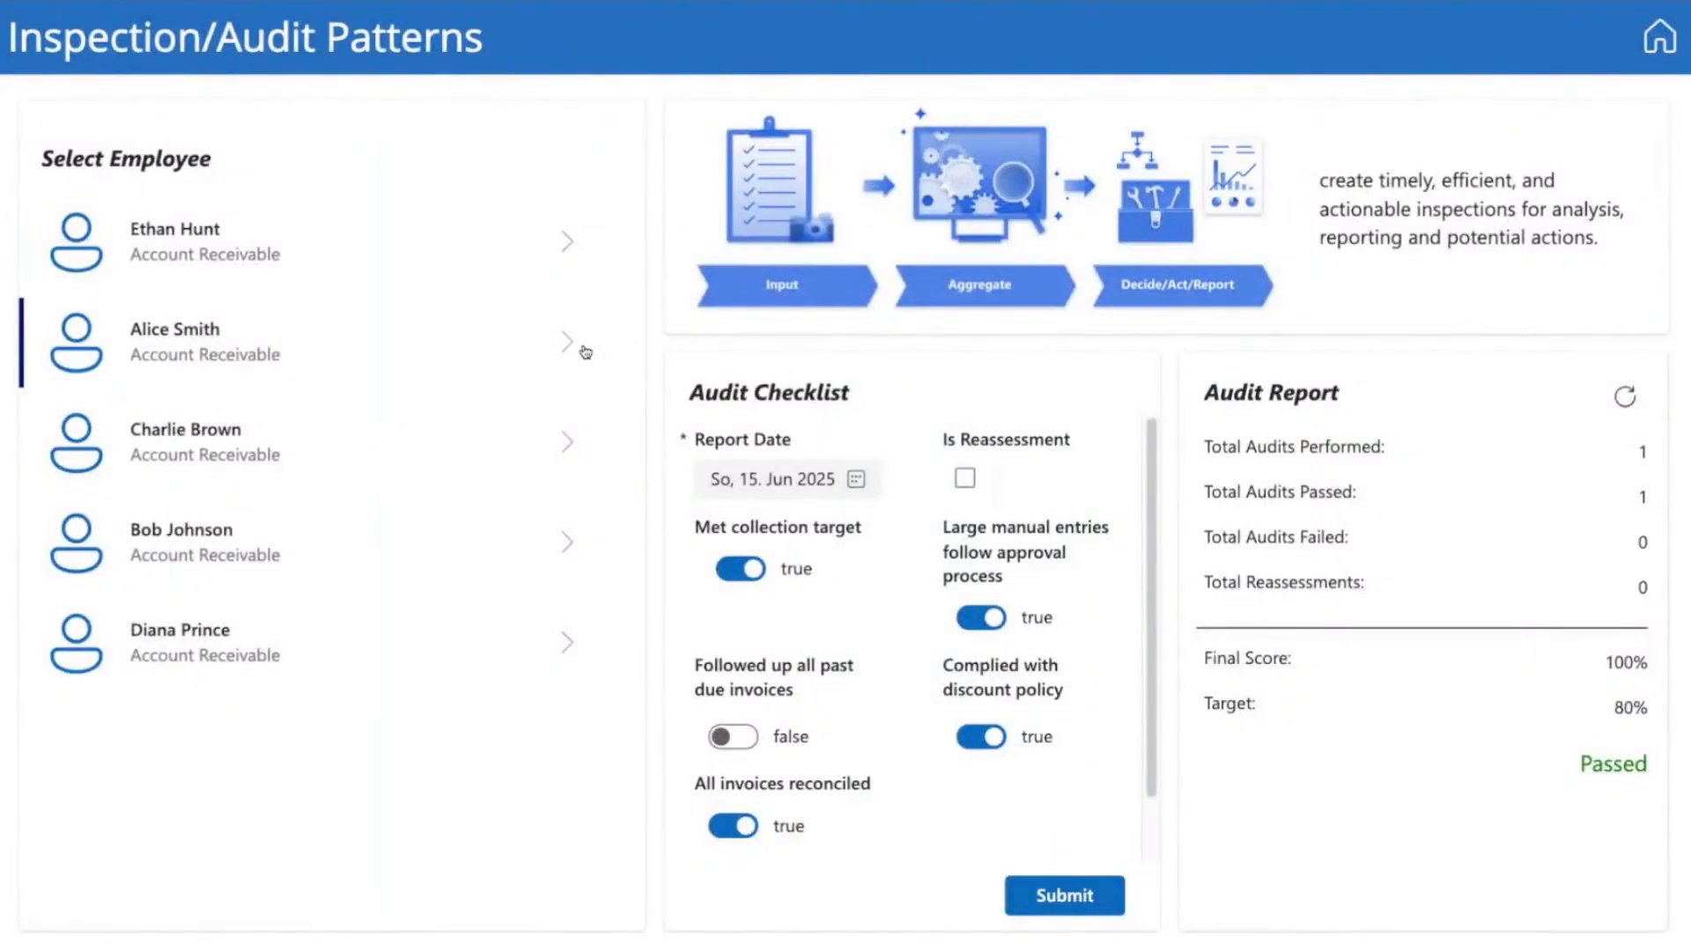
{"action": "mouse_move", "coordinate": [1059, 872]}
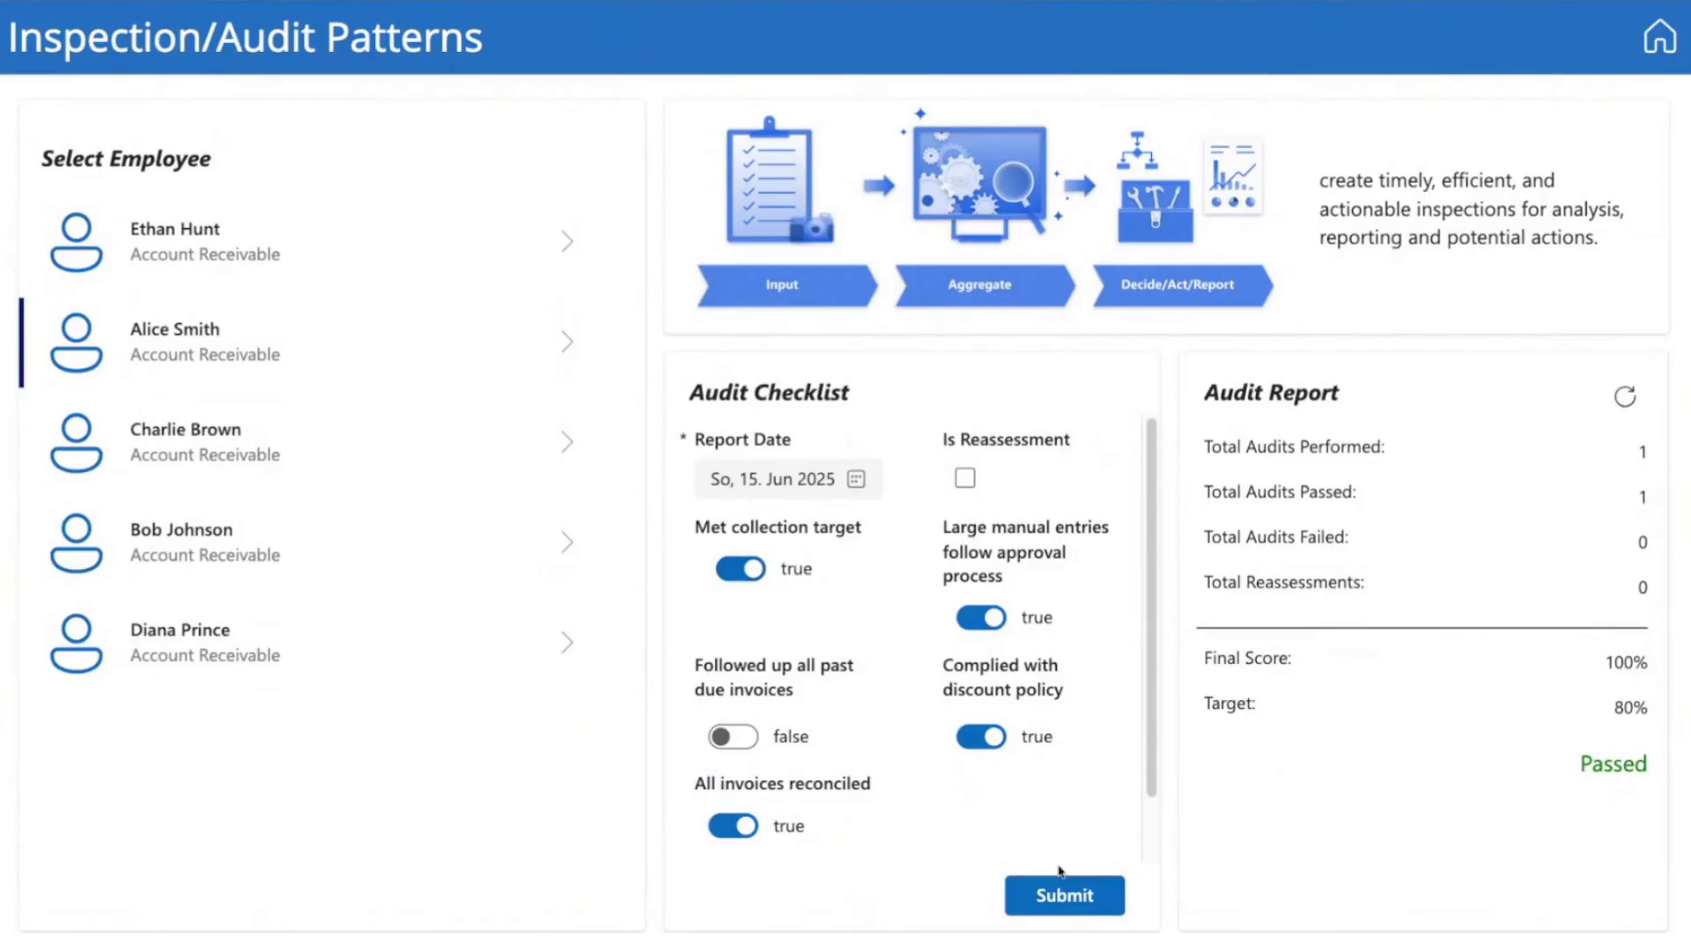
- Submit Alice Smith's audits, including 17 June 2025 with invoice and manual-entry answers, reaching five audits
{"action": "left_click", "coordinate": [1066, 895]}
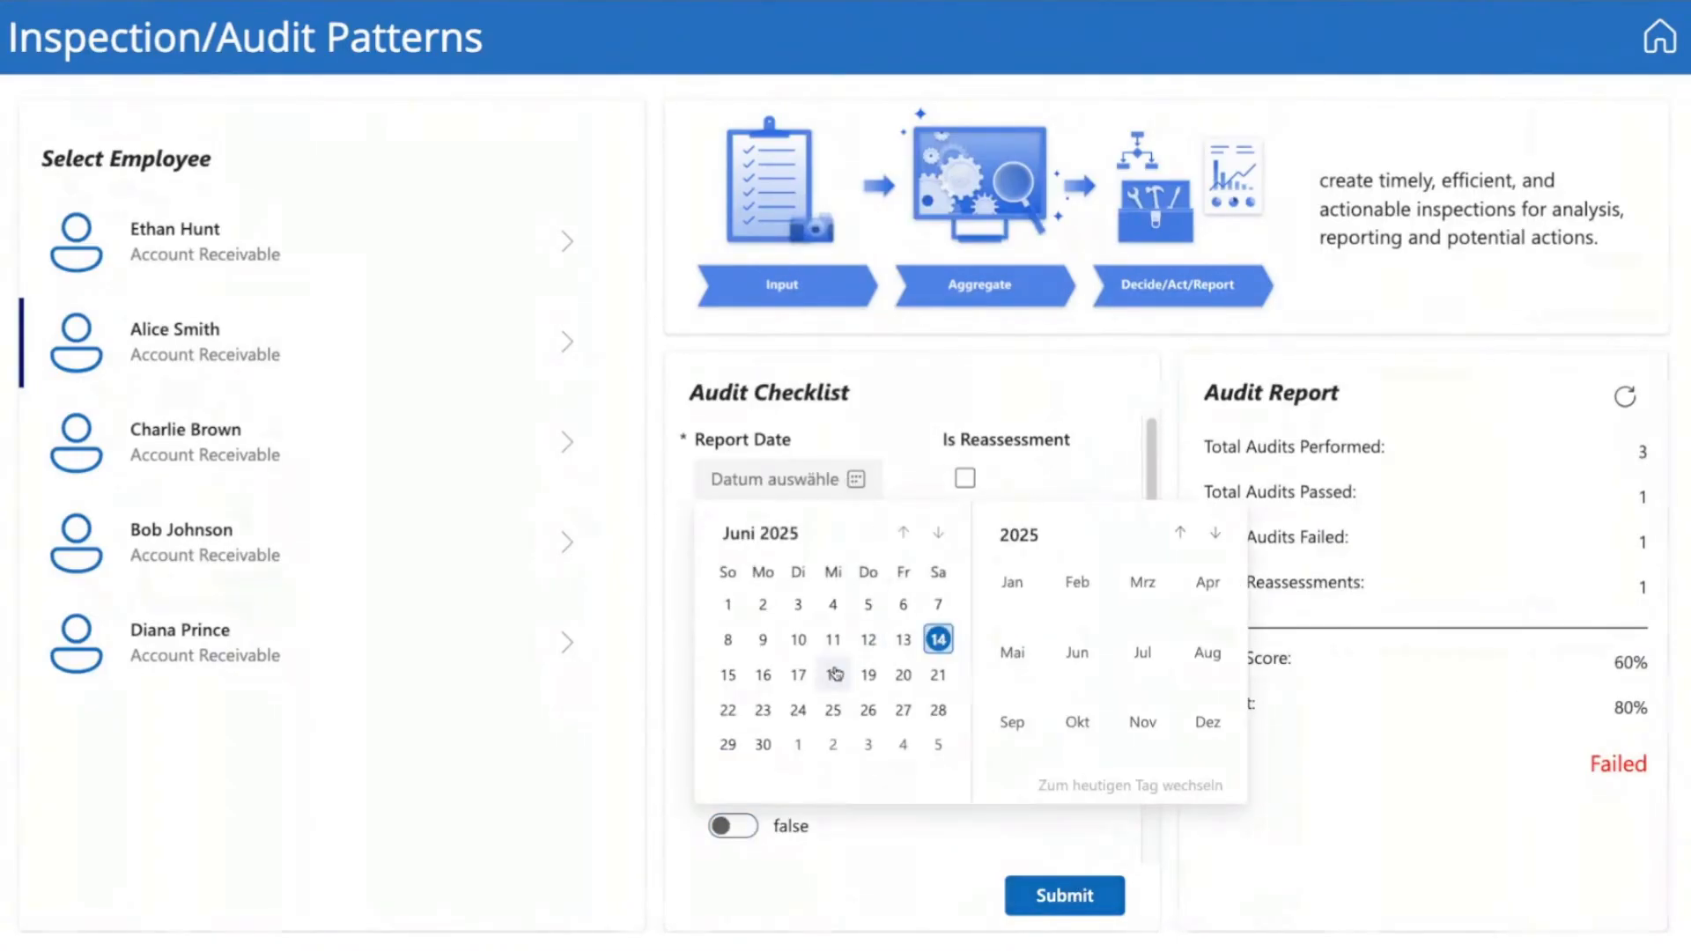
{"action": "left_click", "coordinate": [798, 675]}
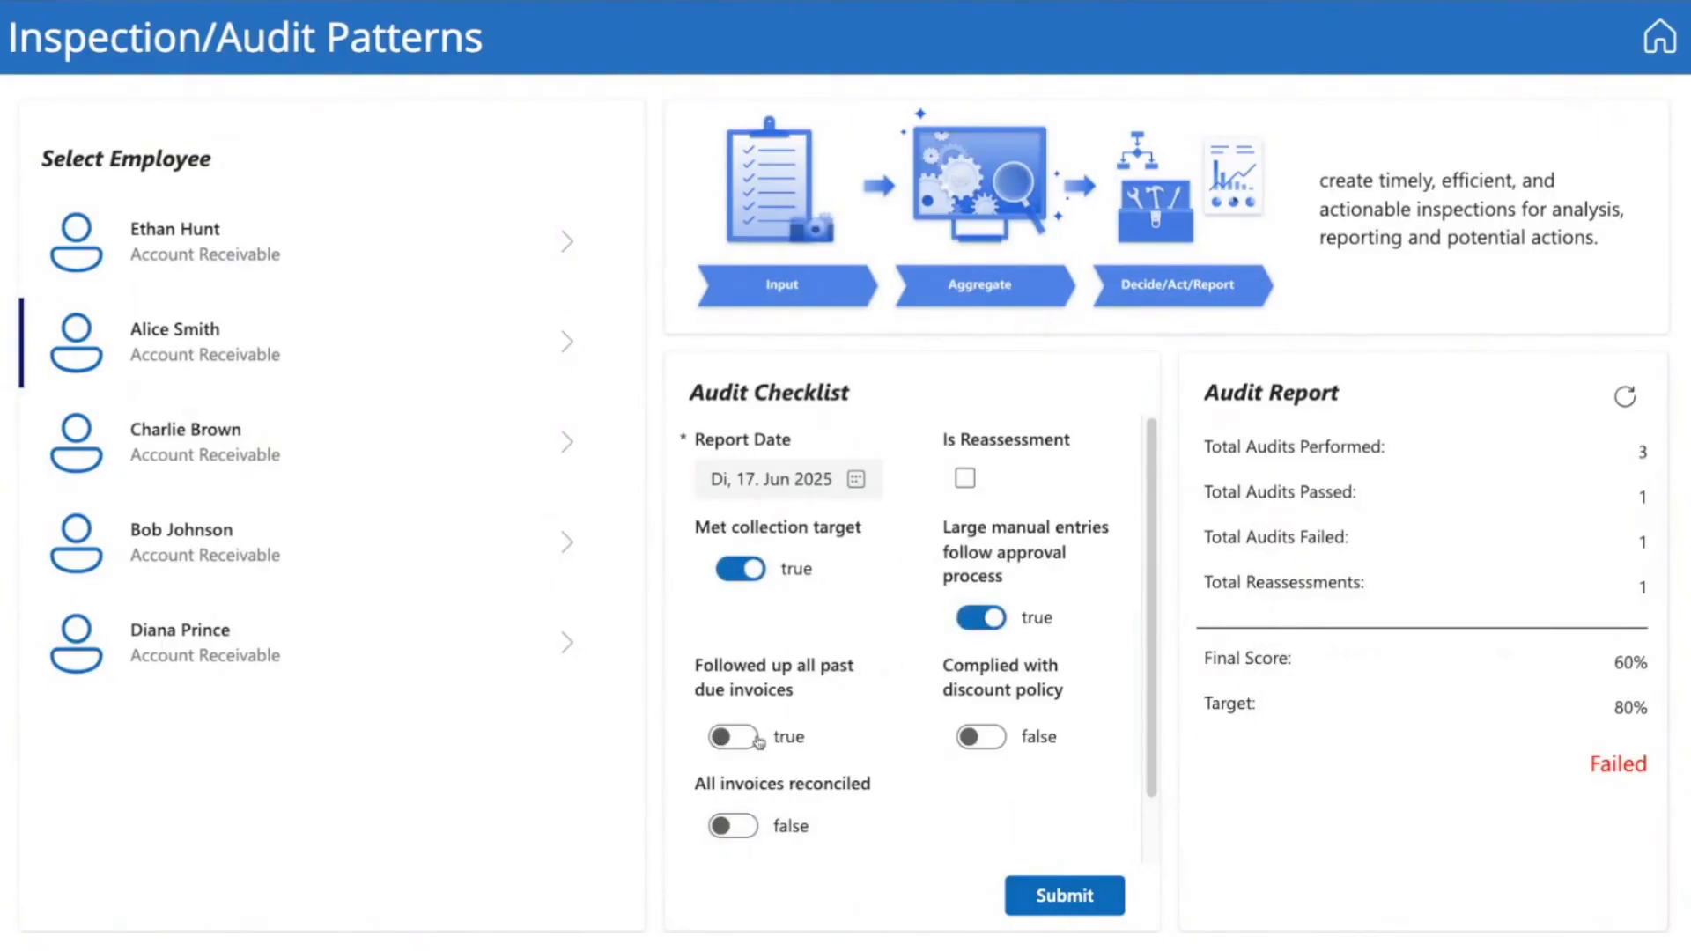
{"action": "left_click", "coordinate": [1065, 895]}
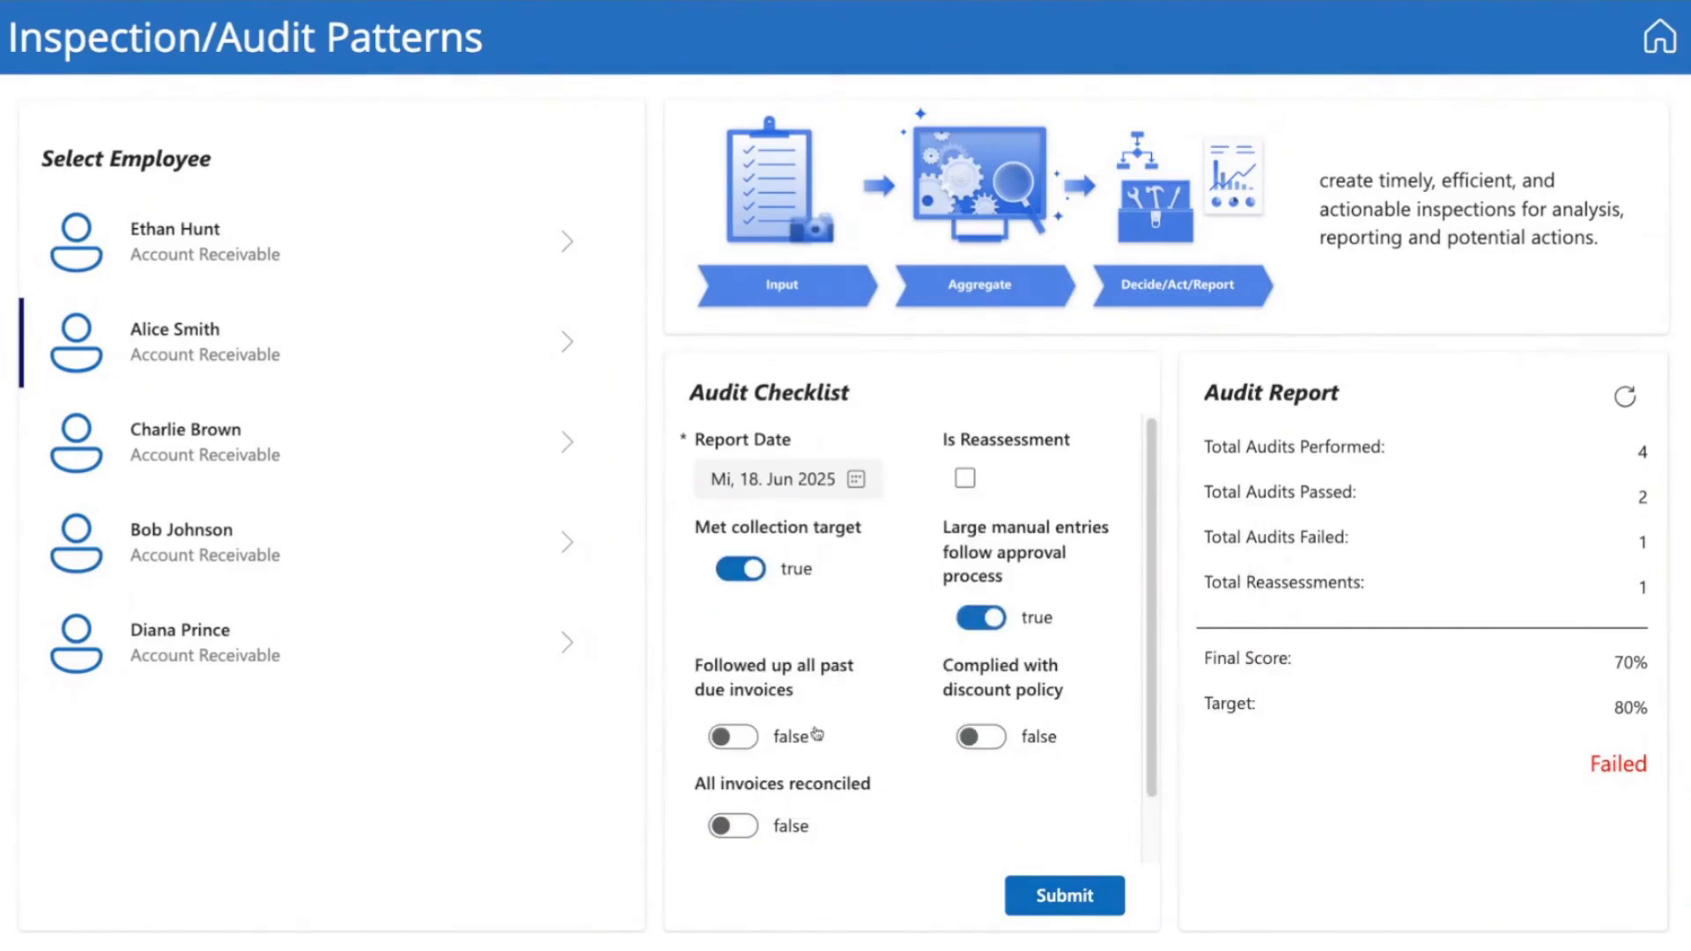
{"action": "left_click", "coordinate": [1065, 895]}
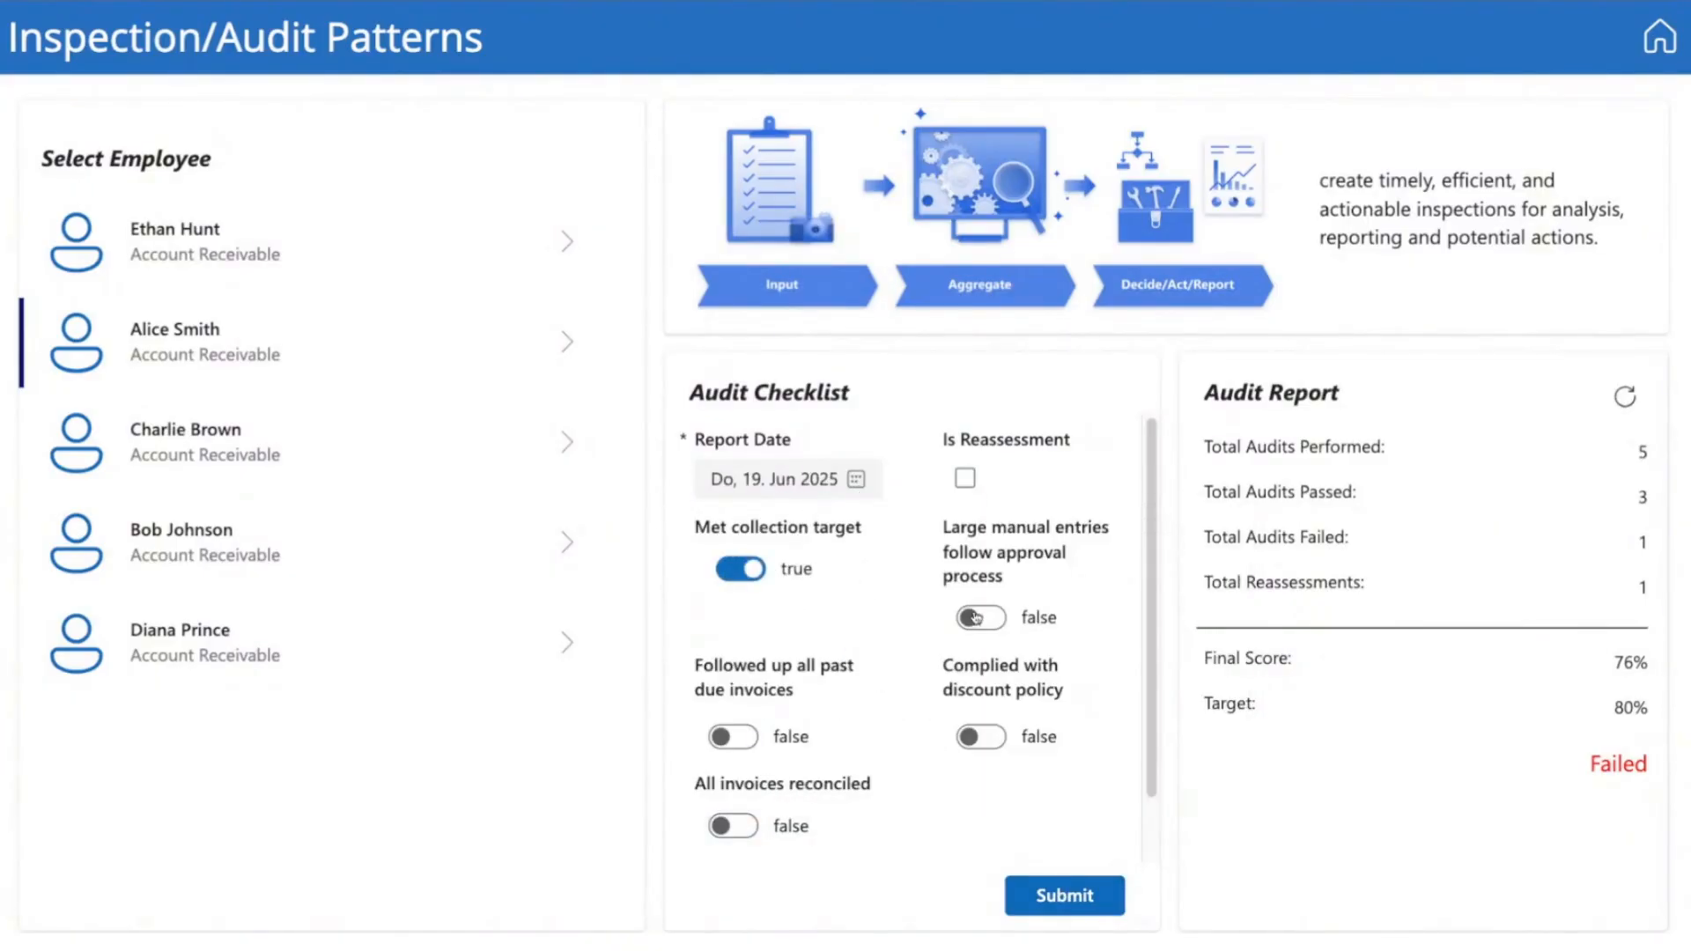
{"action": "left_click", "coordinate": [1066, 895]}
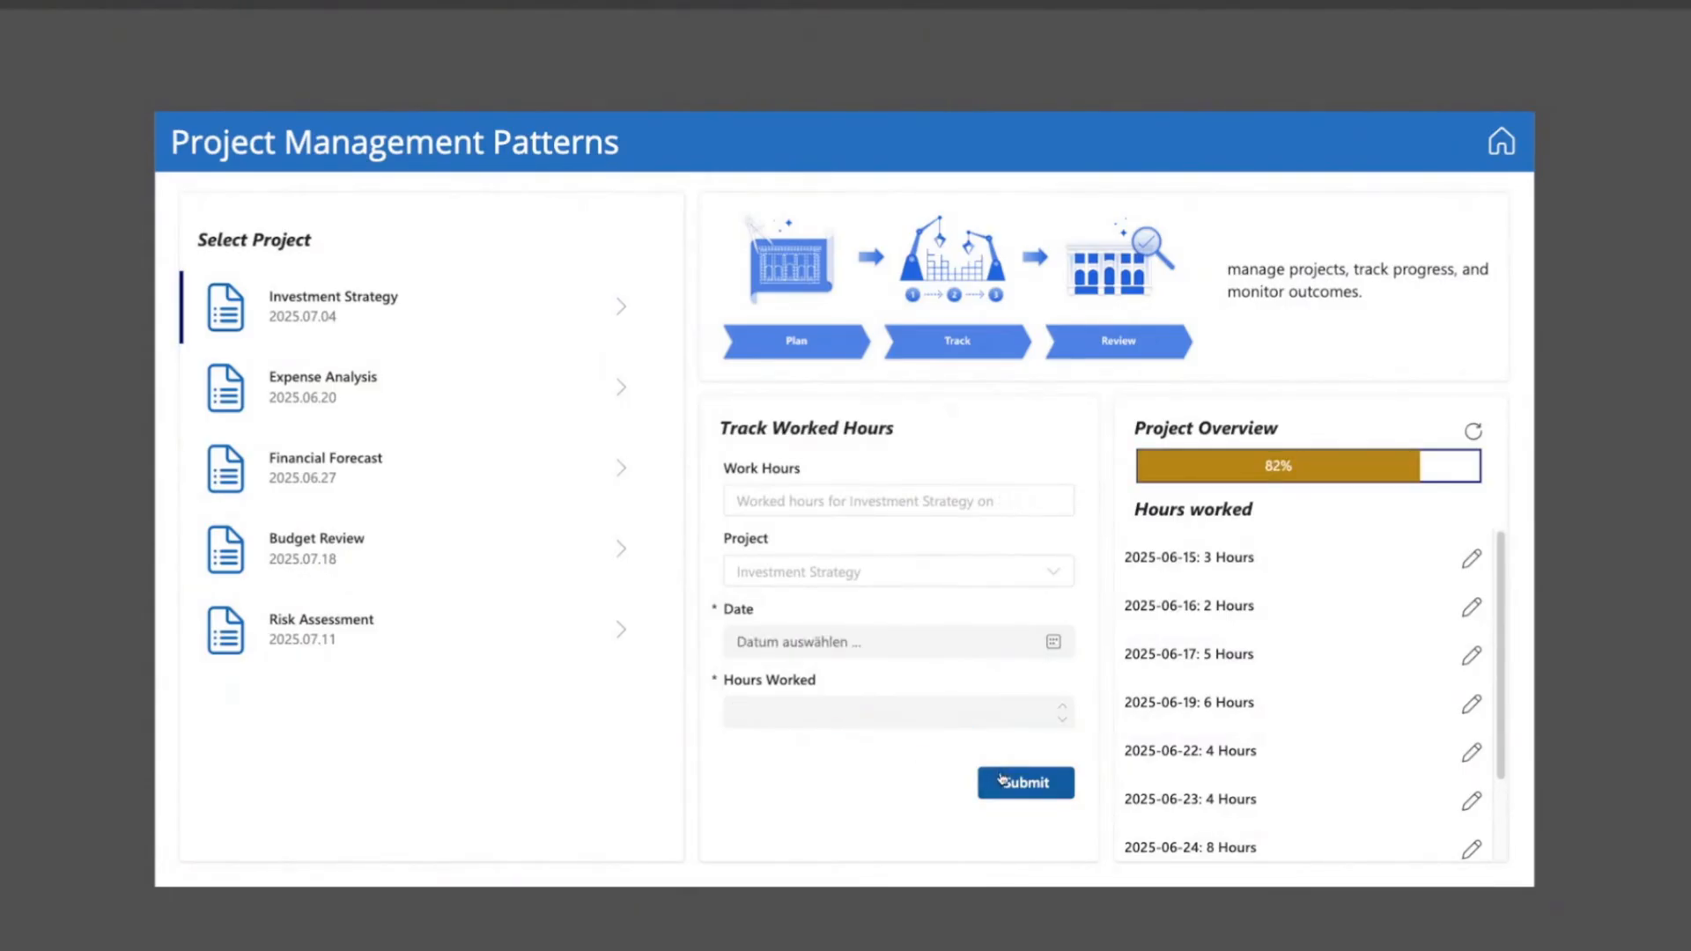
- Submit worked hours for Investment Strategy and begin editing the 2025-06-24 entry
{"action": "left_click", "coordinate": [1025, 782]}
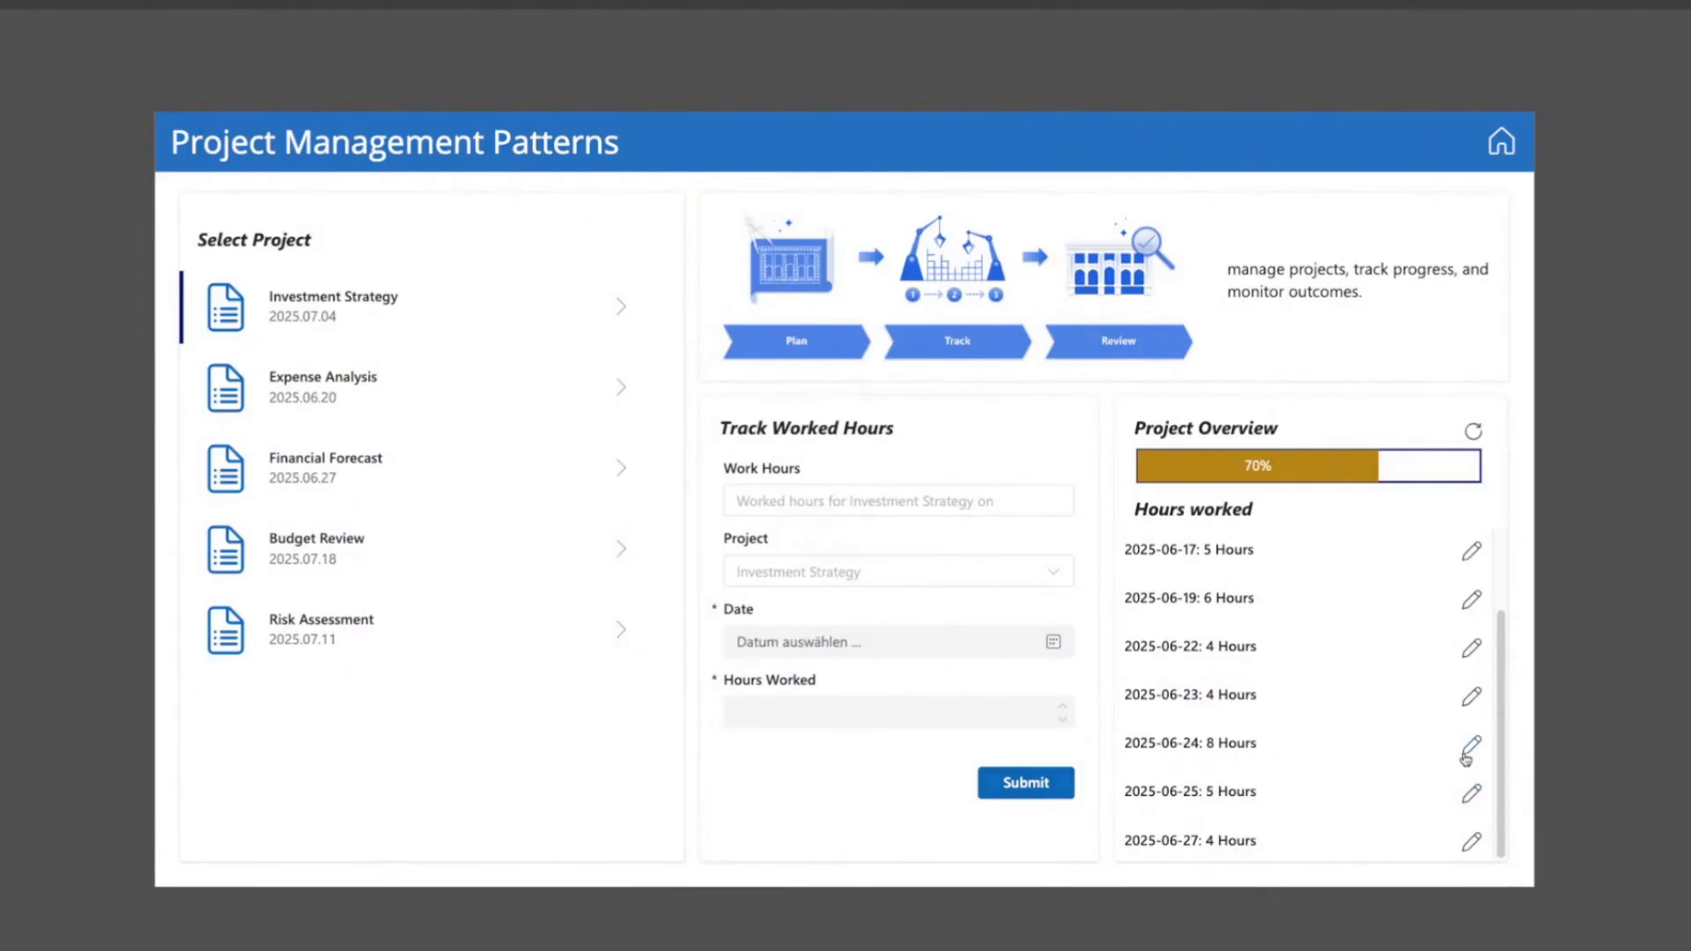
{"action": "left_click", "coordinate": [1026, 782]}
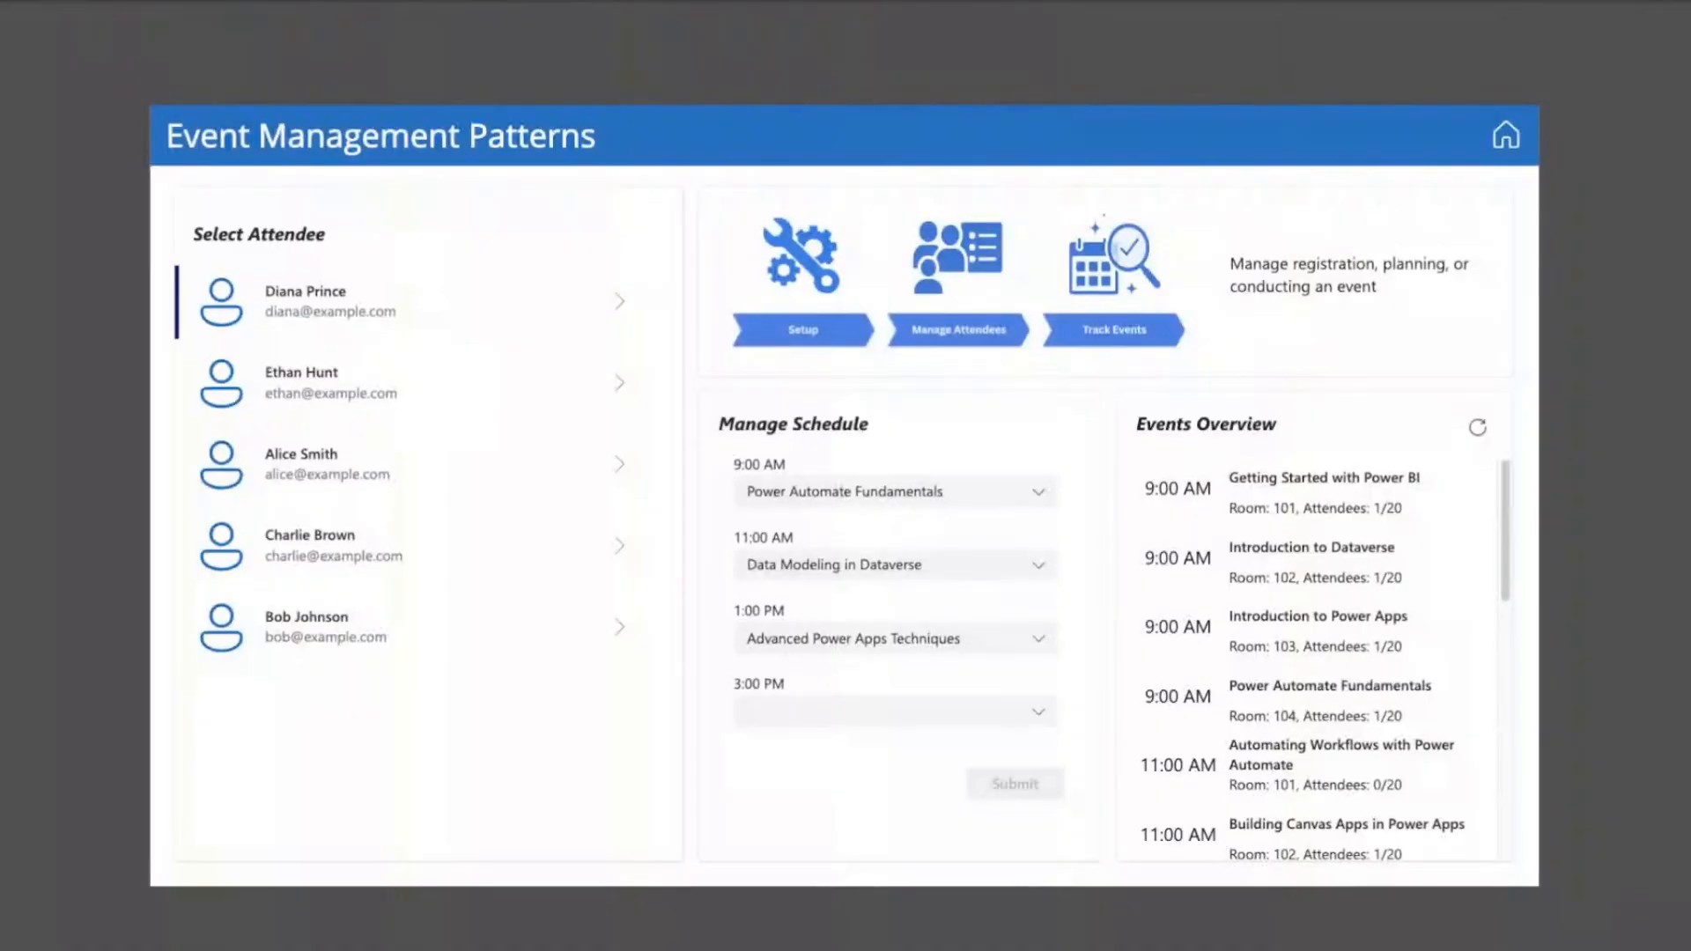
- Update session schedules for Diana Prince (9:00 AM), Ethan Hunt (11:00 AM) and Alice Smith (afternoon)
{"action": "left_click", "coordinate": [897, 492]}
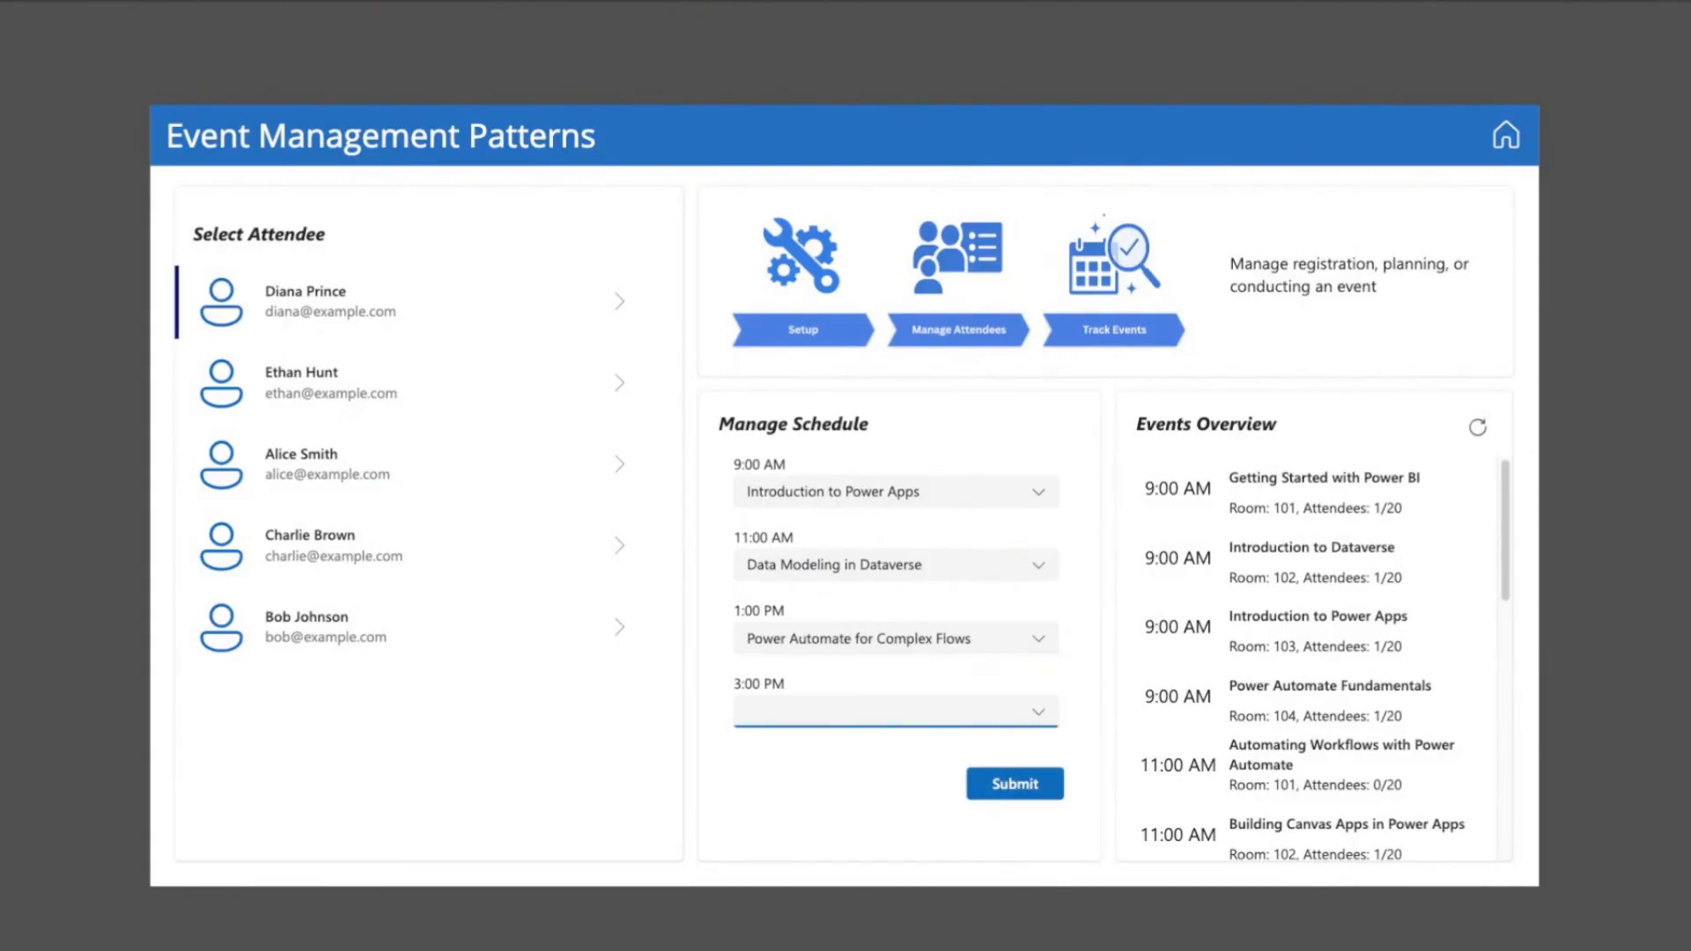
{"action": "left_click", "coordinate": [895, 712]}
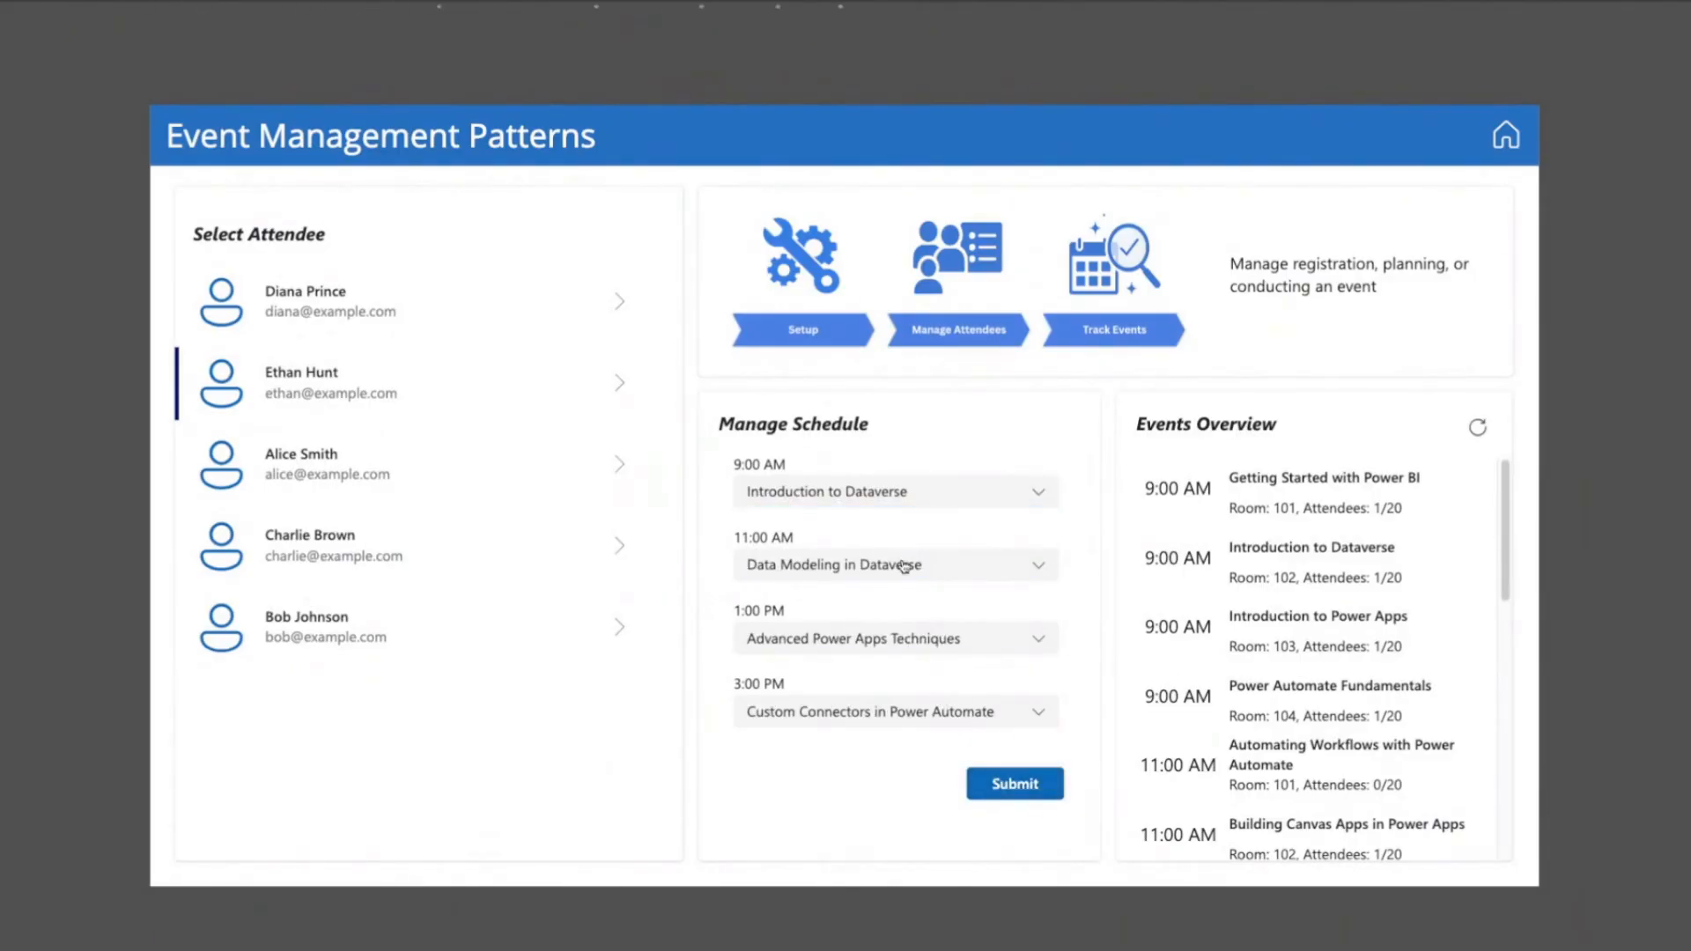
{"action": "left_click", "coordinate": [326, 463]}
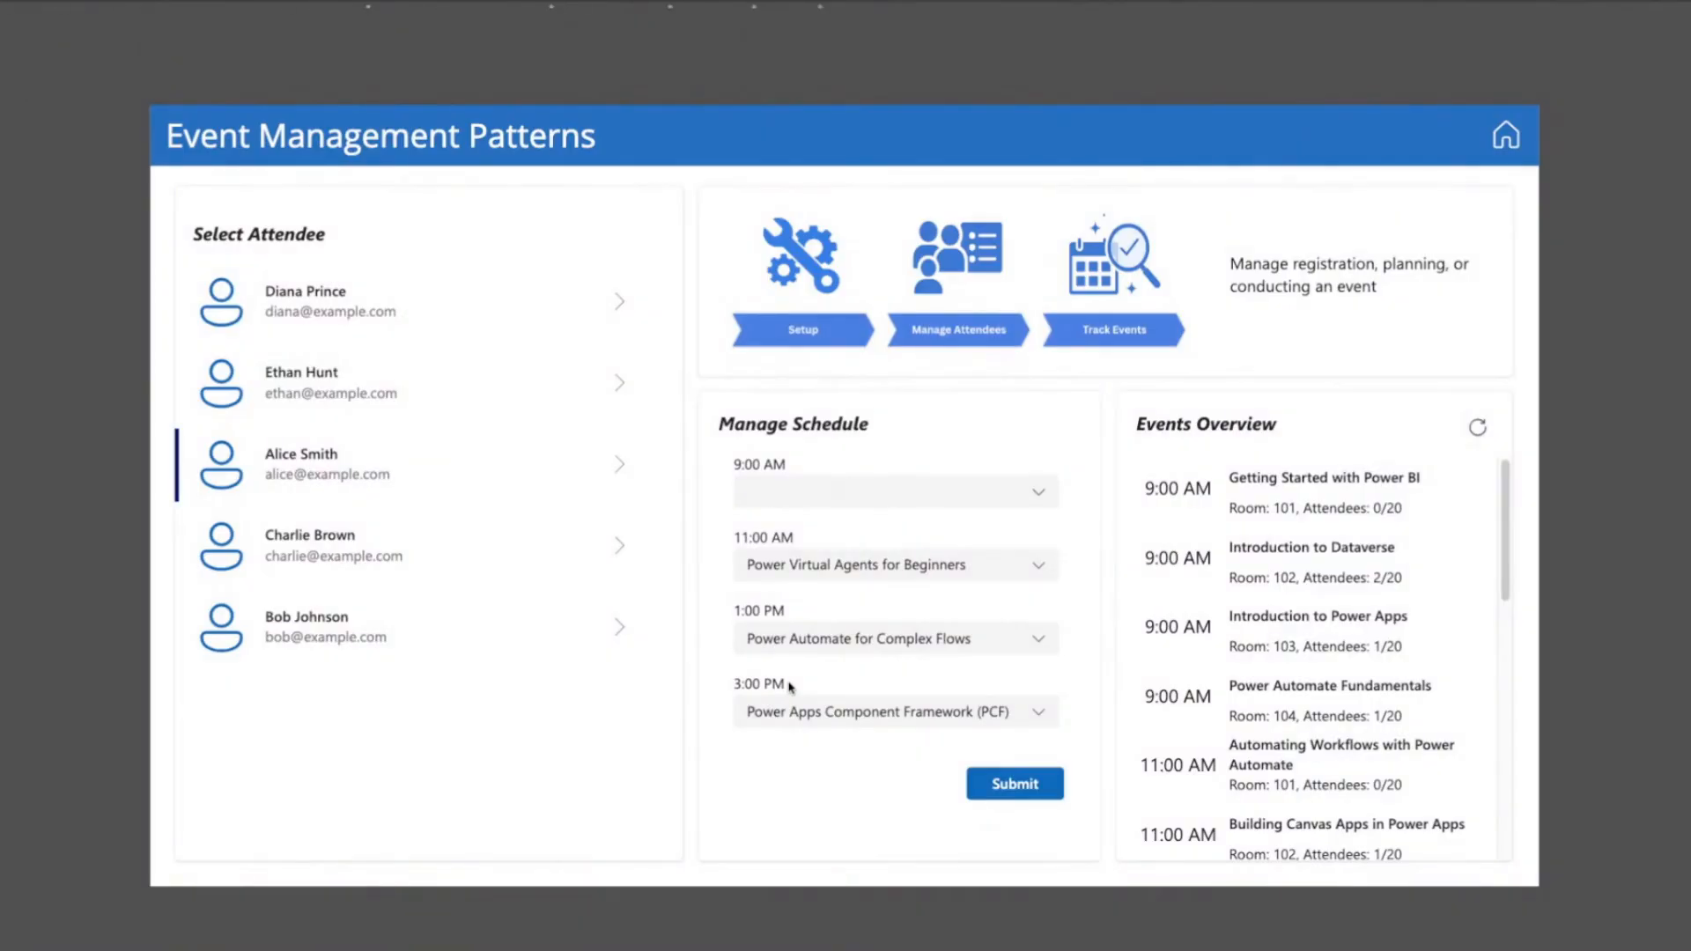
{"action": "left_click", "coordinate": [333, 546]}
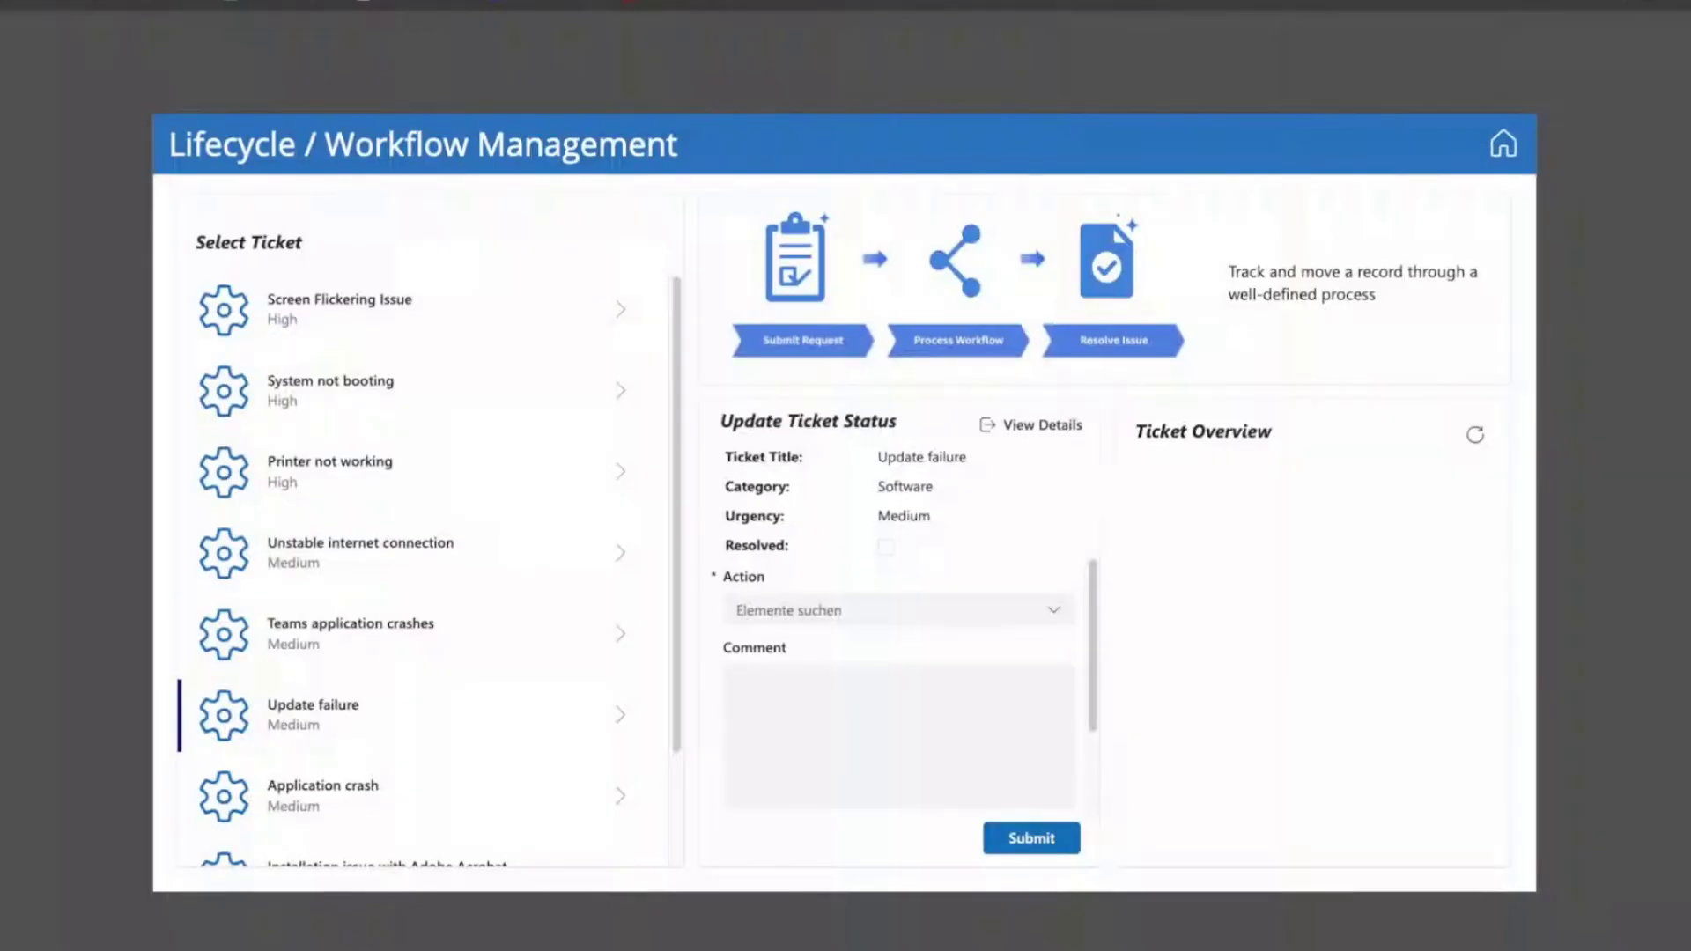
- Select the Printer not working ticket to view its details
{"action": "left_click", "coordinate": [329, 472]}
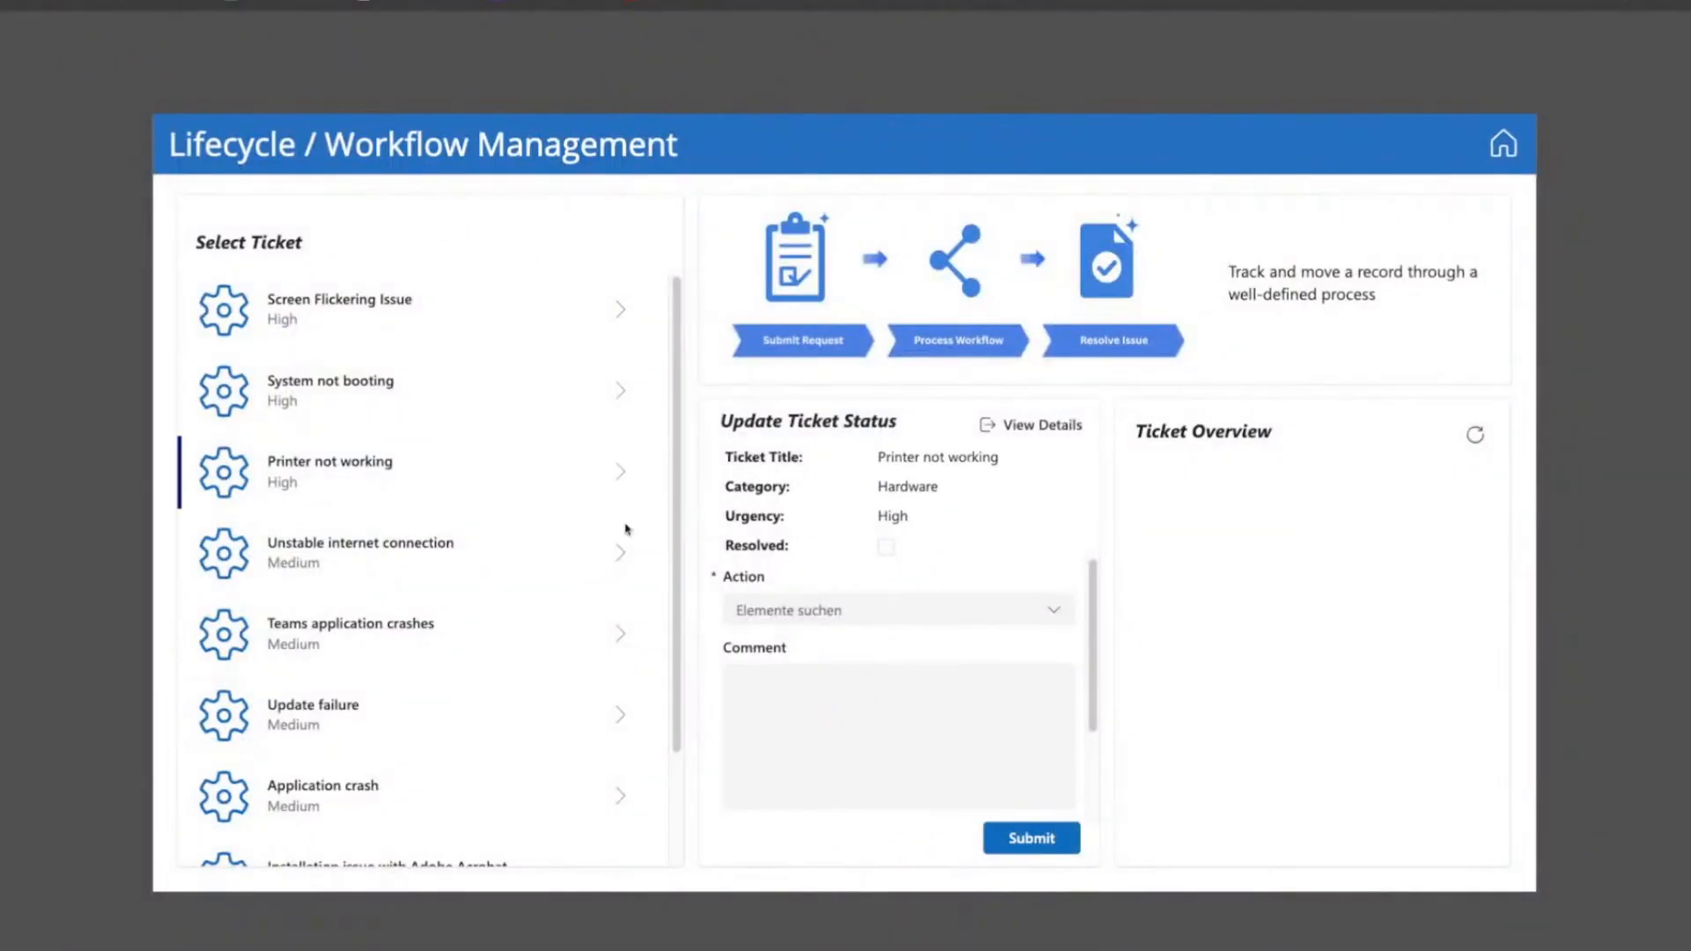
{"action": "left_click", "coordinate": [350, 632]}
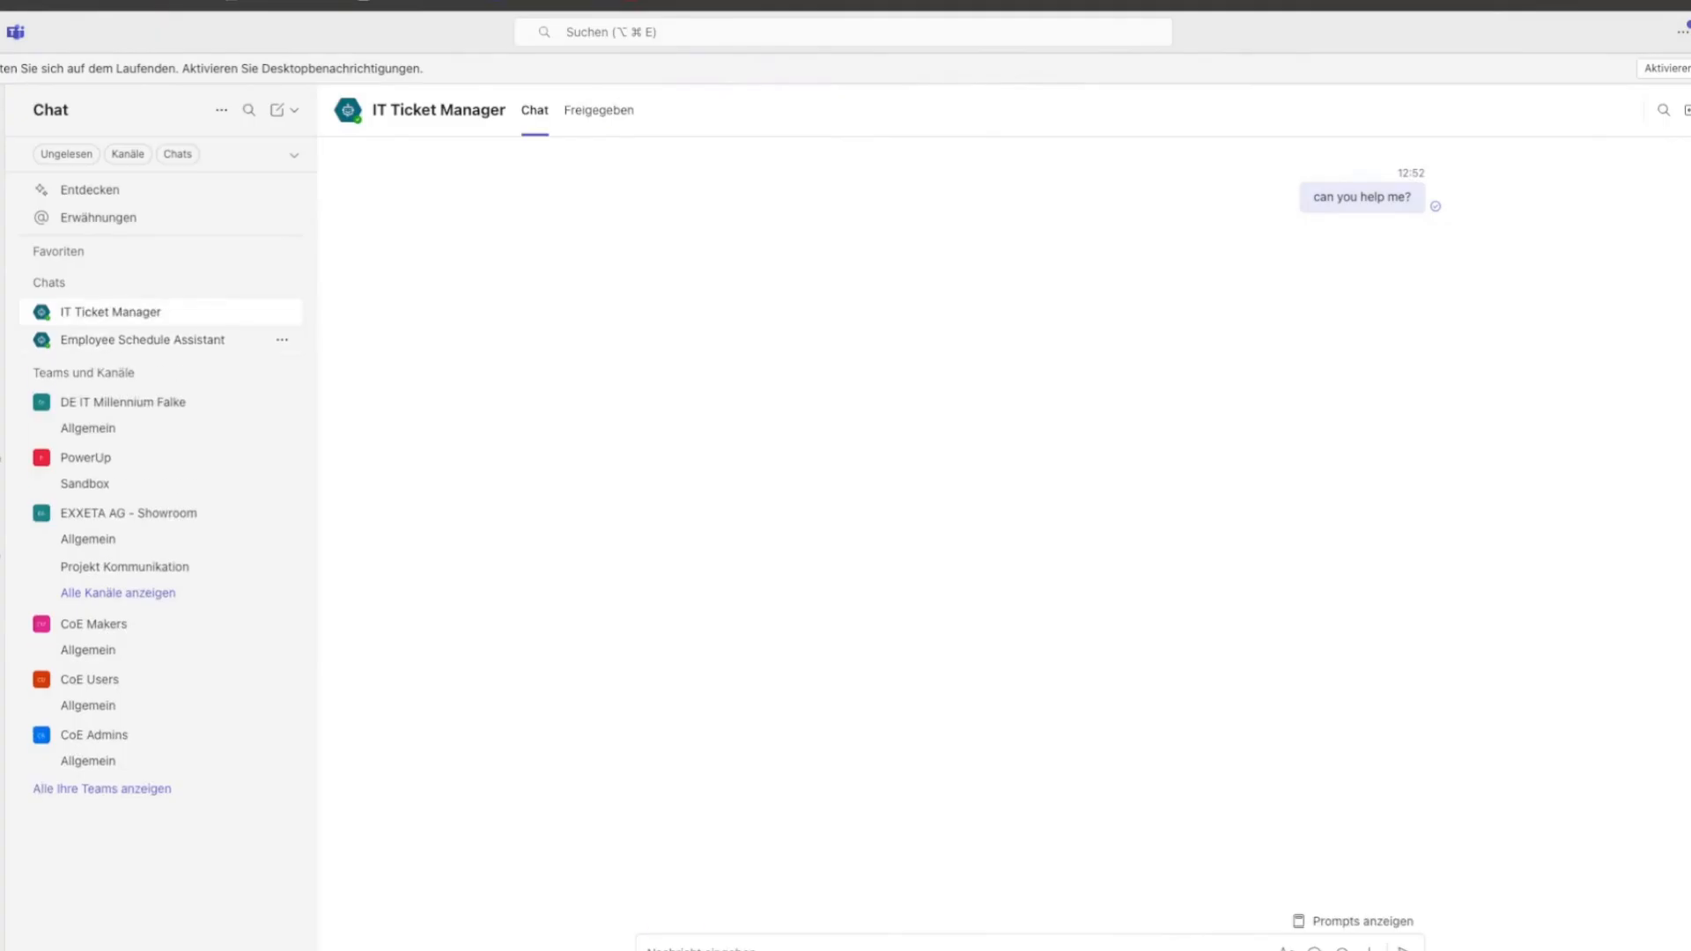
- Answer No to existing ticket and describe apps not loading and slow startup
{"action": "left_click", "coordinate": [740, 327]}
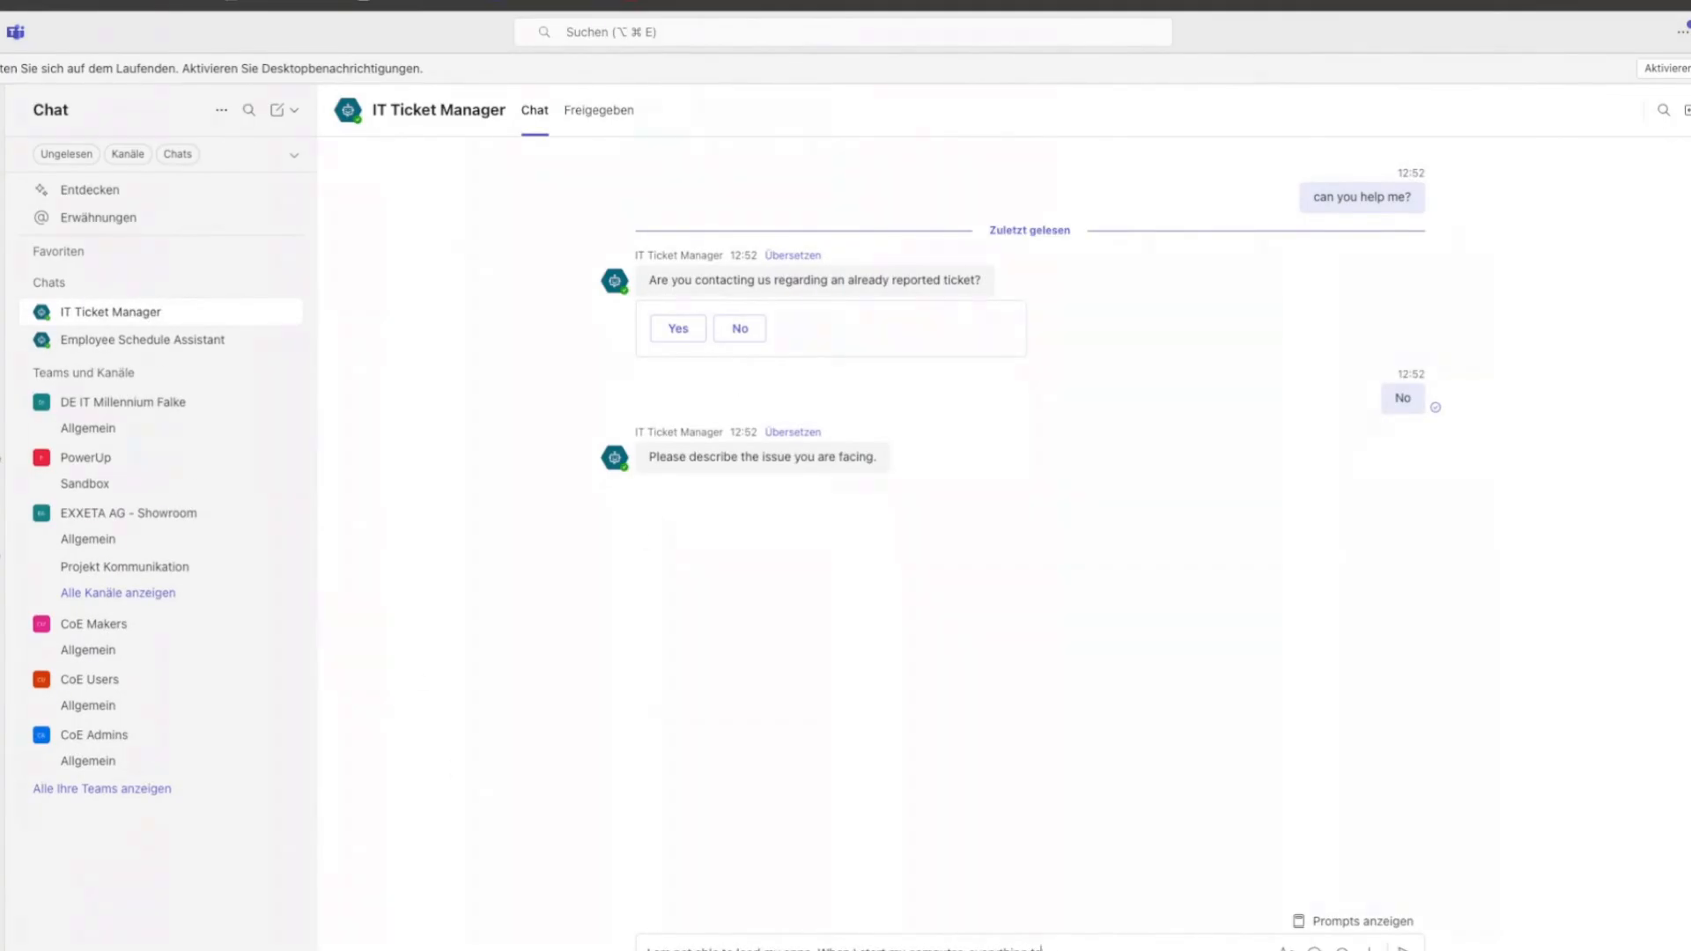
{"action": "type", "text": "I am not able to load my apps. When I start my computer, everything takes a long time to load, and it just stops and I am not able to do anything"}
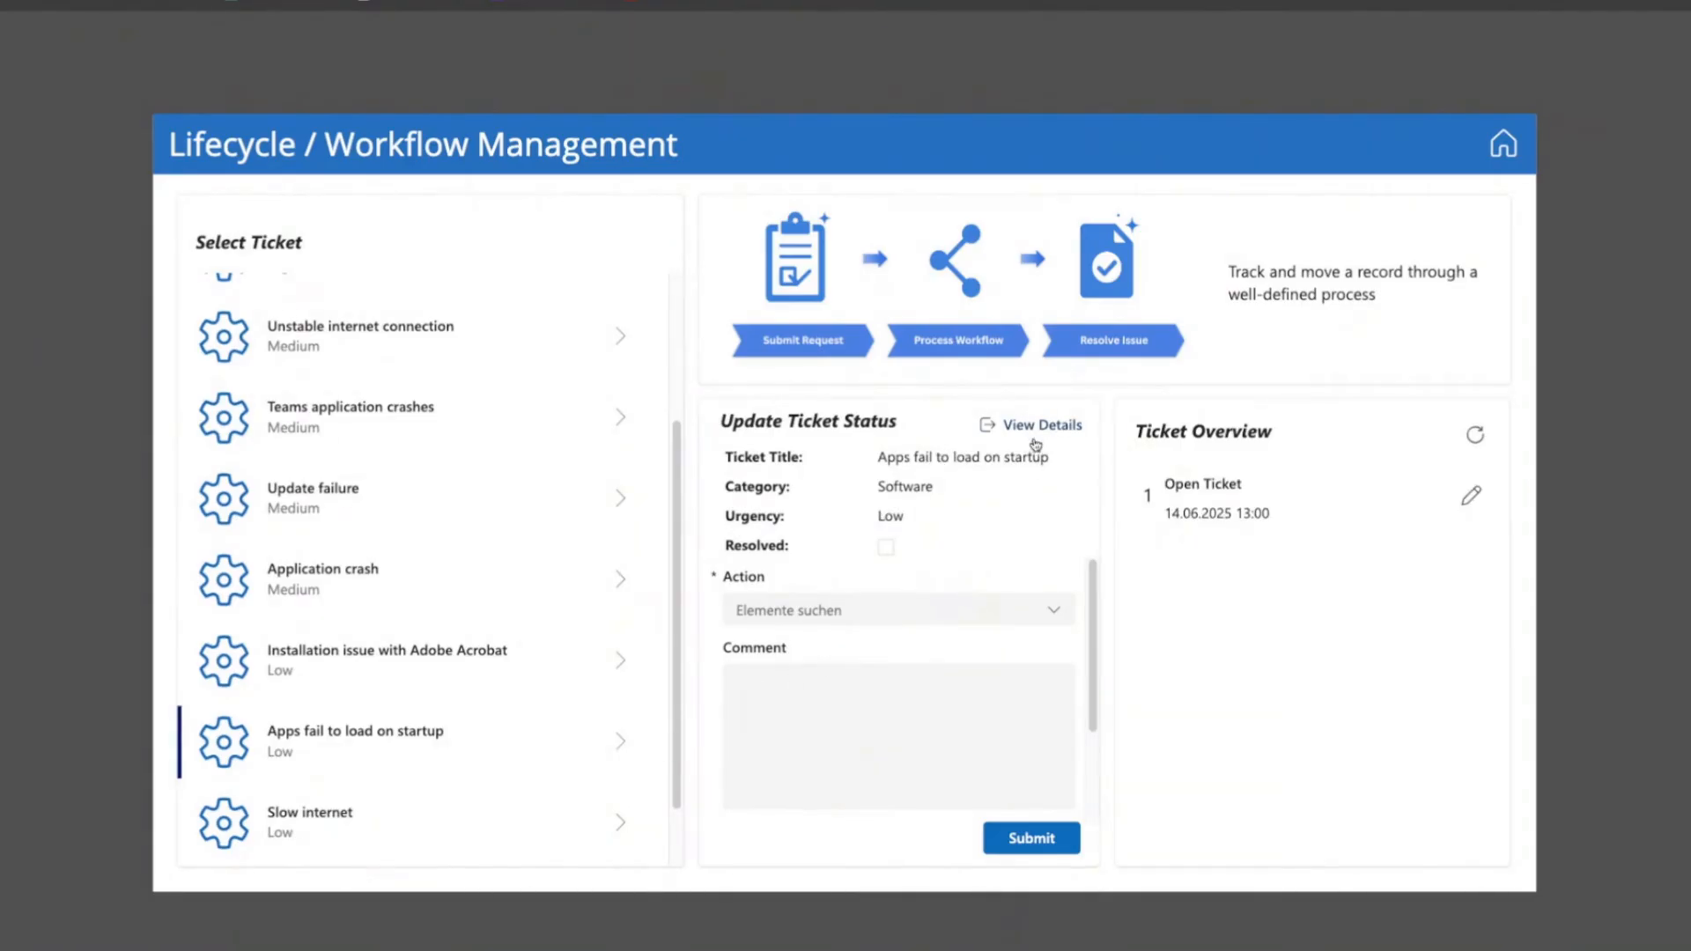
- View the details of the 'Apps fail to load on startup' ticket
{"action": "left_click", "coordinate": [1043, 425]}
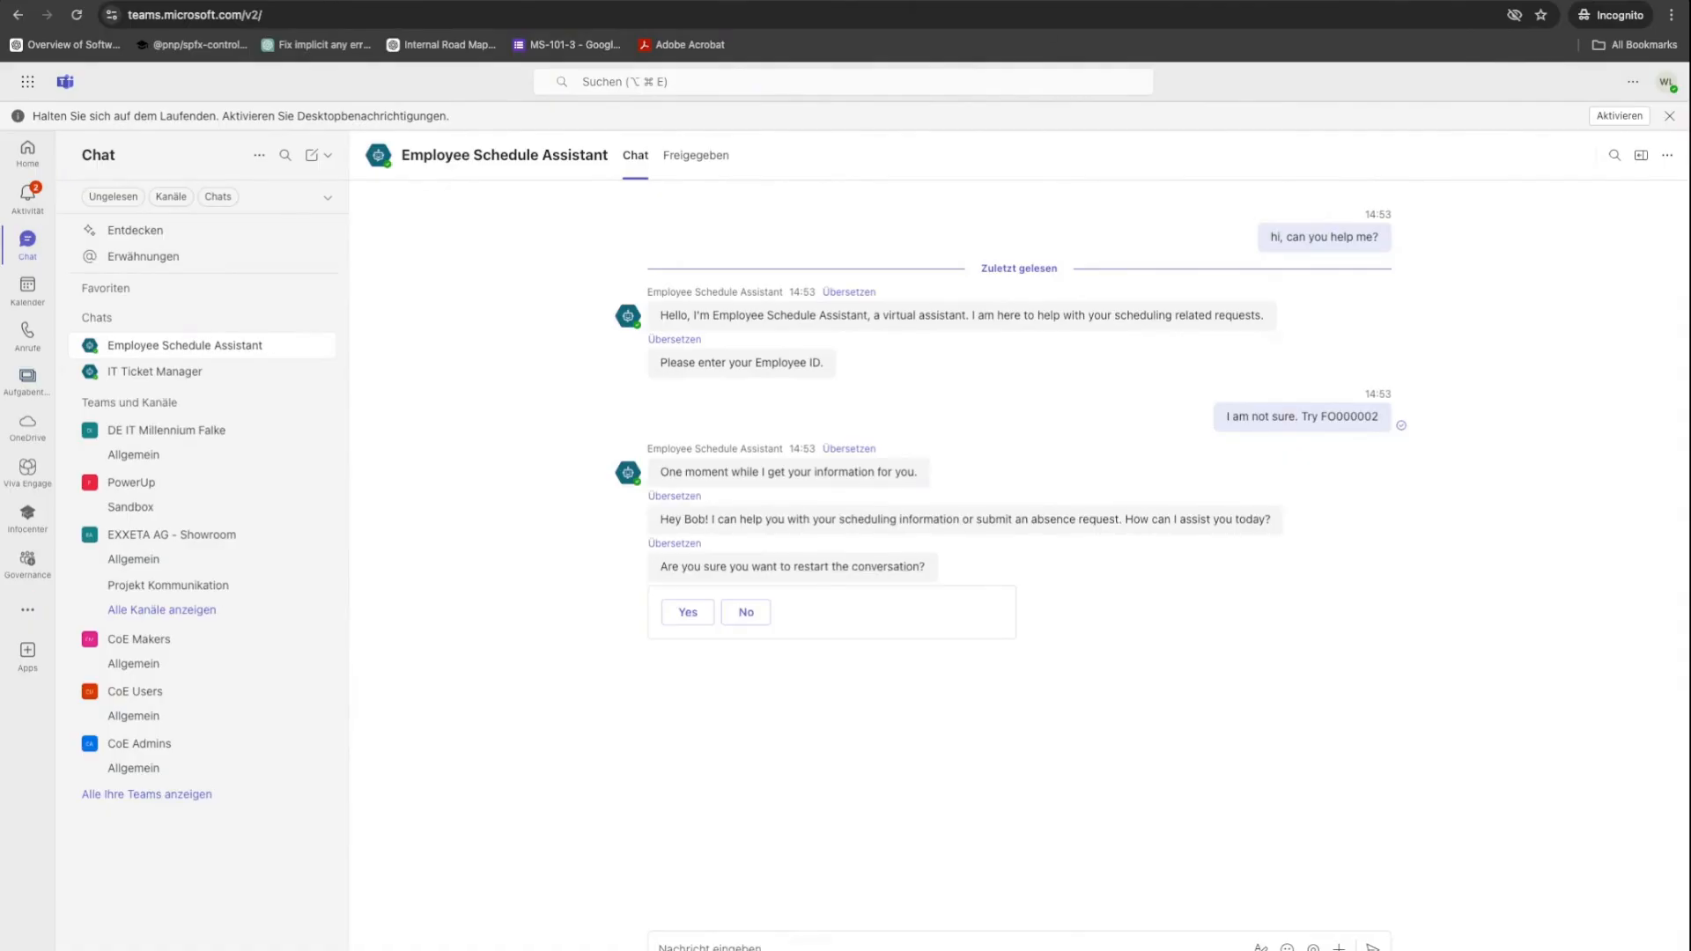
- Message the bot that the cat was angry yesterday and left scratches
{"action": "type", "text": "my cat was really angry with me yesterday. Now I am all scrat"}
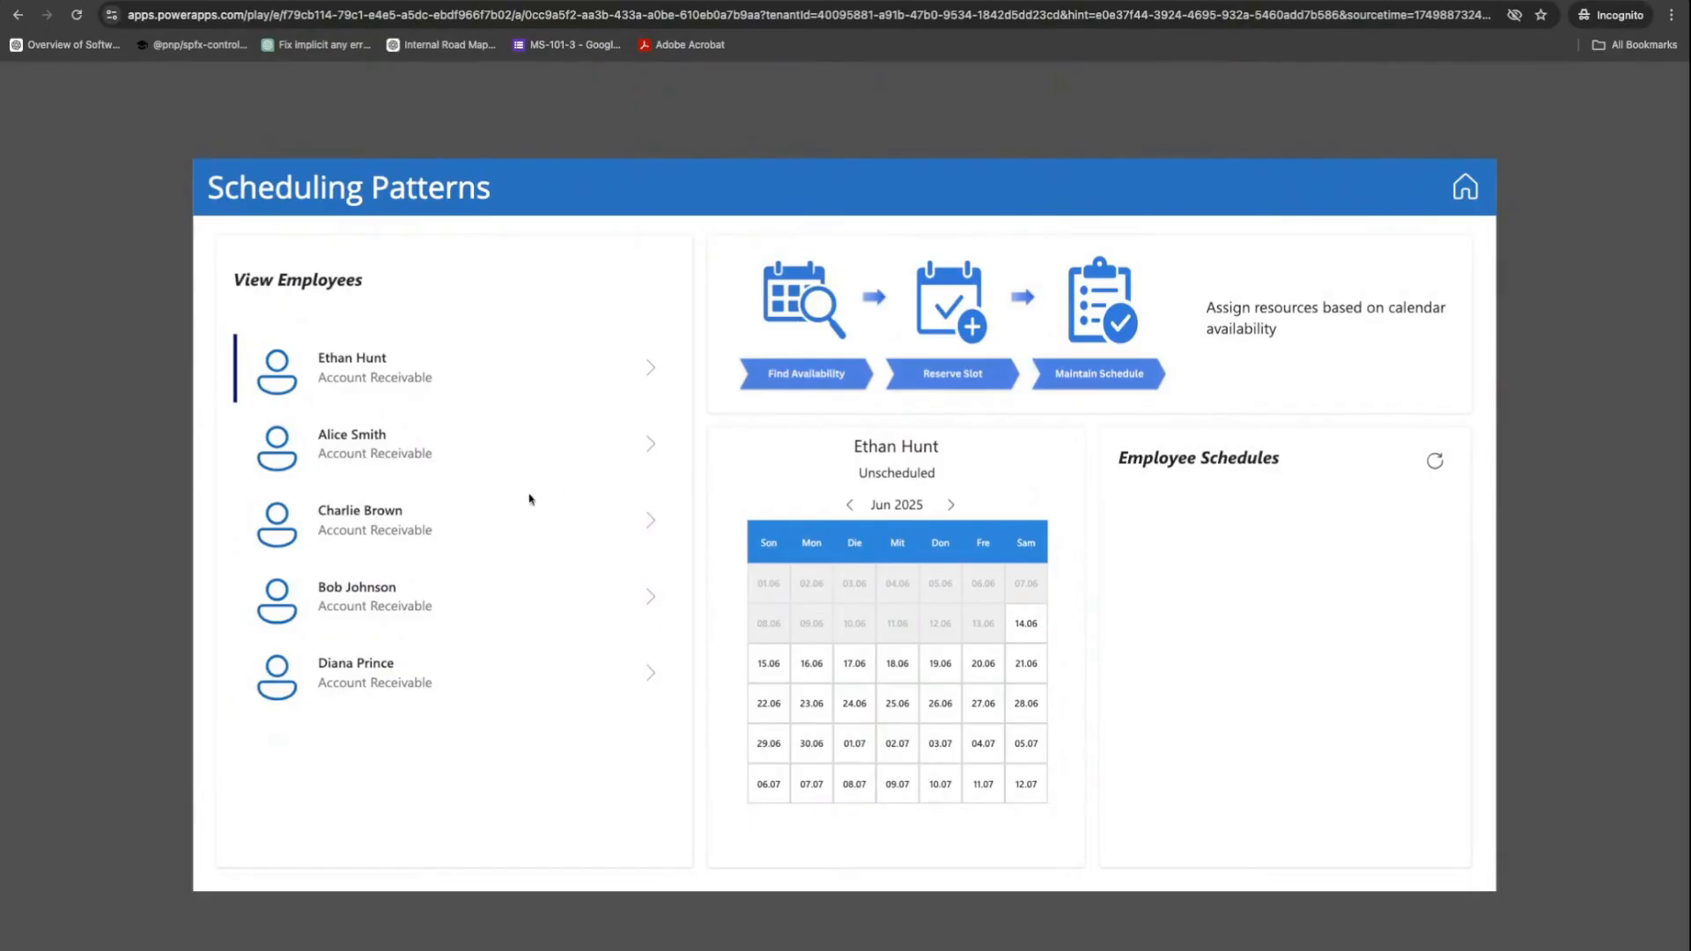
{"action": "left_click", "coordinate": [400, 596]}
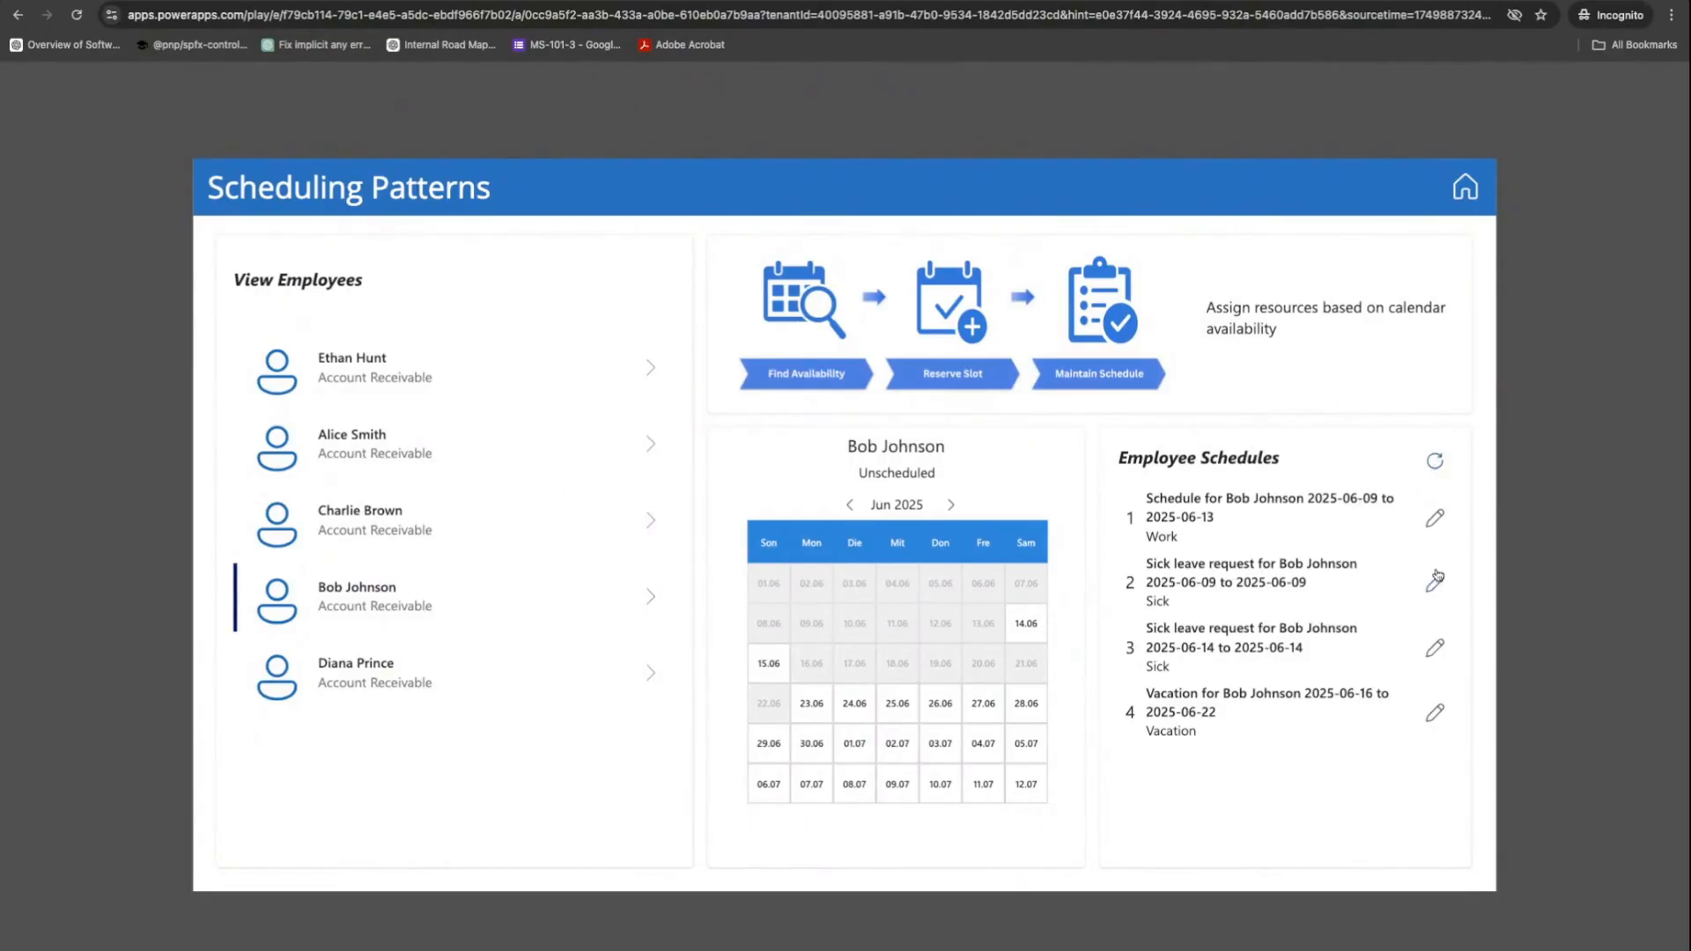
{"action": "left_click", "coordinate": [1434, 649]}
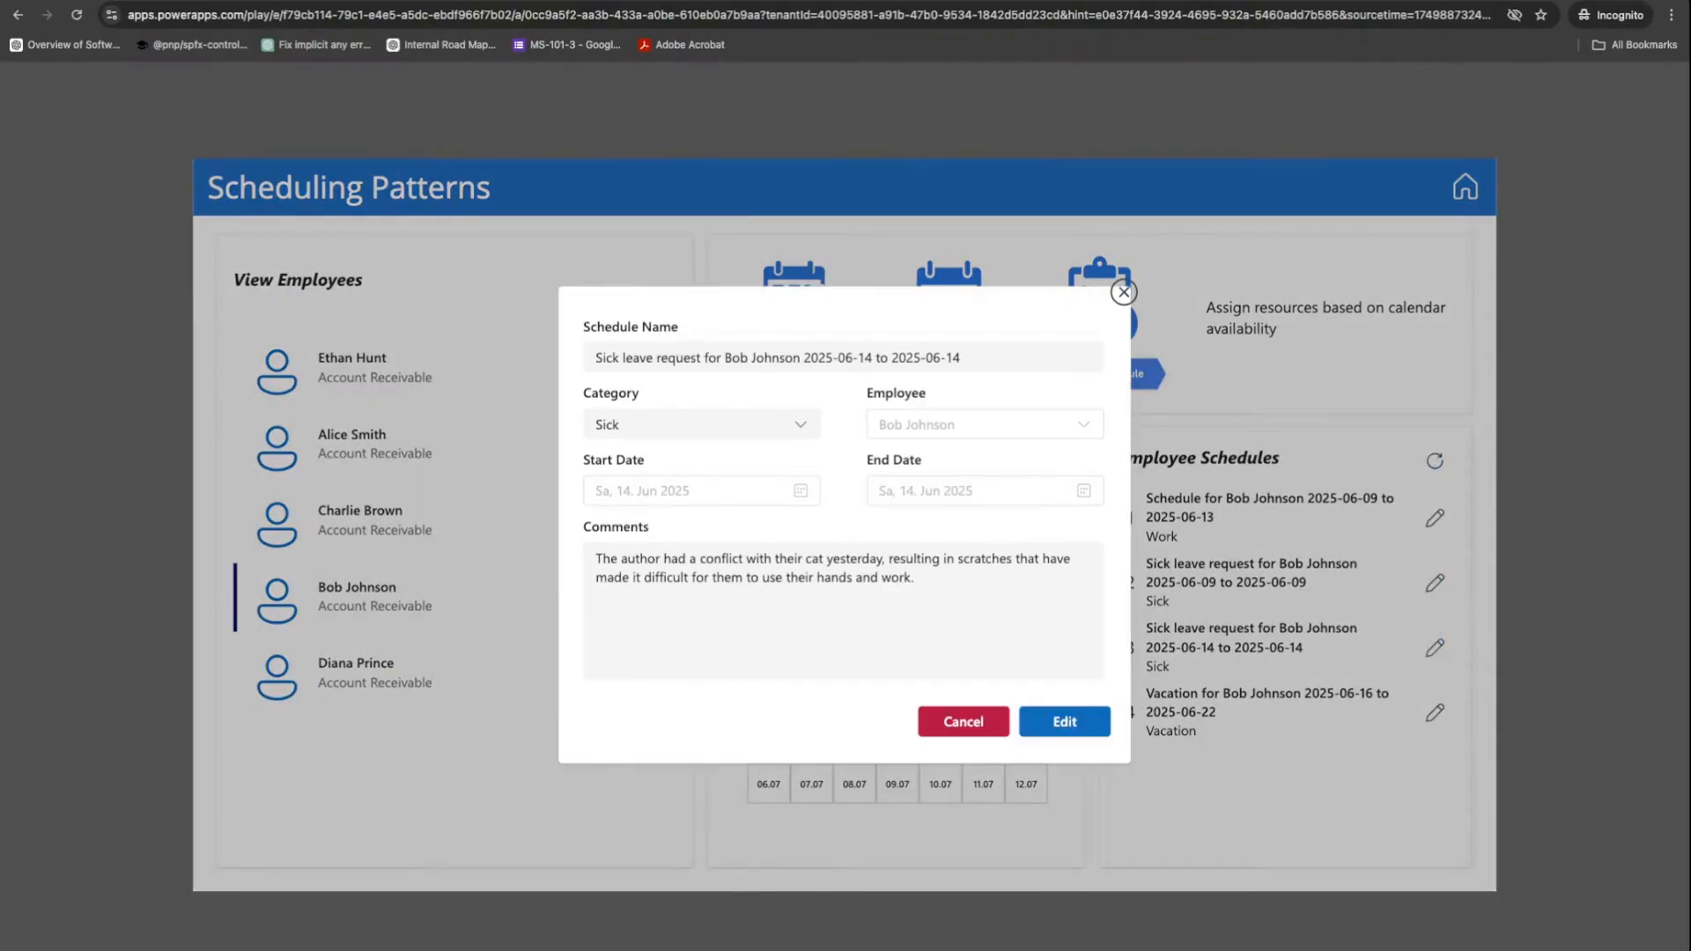